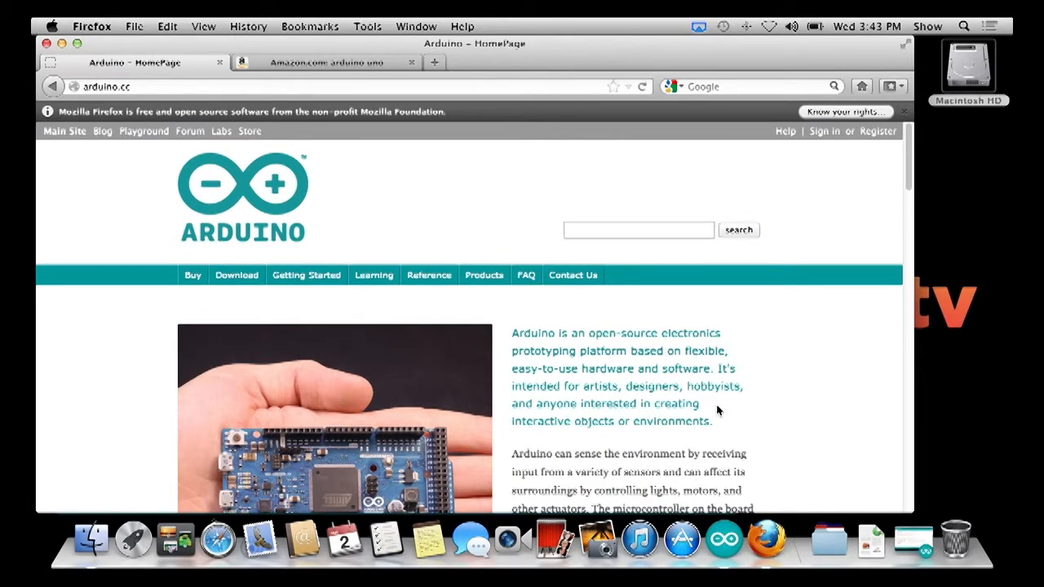
mouse_move(296, 180)
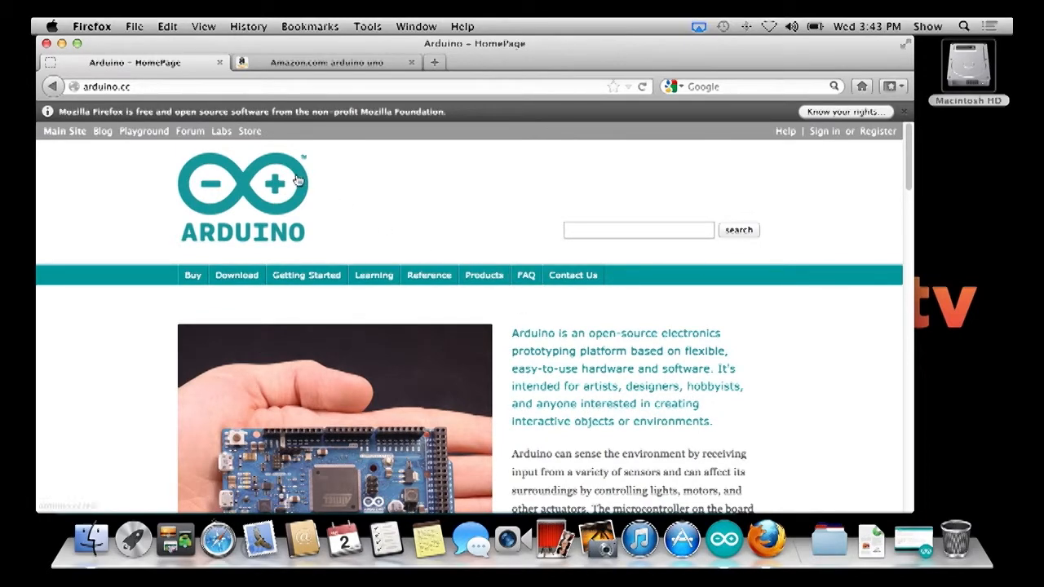
- Navigate to the Arduino Software download page and browse the Arduino 1.0.3 download options
scroll(down, 3)
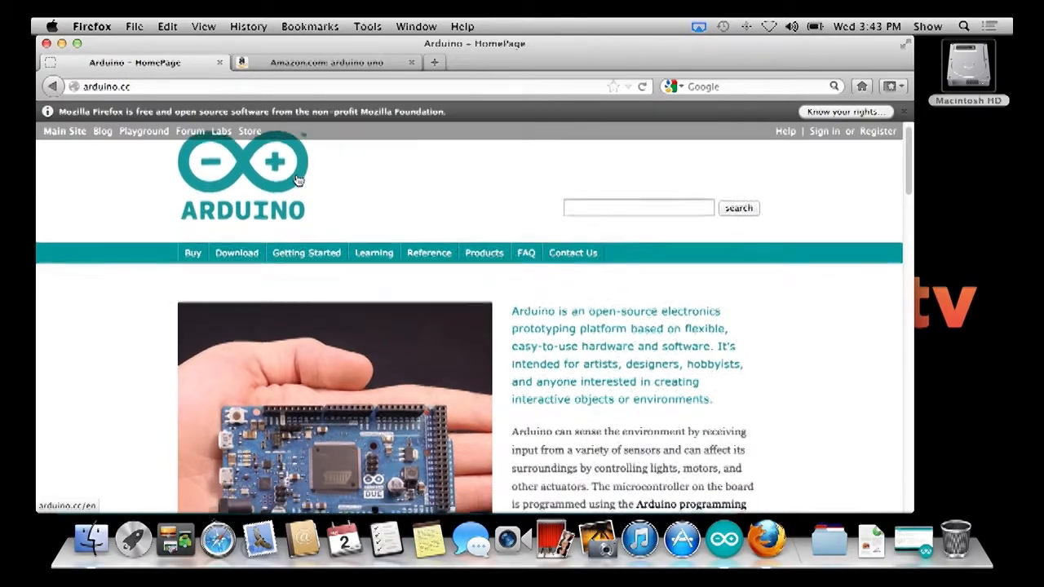
scroll(down, 3)
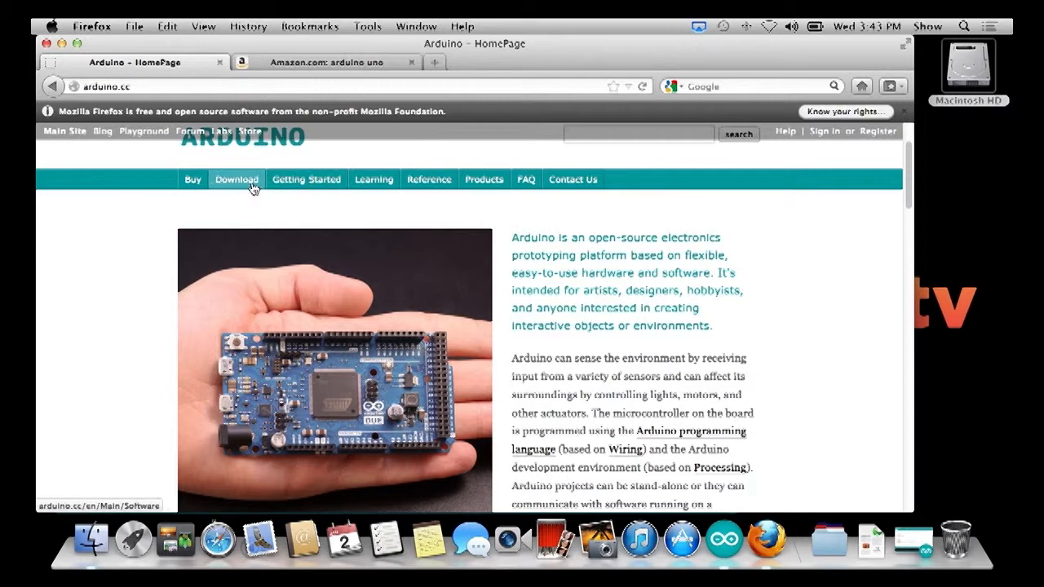
click(236, 178)
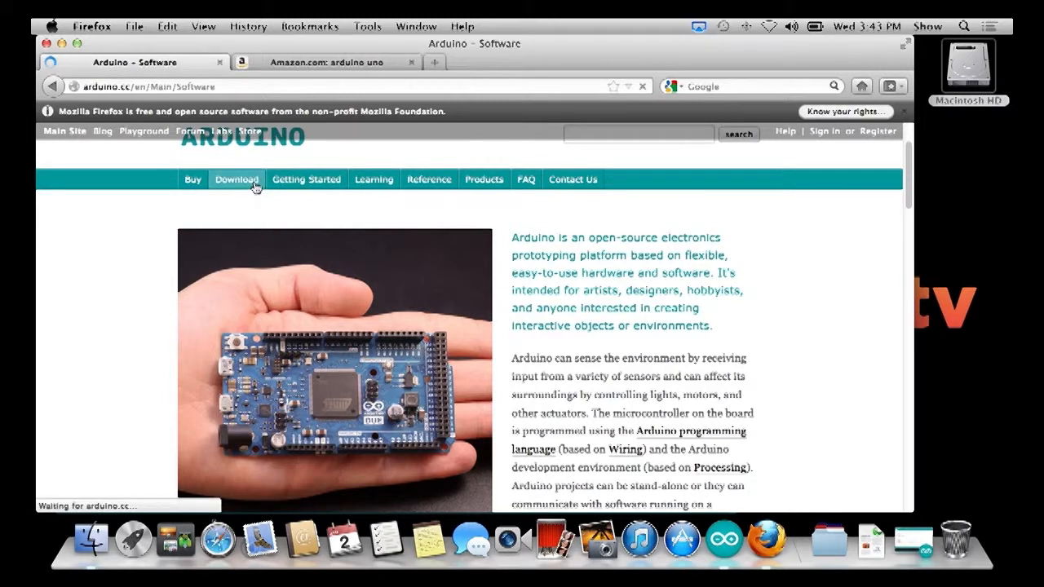
click(236, 178)
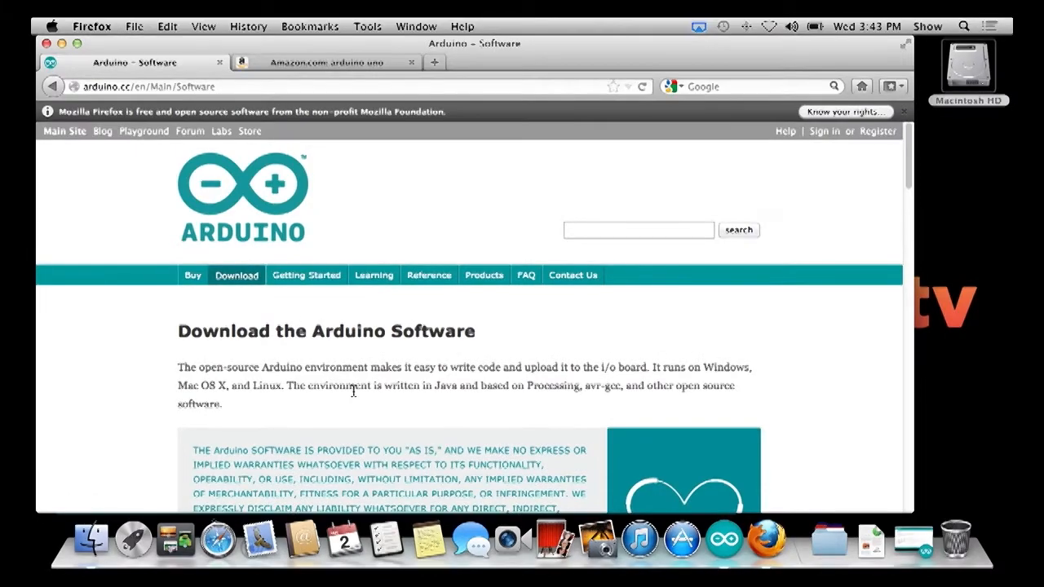
scroll(down, 3)
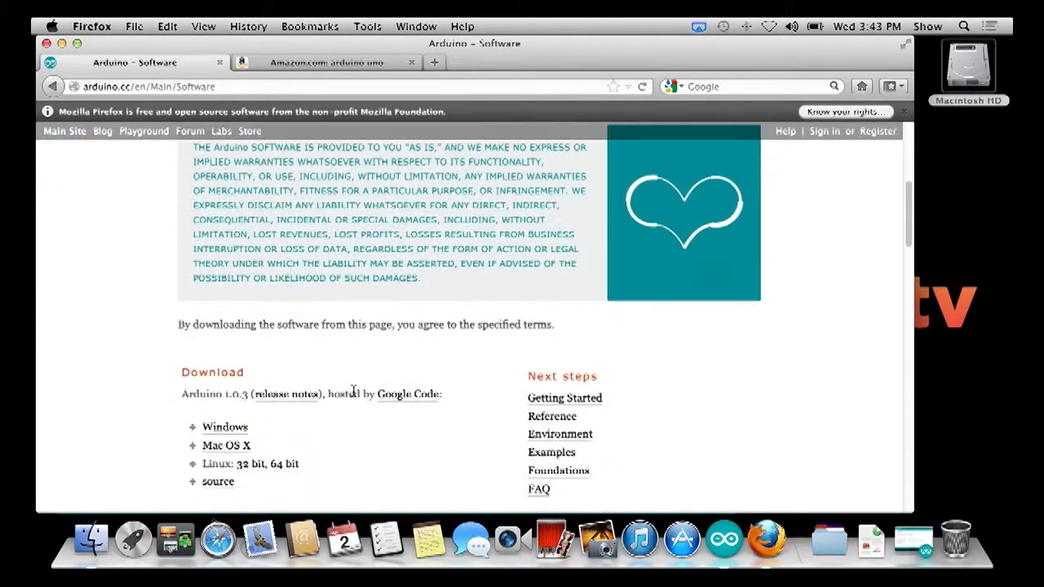
scroll(down, 3)
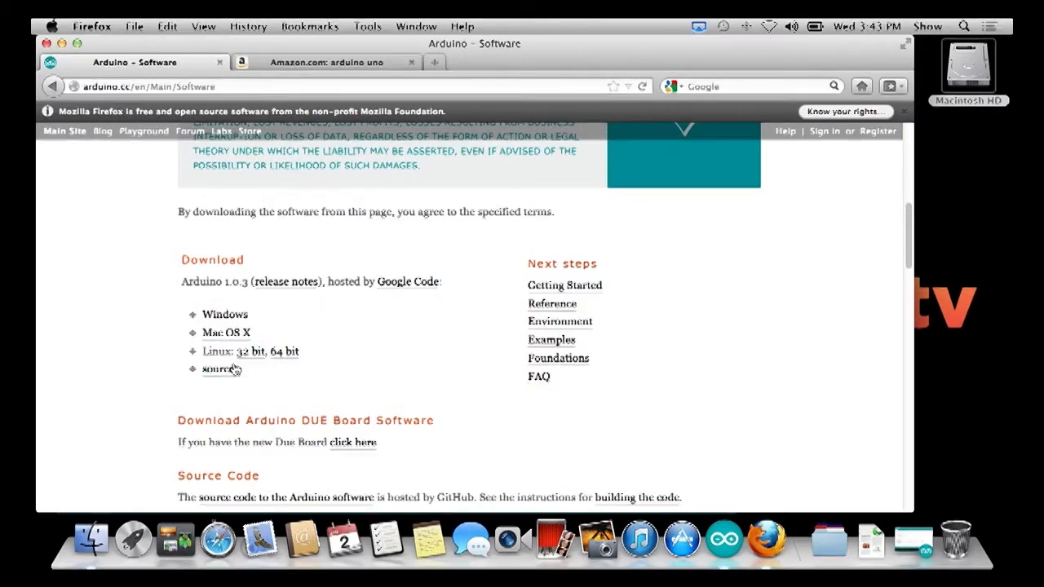
mouse_move(217, 368)
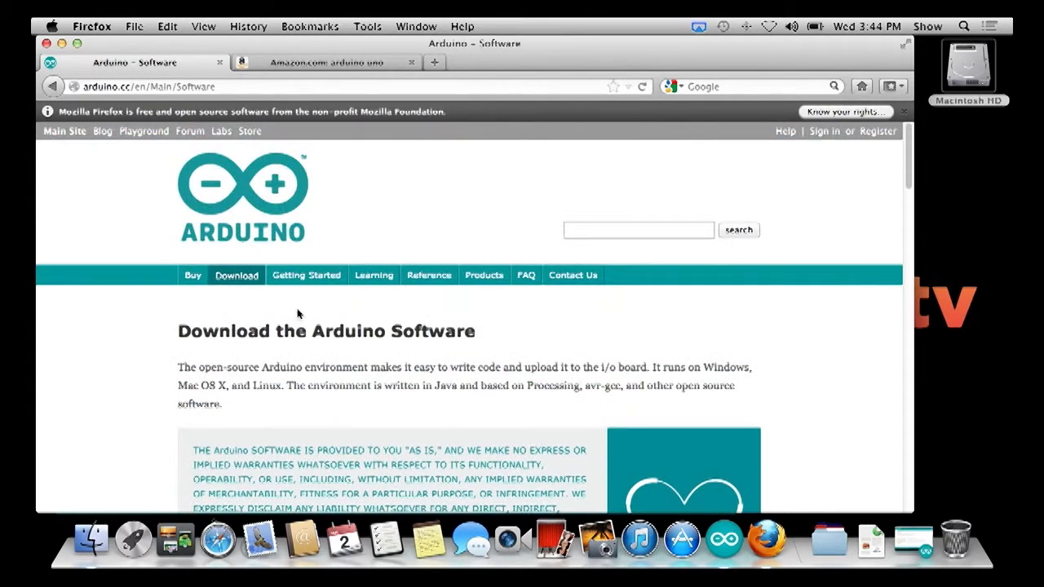
- From the Getting Started page, reach the Guide to the Arduino Leonardo and Micro
click(306, 274)
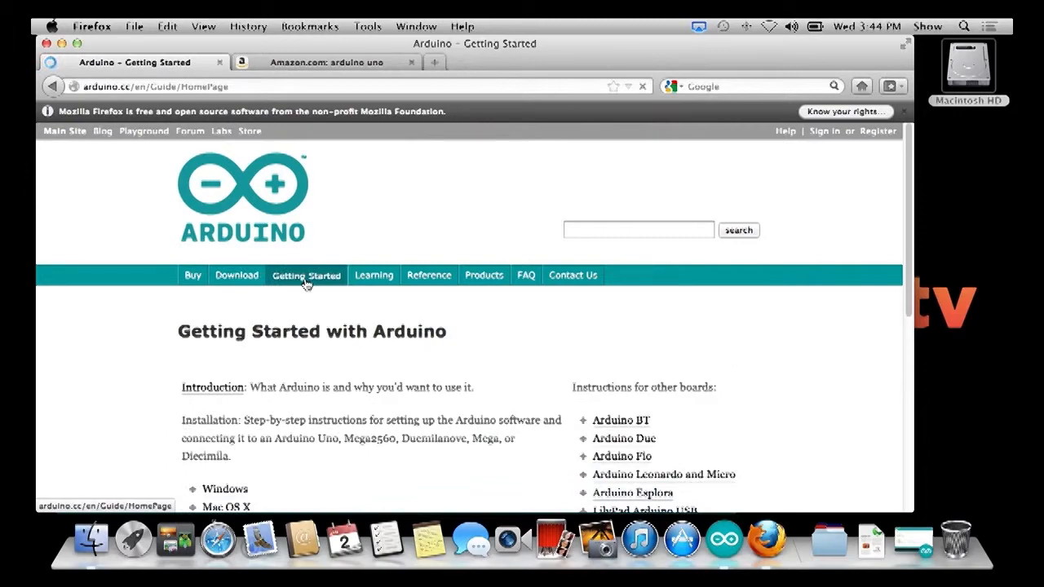
scroll(down, 3)
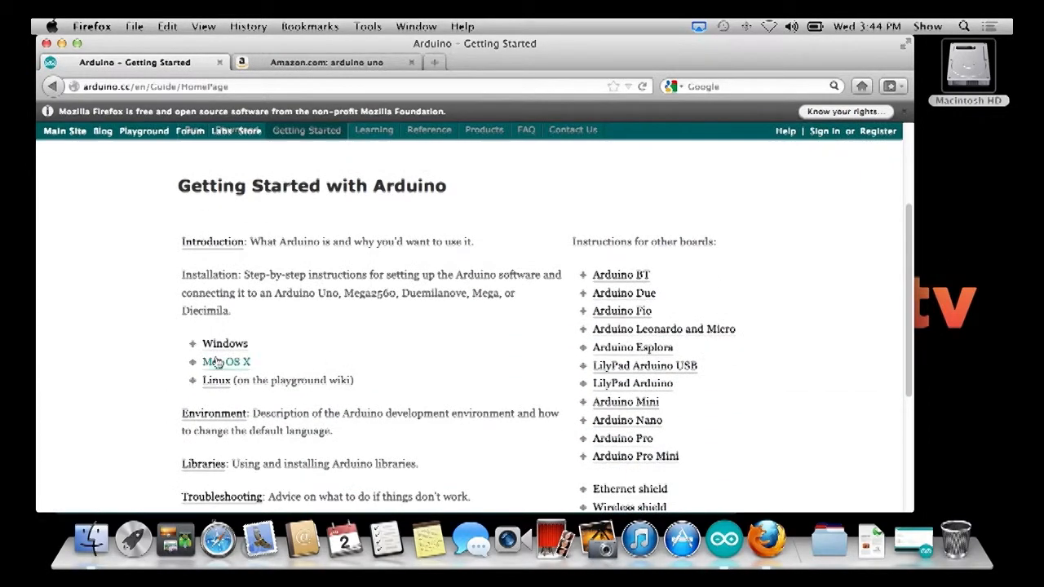
mouse_move(365, 316)
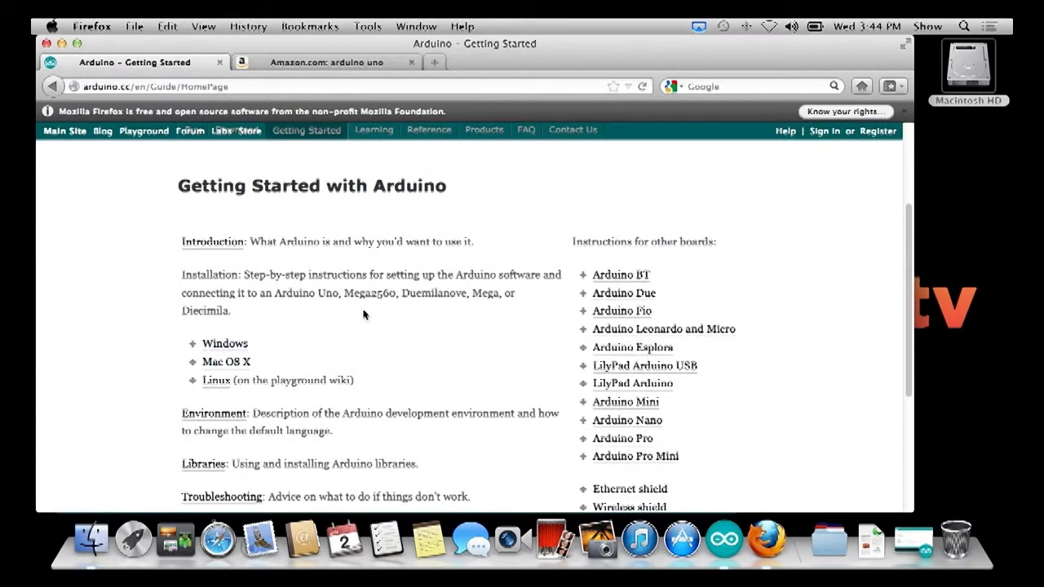
scroll(down, 3)
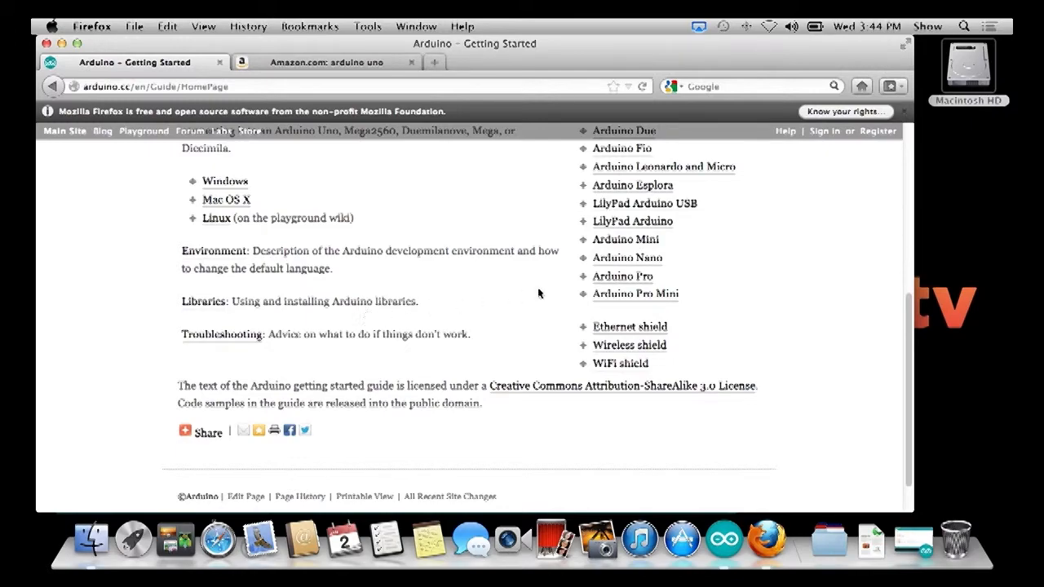
scroll(up, 3)
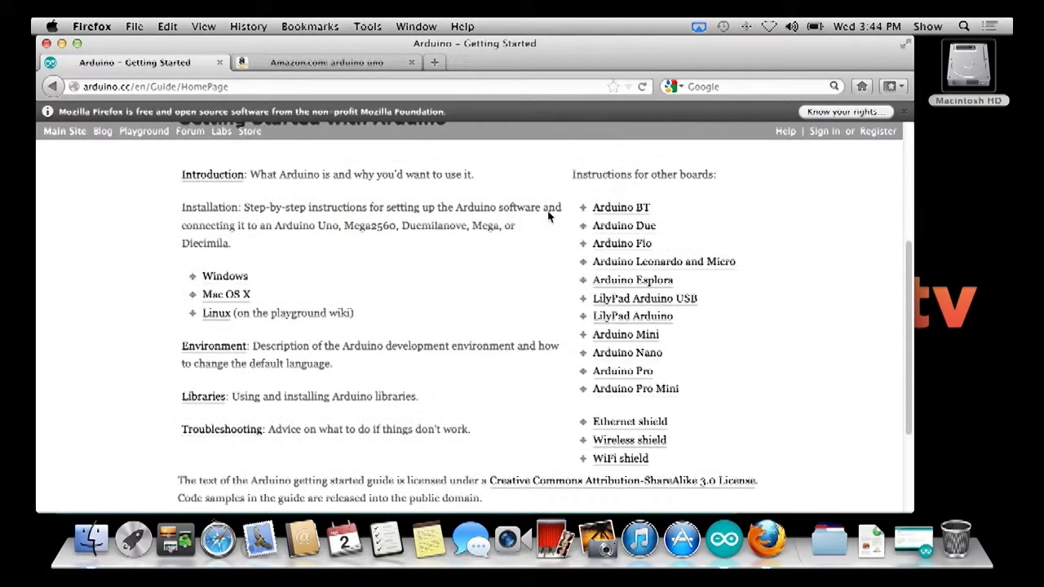
mouse_move(632, 281)
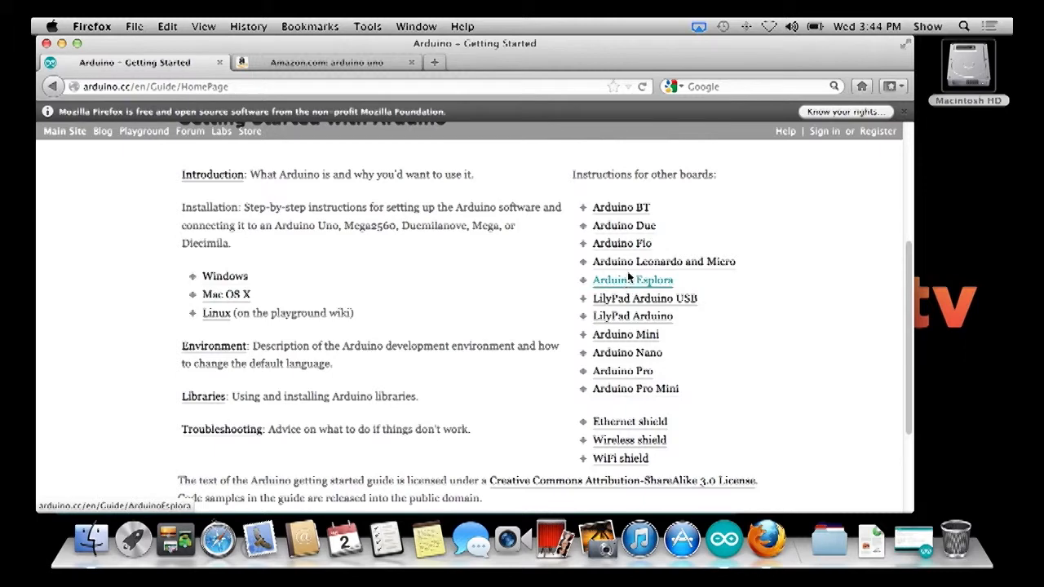
mouse_move(664, 260)
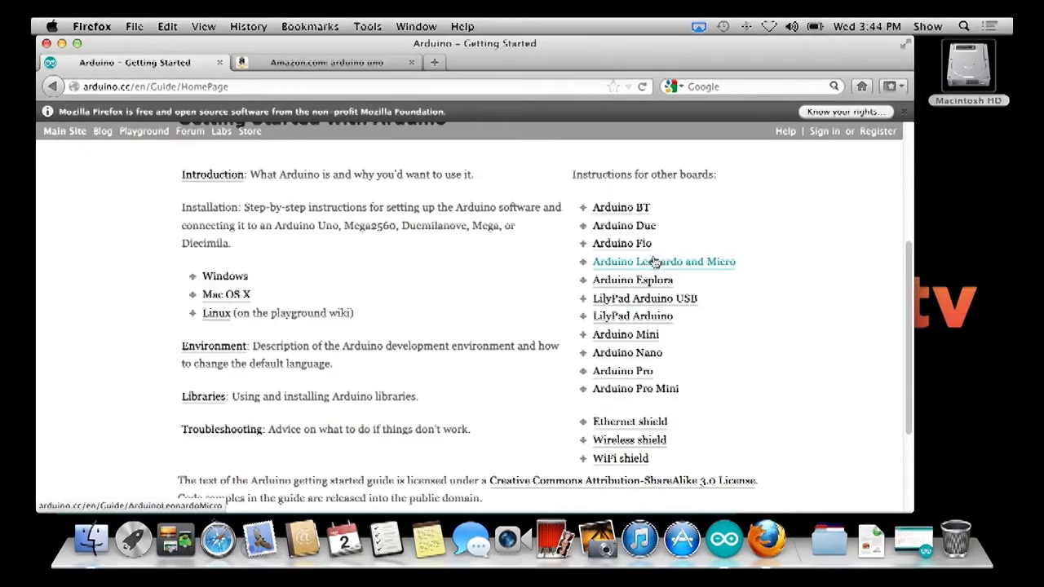
click(662, 260)
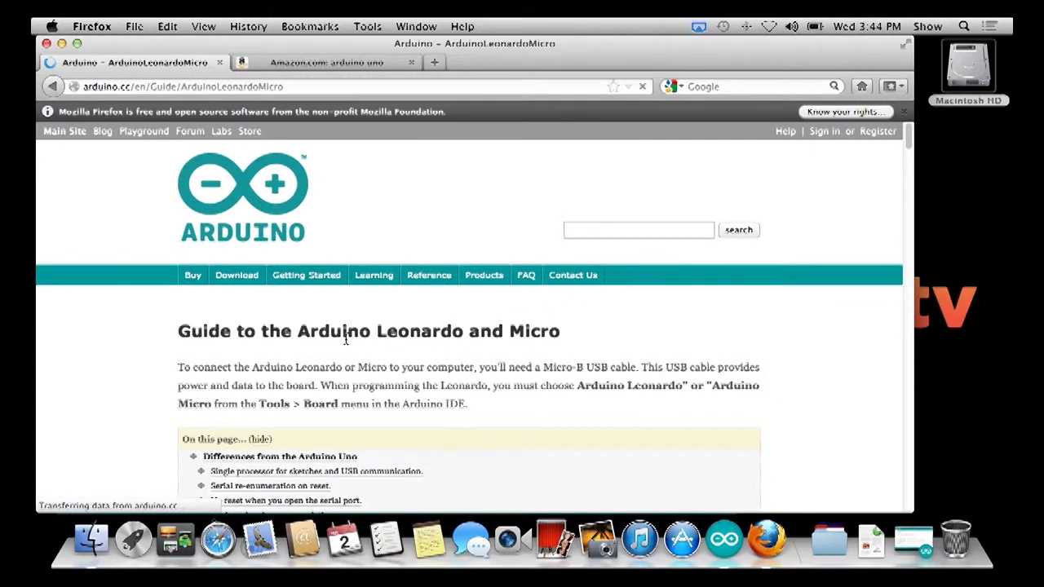
- Browse the Learning Examples page listing Core Functions basics and library examples
click(374, 274)
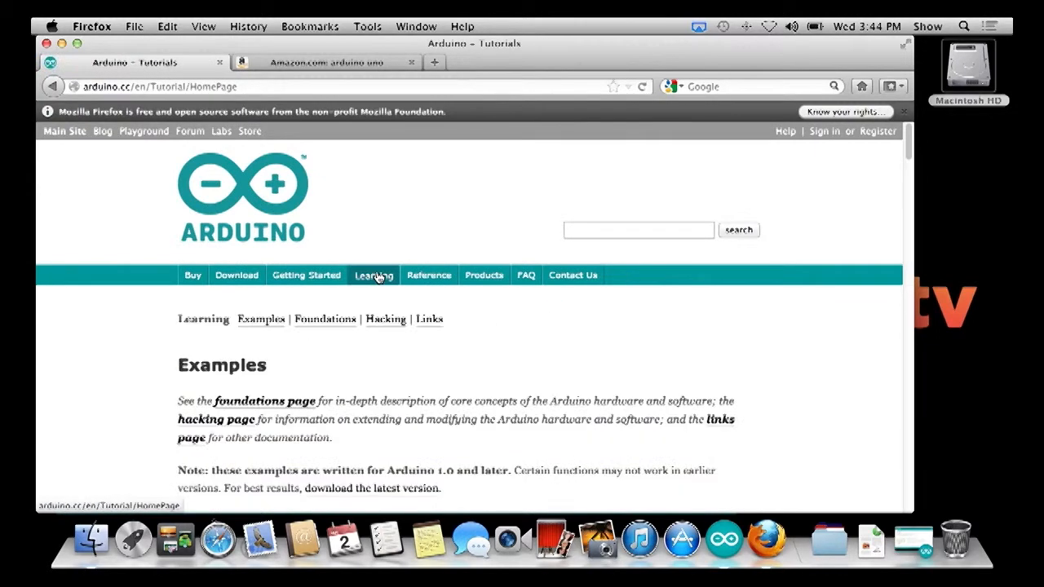
scroll(down, 3)
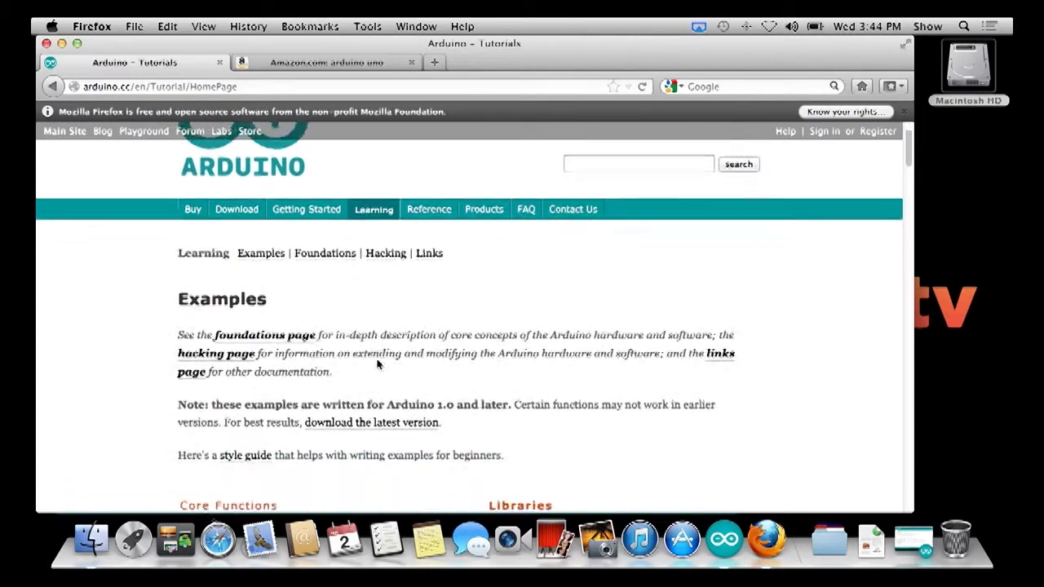
scroll(down, 3)
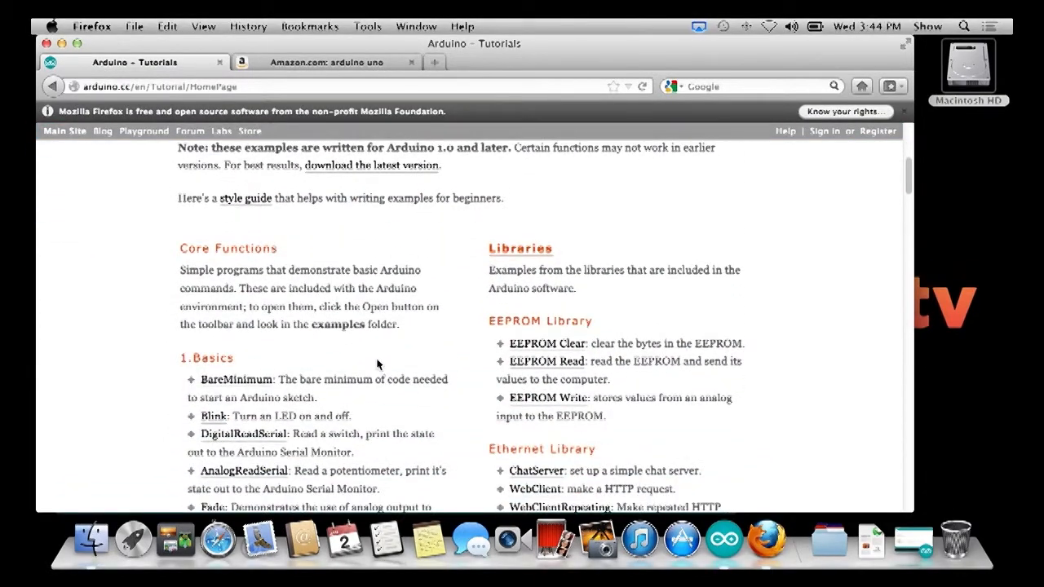
mouse_move(248, 375)
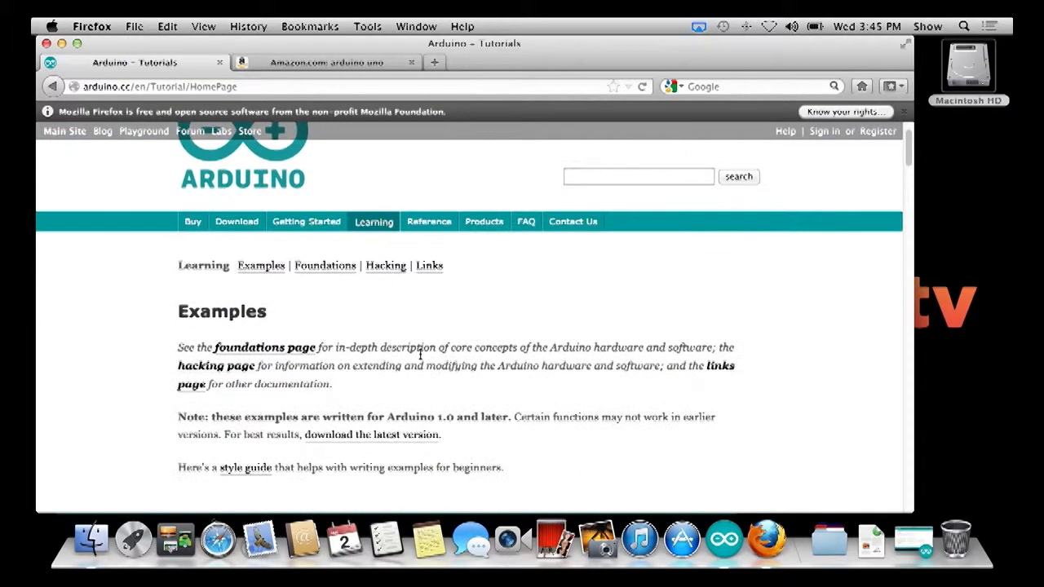
mouse_move(427, 222)
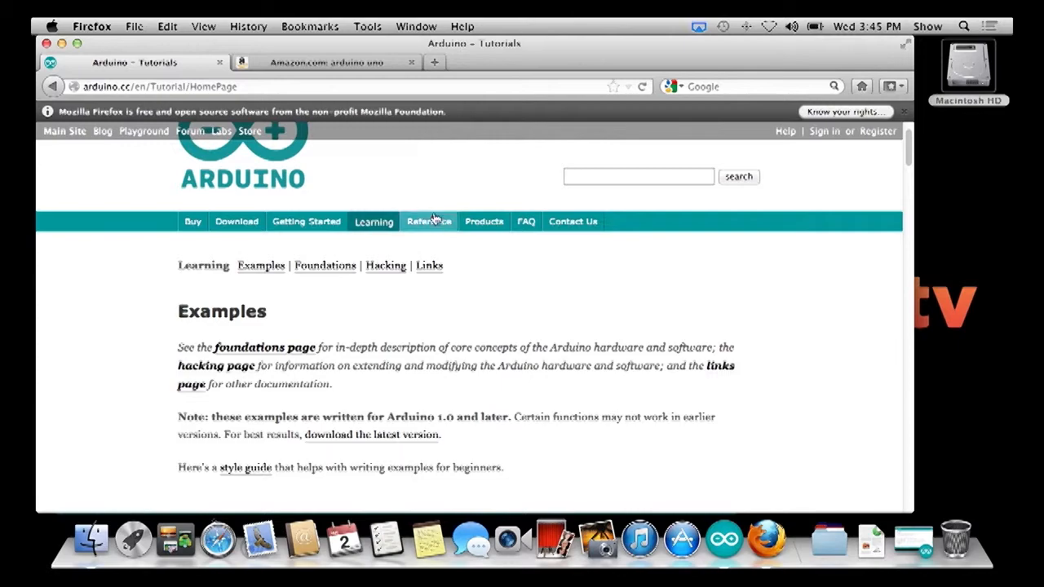
- Browse the Language Reference page listing setup(), loop() and pinMode()
click(428, 222)
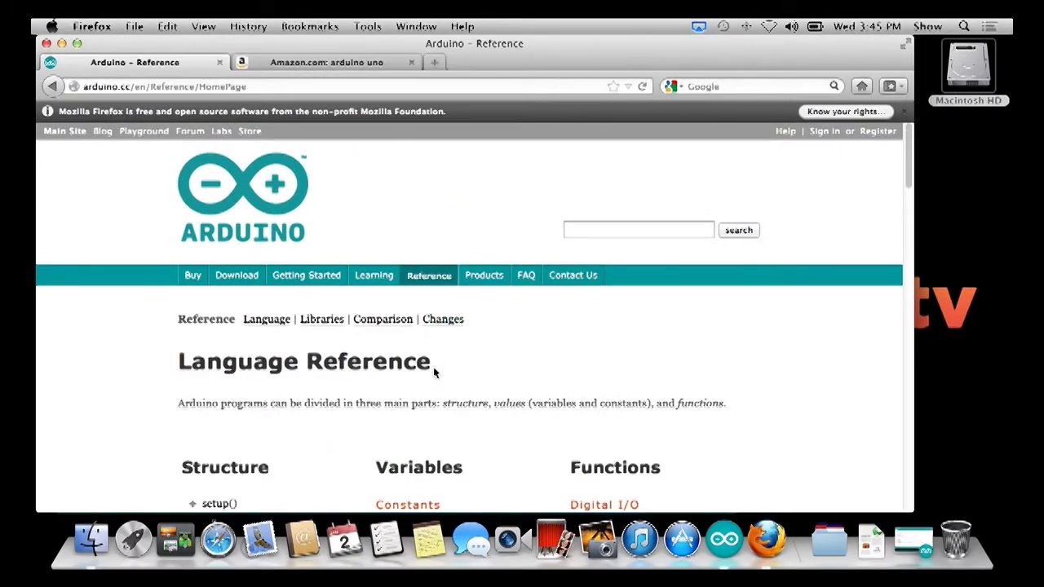
scroll(down, 3)
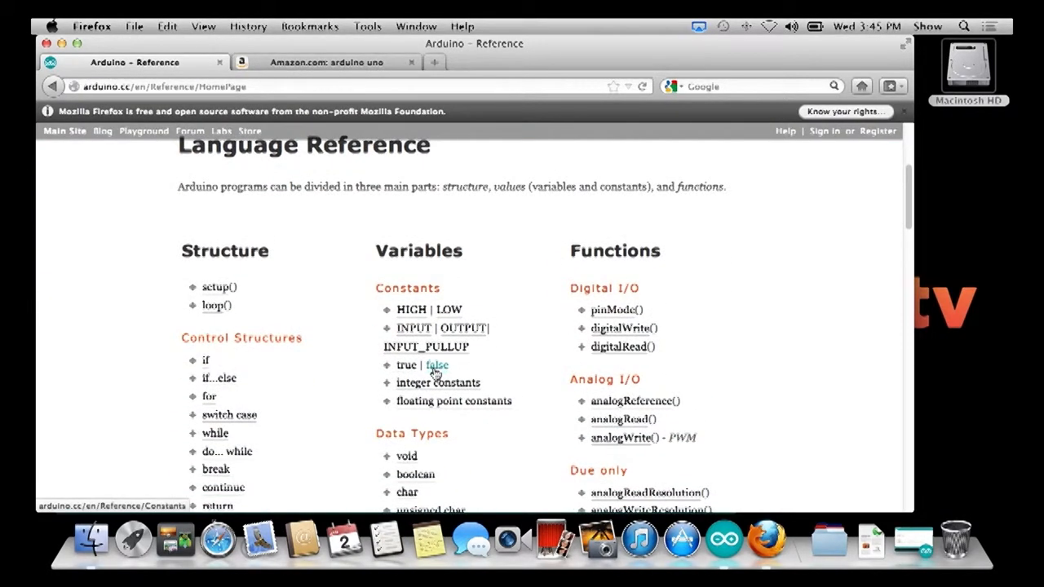
mouse_move(267, 291)
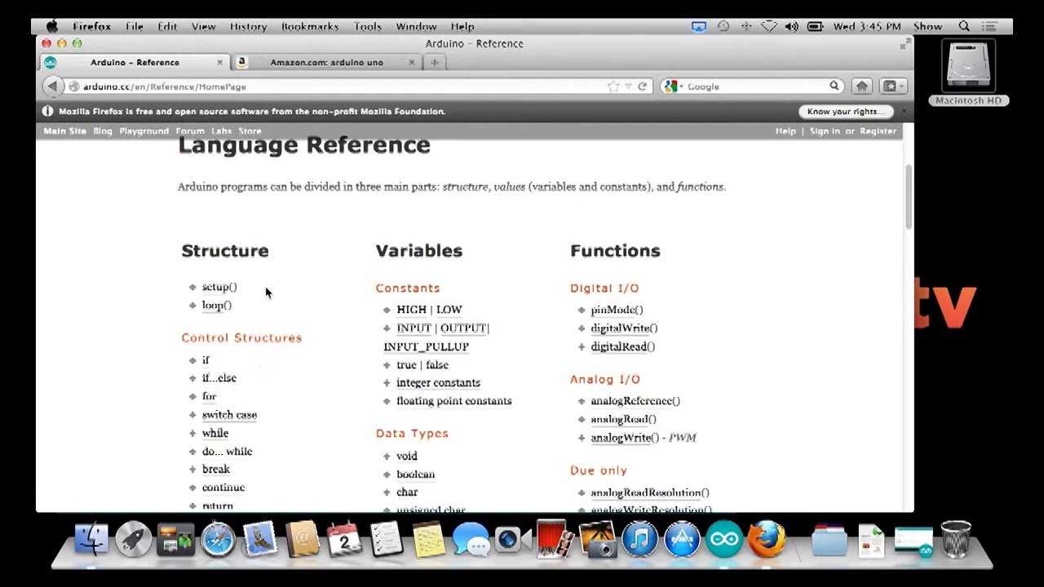
mouse_move(166, 290)
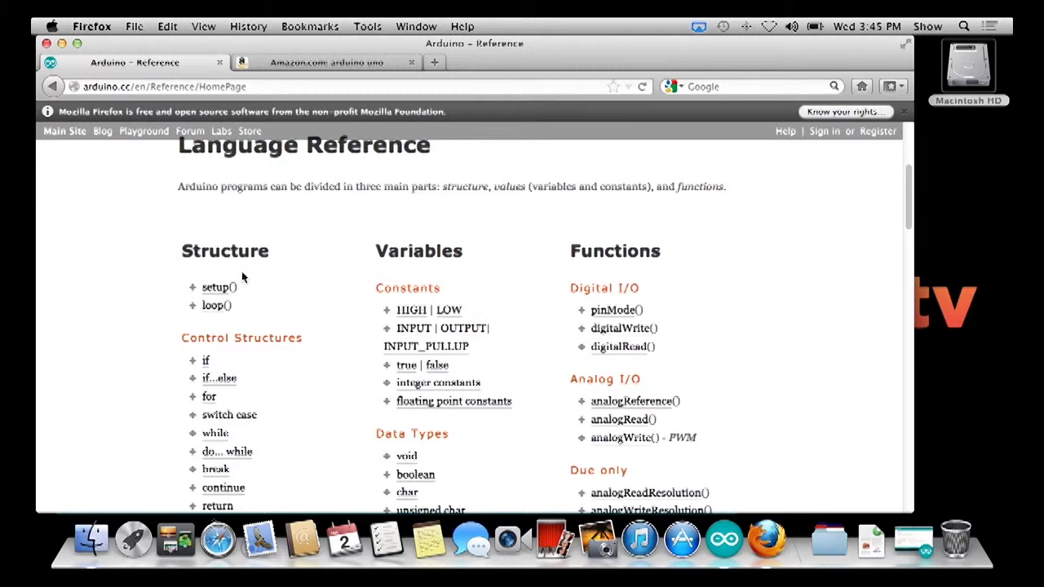
mouse_move(248, 300)
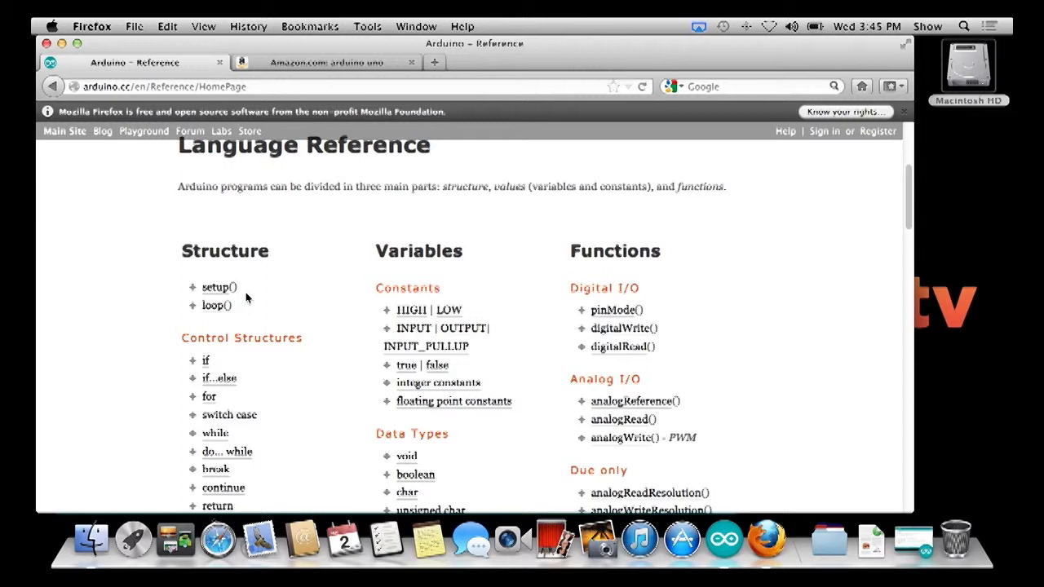
mouse_move(234, 316)
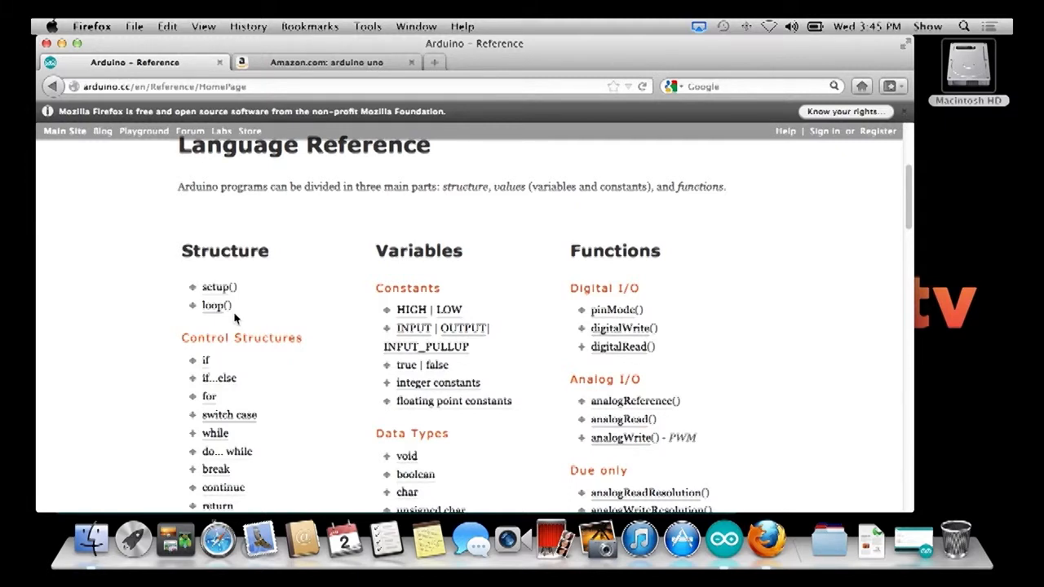
scroll(up, 3)
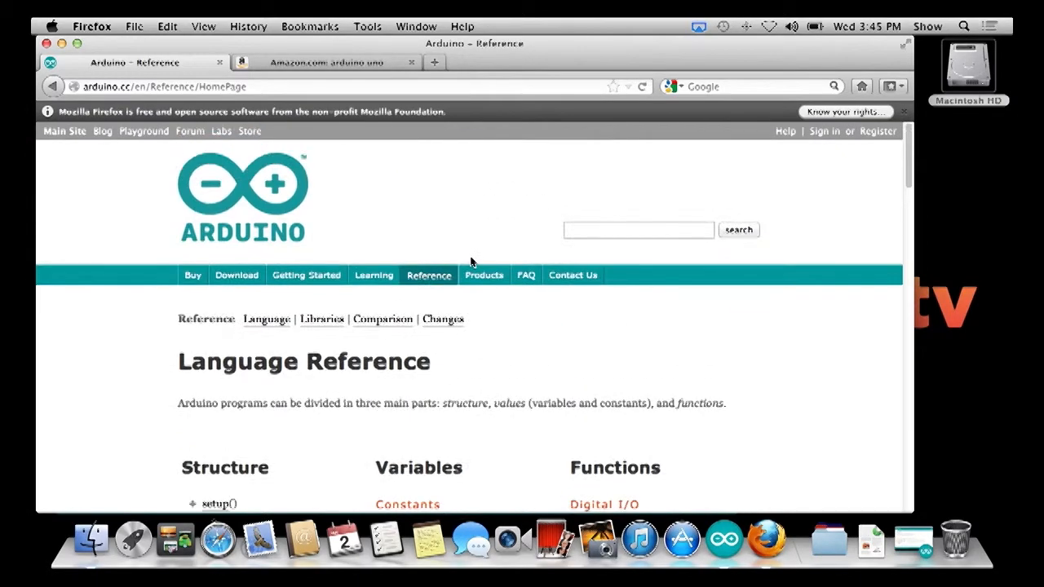
click(483, 274)
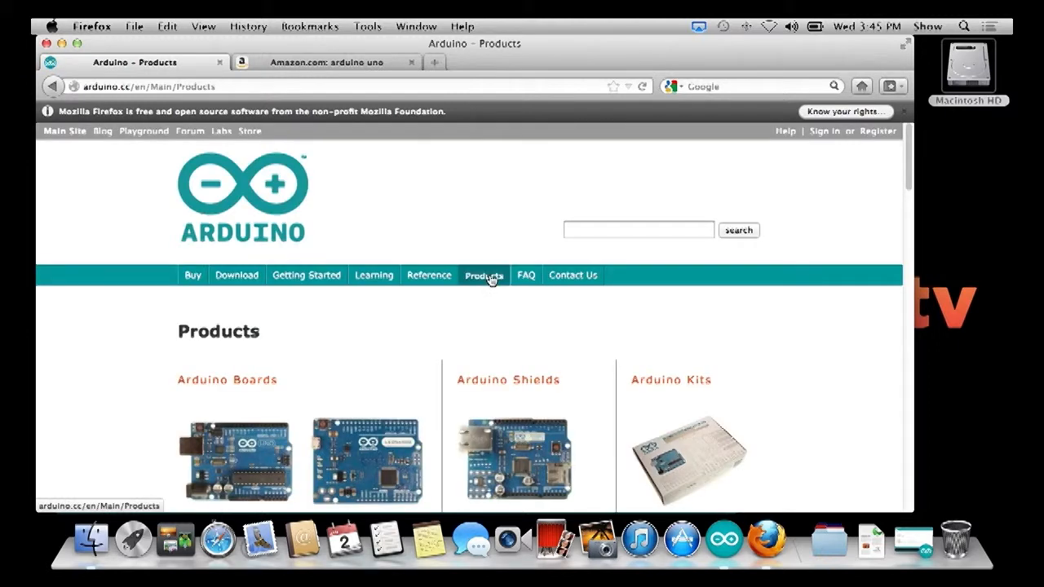
scroll(down, 3)
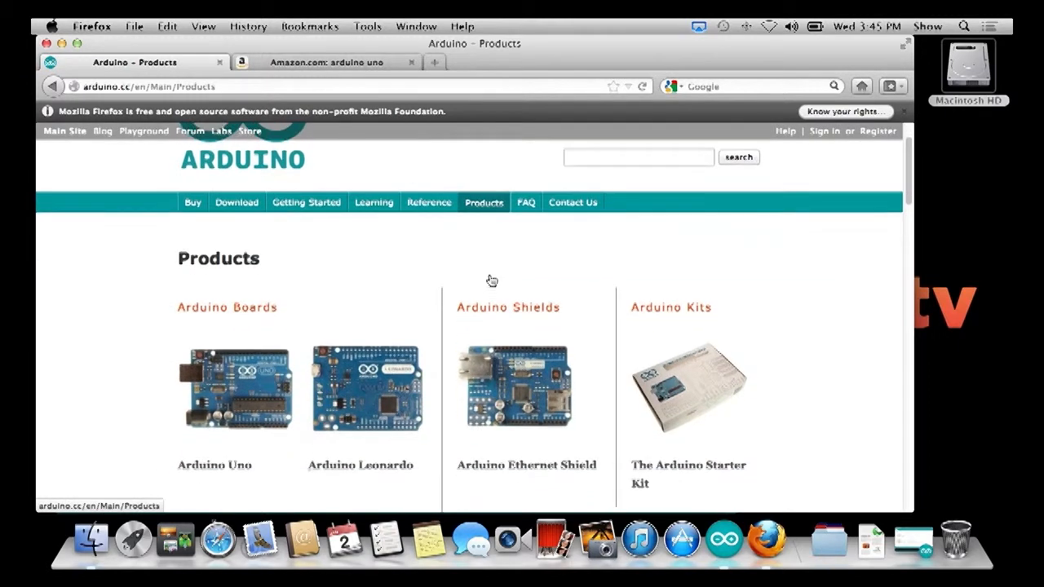
scroll(down, 3)
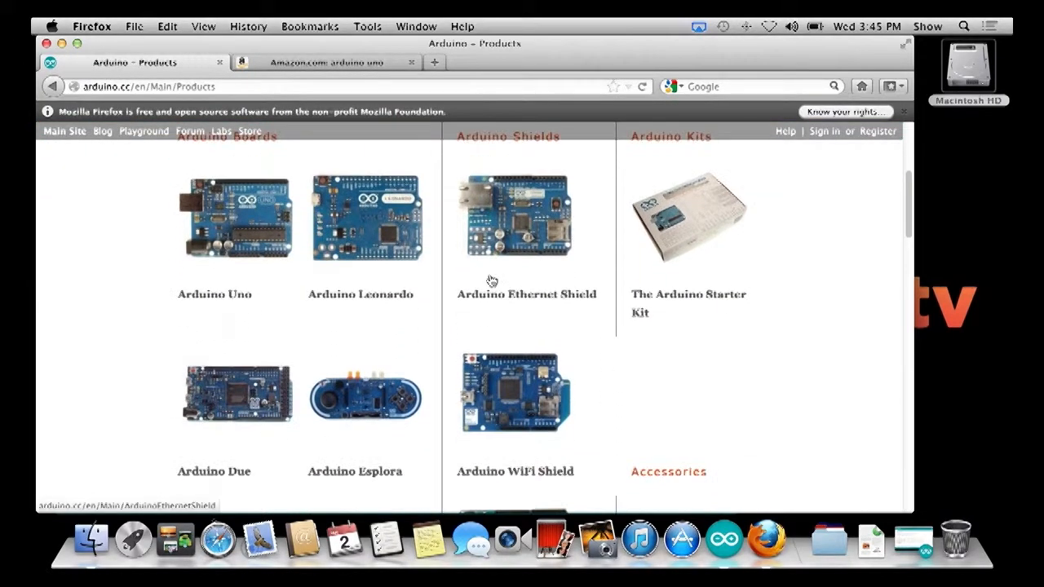
scroll(down, 3)
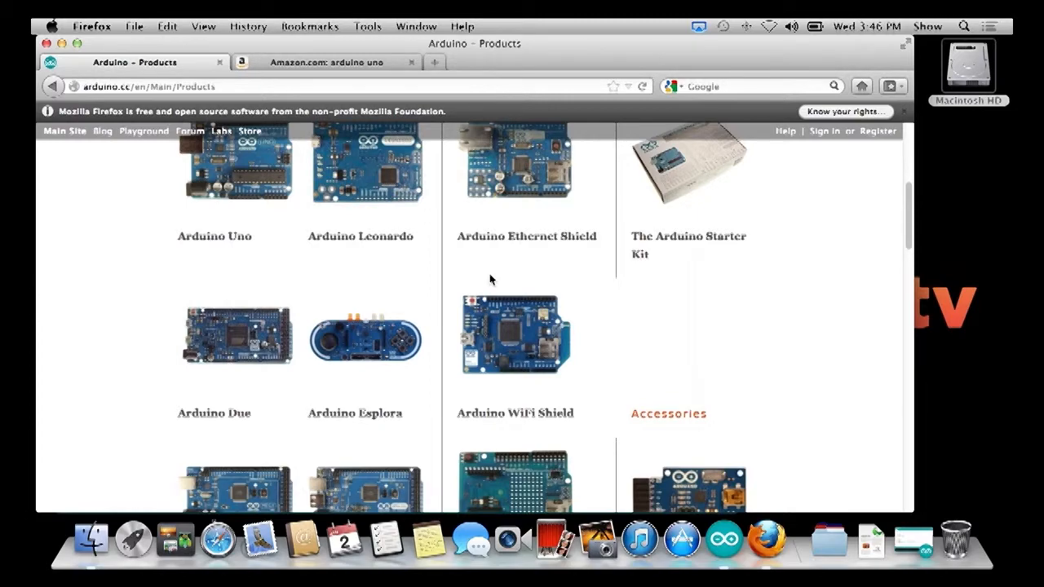
scroll(down, 3)
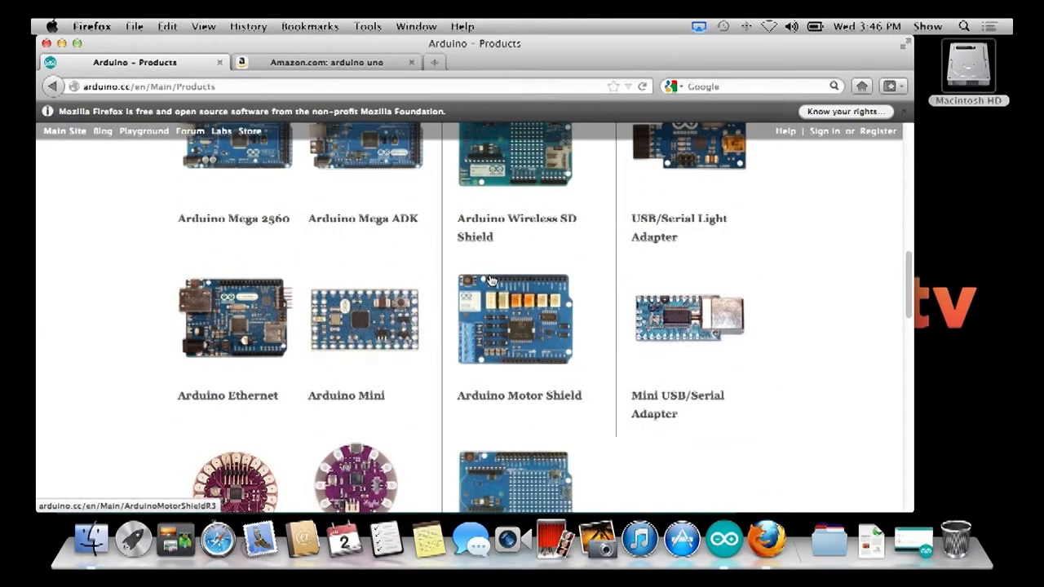
scroll(down, 3)
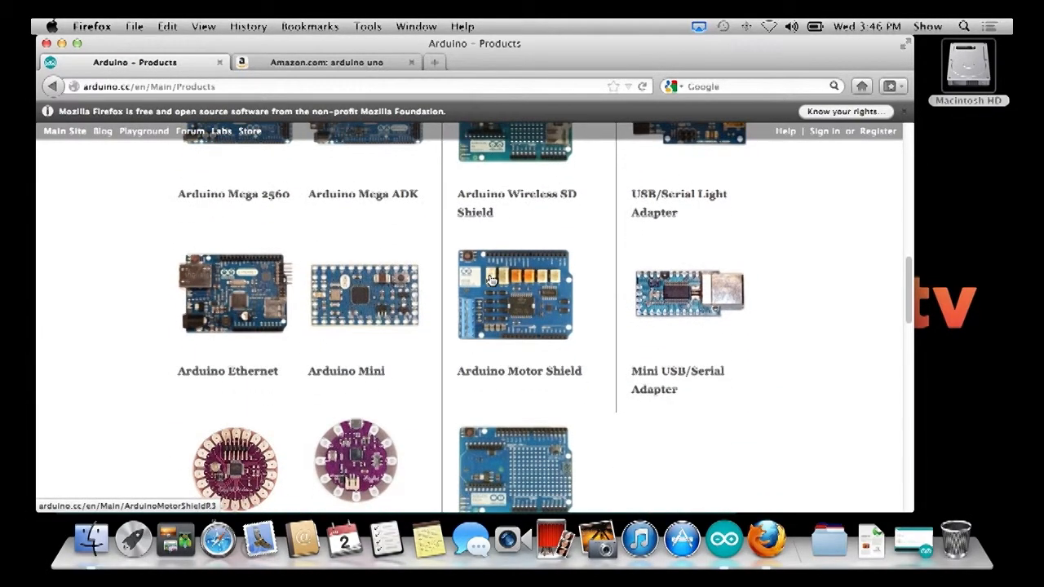
mouse_move(375, 303)
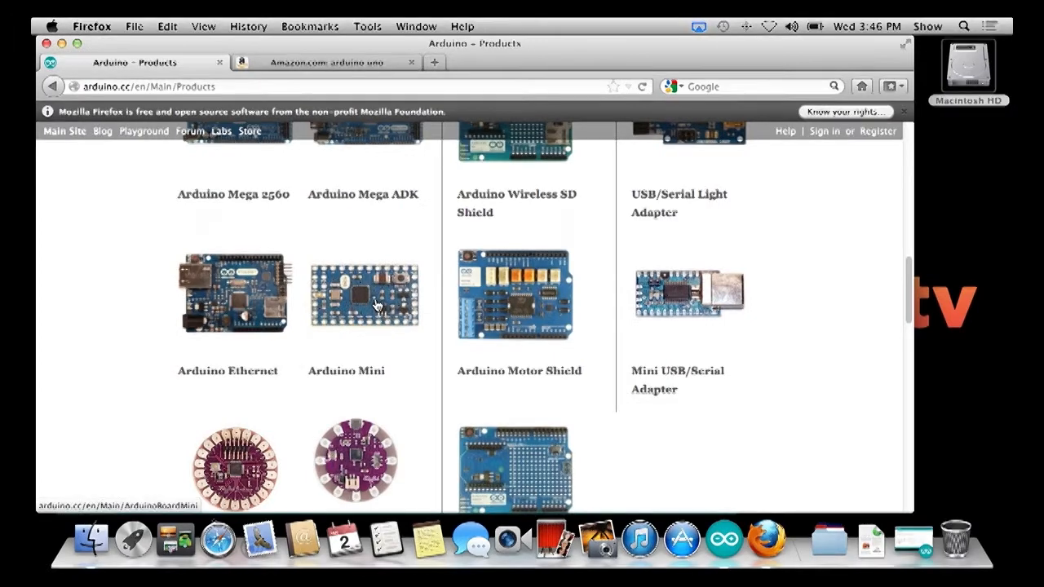
mouse_move(662, 291)
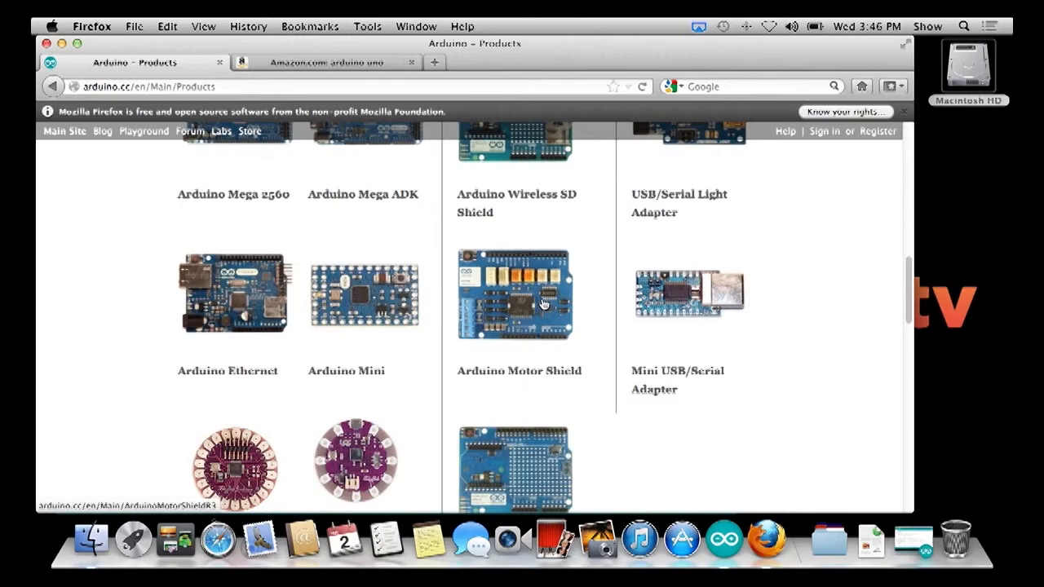
scroll(down, 3)
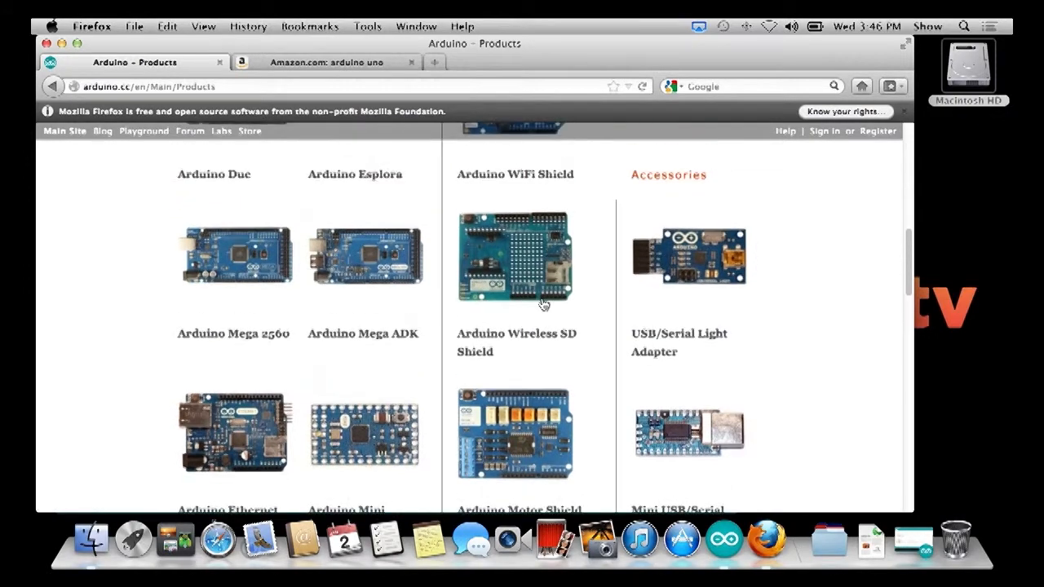
scroll(up, 3)
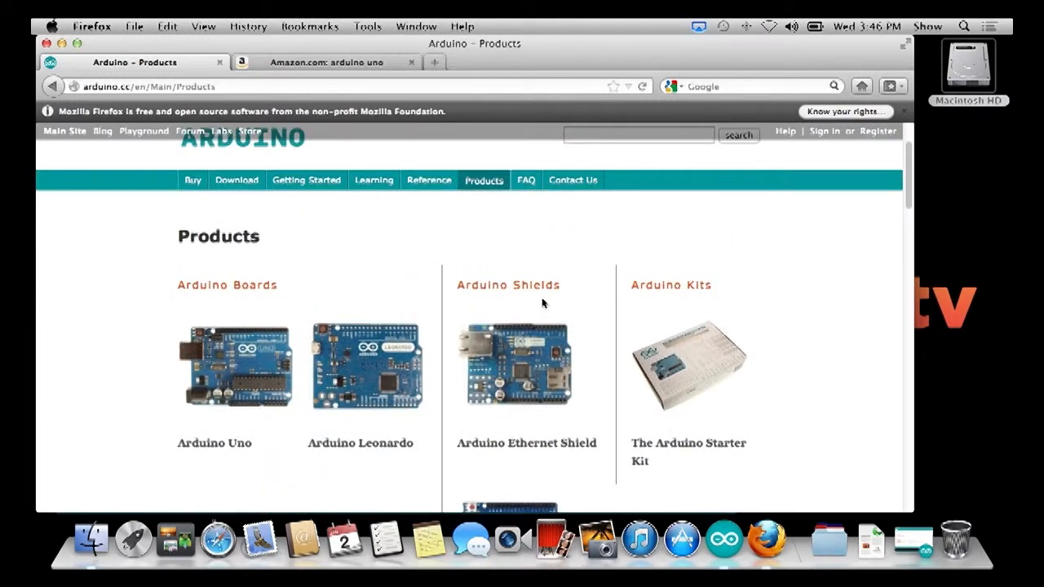
scroll(down, 3)
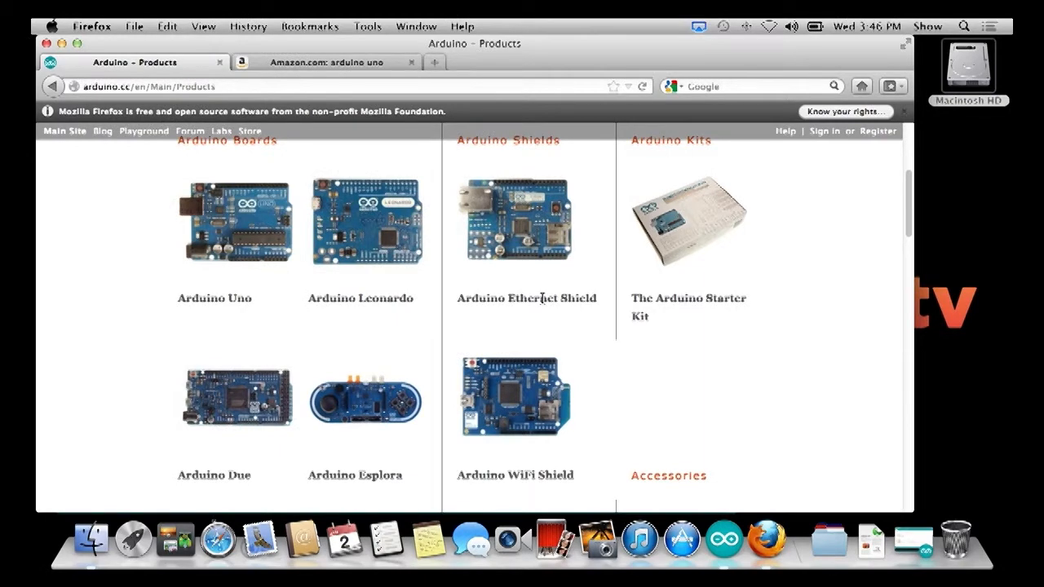
scroll(down, 3)
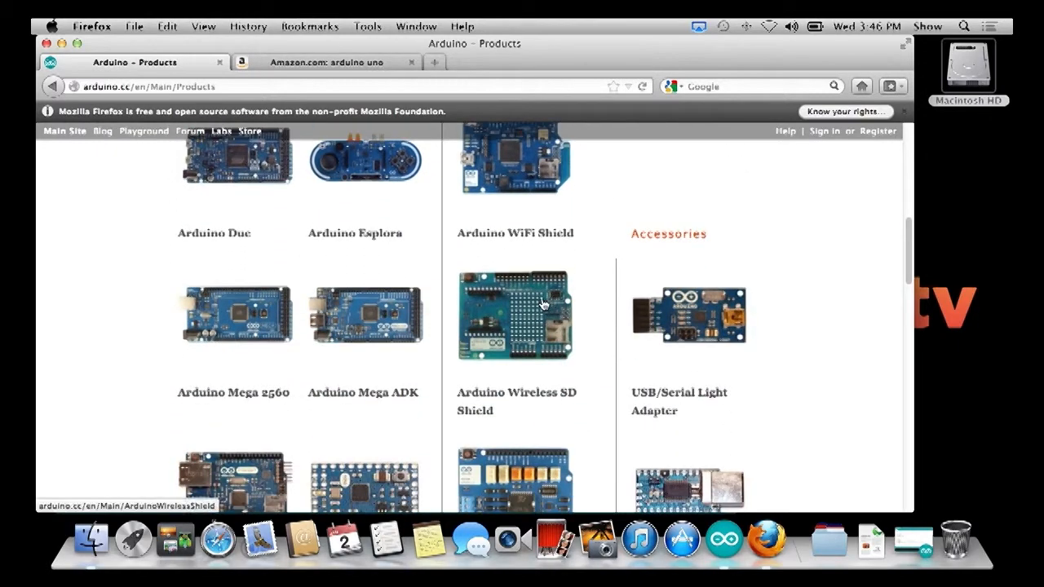
scroll(down, 3)
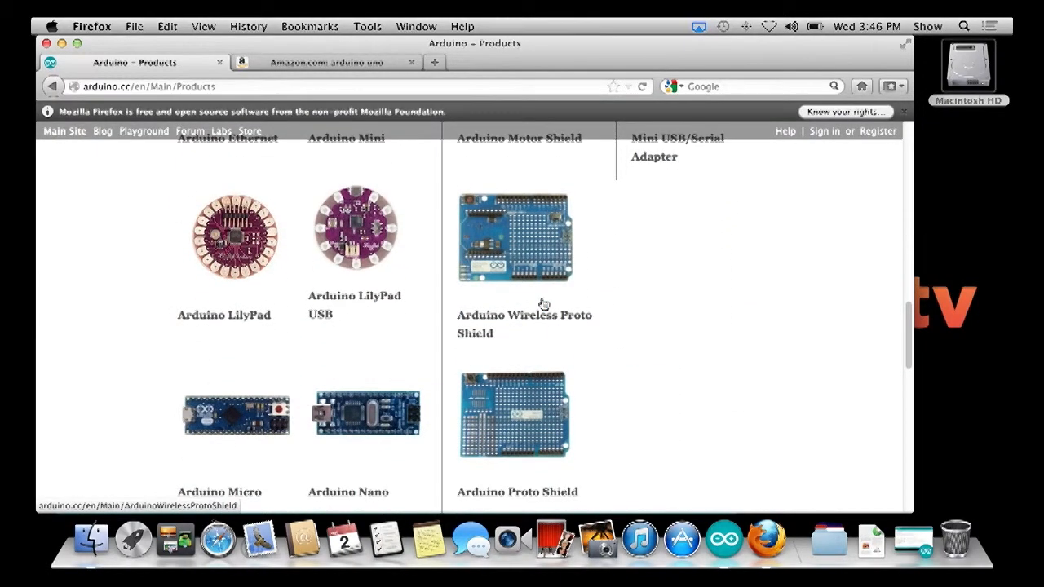
scroll(down, 3)
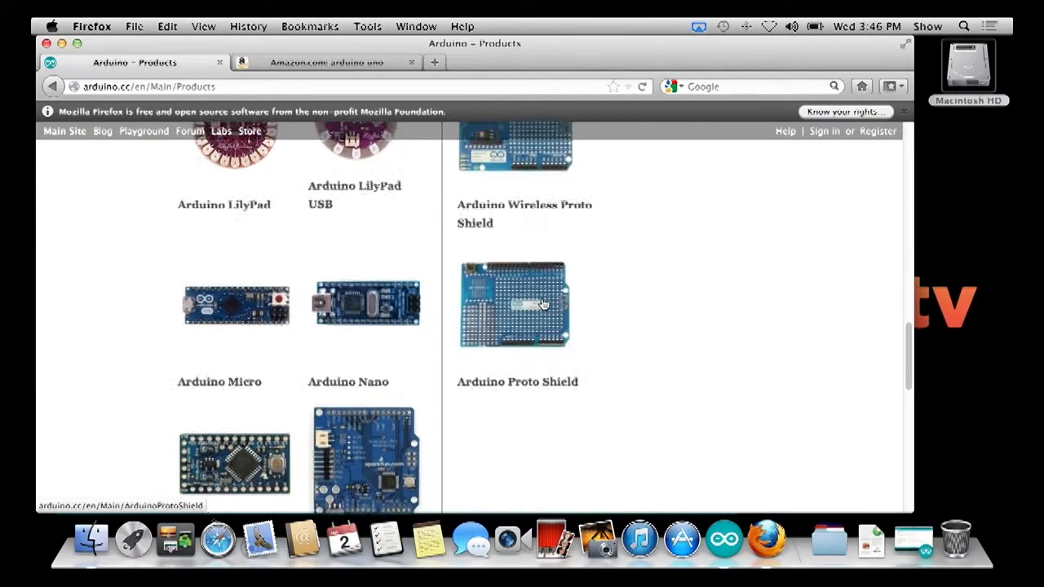
scroll(down, 3)
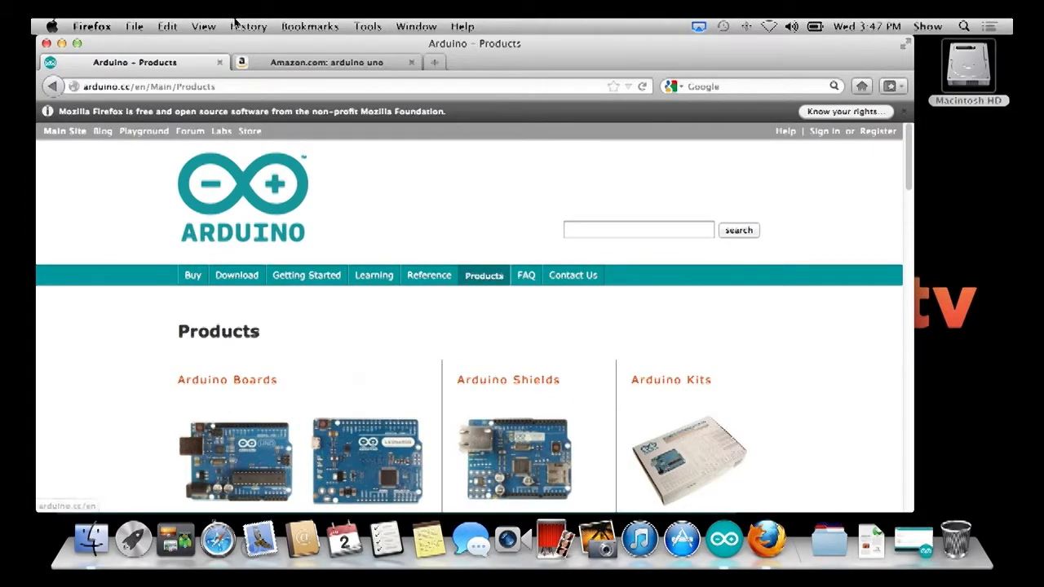
- Browse Amazon's 'arduino uno' search results and prices, then return to the Arduino IDE
click(326, 62)
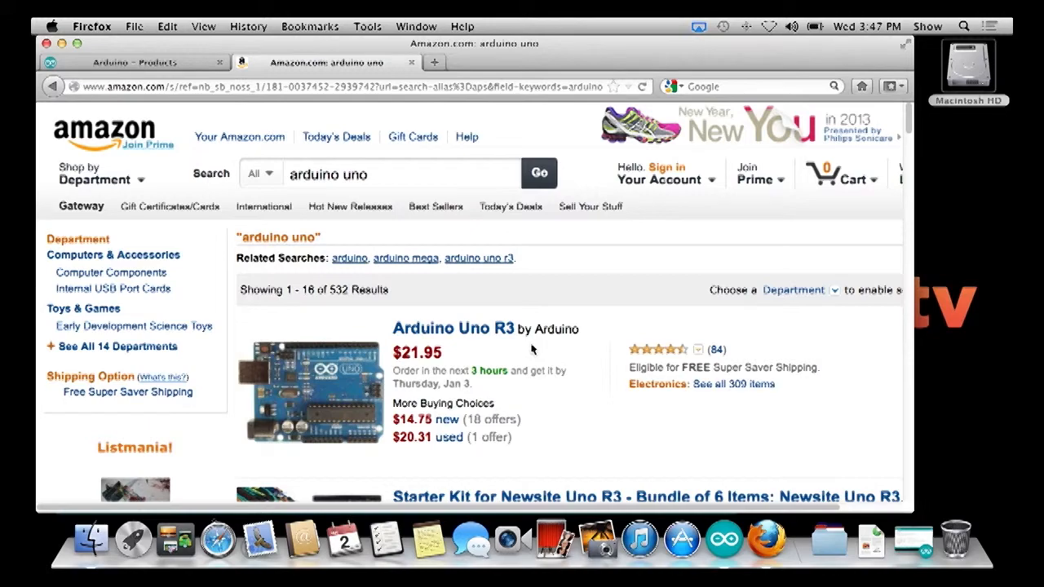
scroll(down, 3)
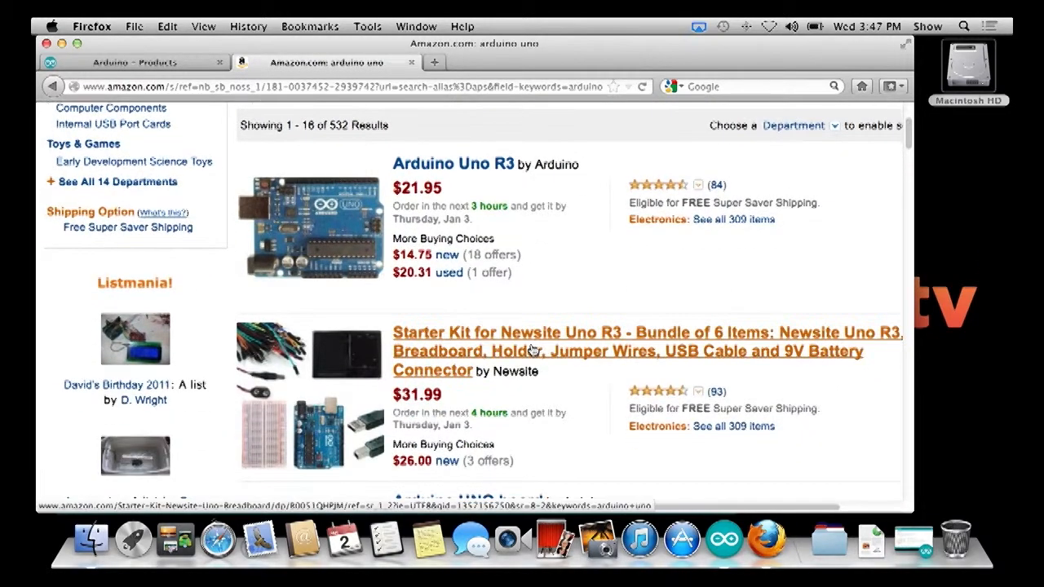
scroll(down, 3)
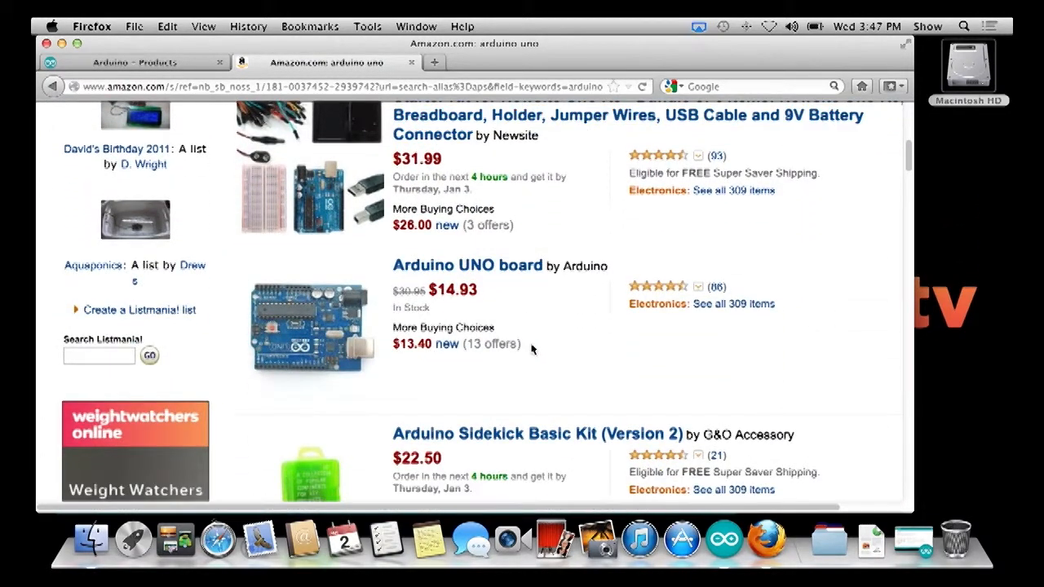
scroll(down, 3)
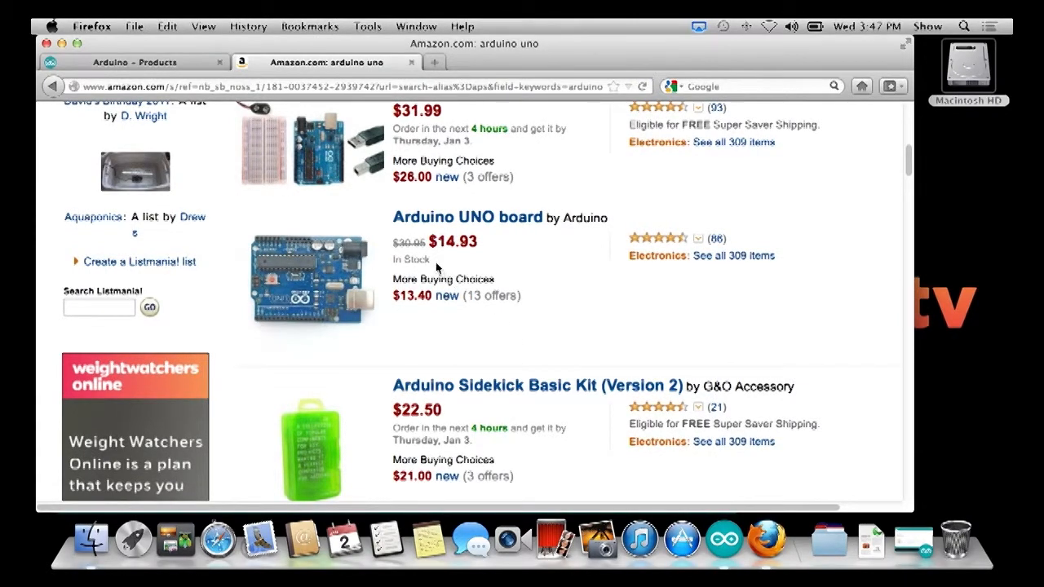
mouse_move(538, 238)
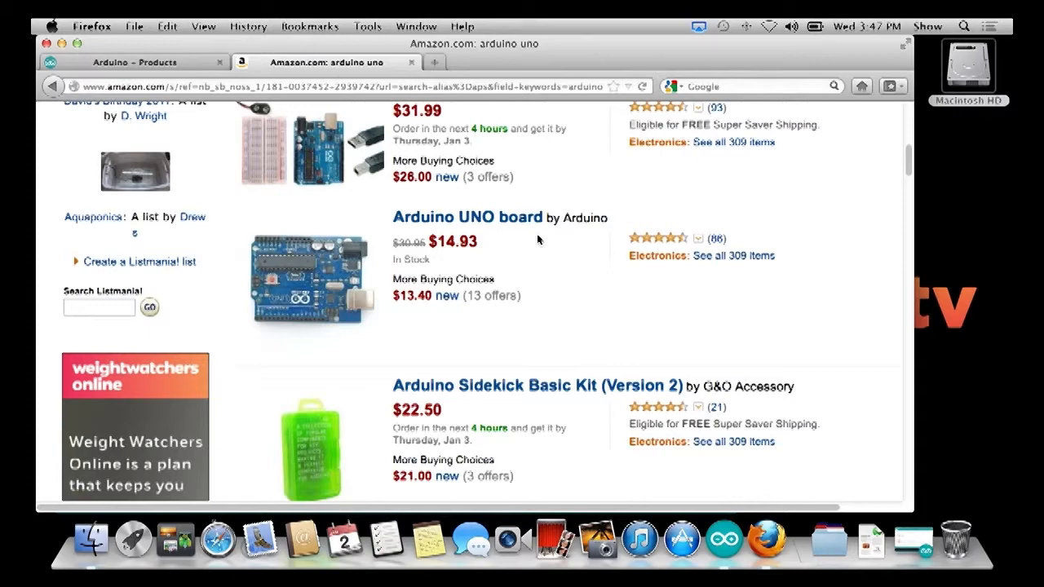
scroll(down, 3)
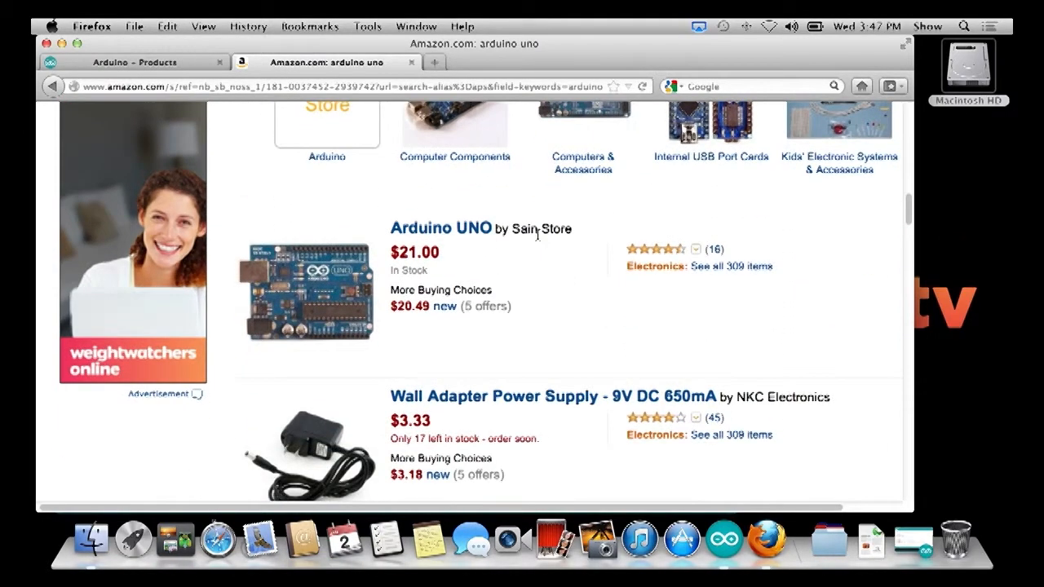
scroll(down, 3)
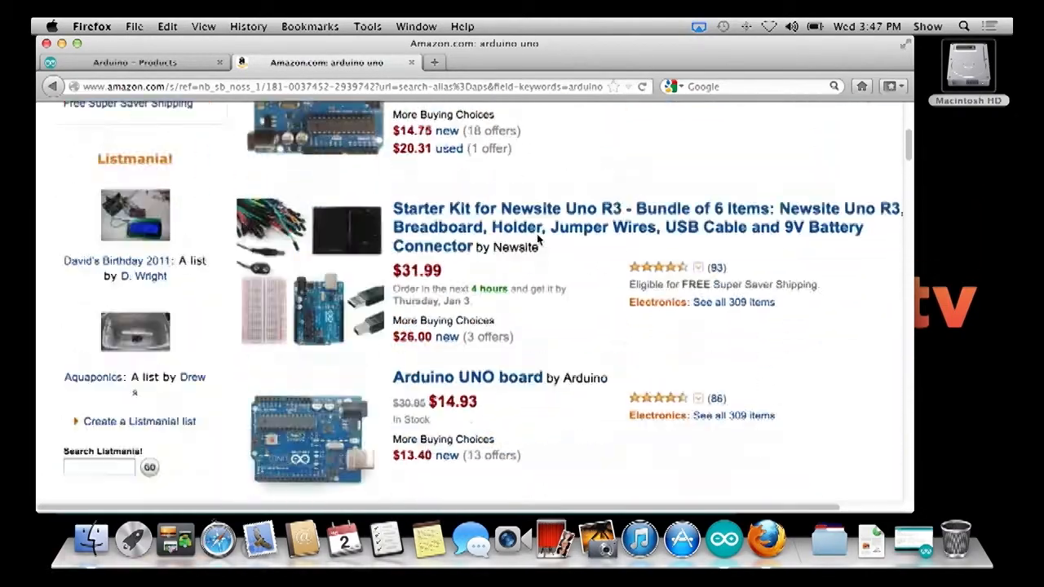
scroll(up, 3)
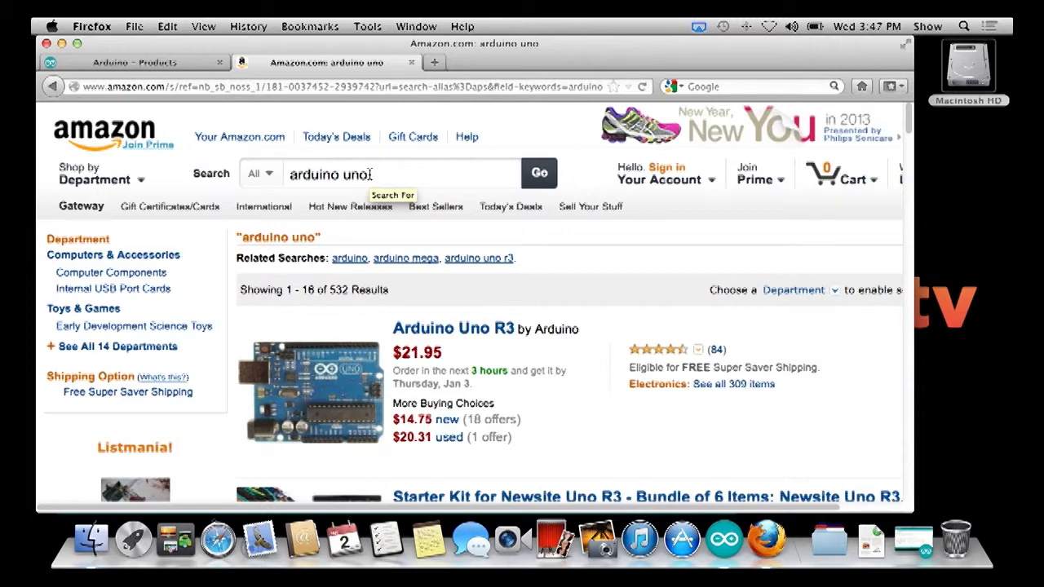
click(724, 538)
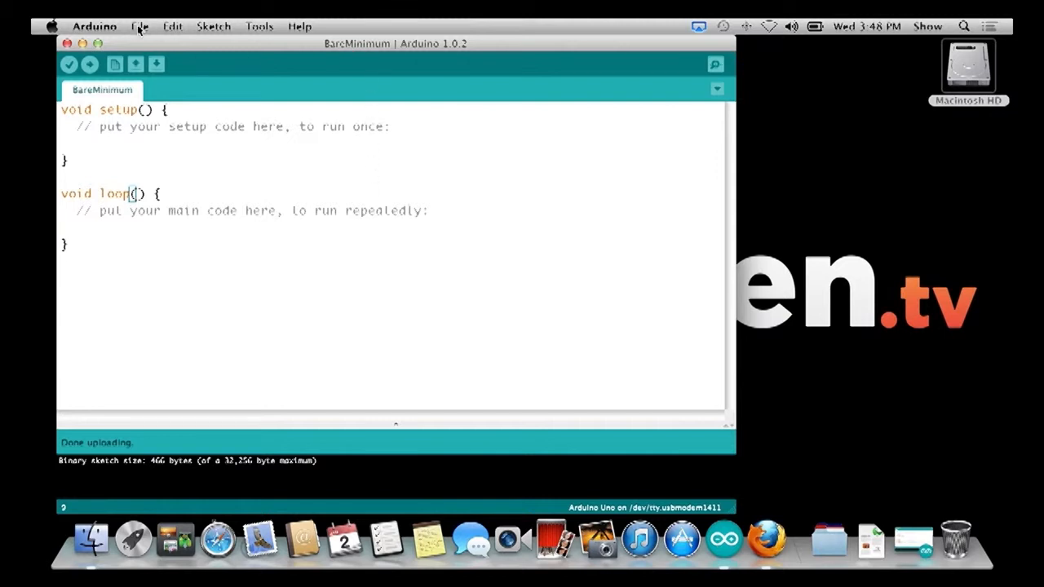
- Load the BareMinimum sketch from File > Examples > 01.Basics
click(139, 26)
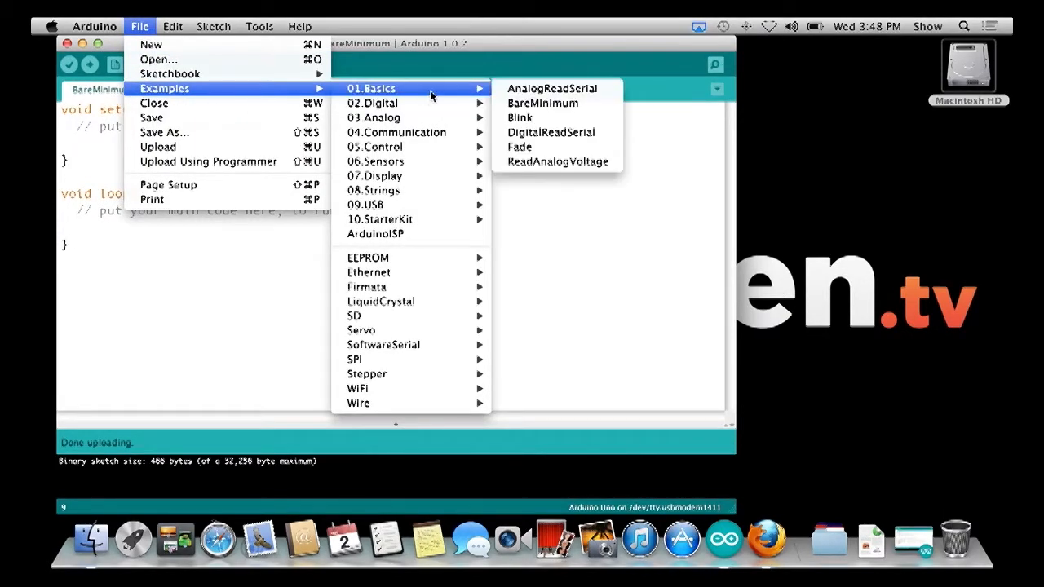
mouse_move(541, 103)
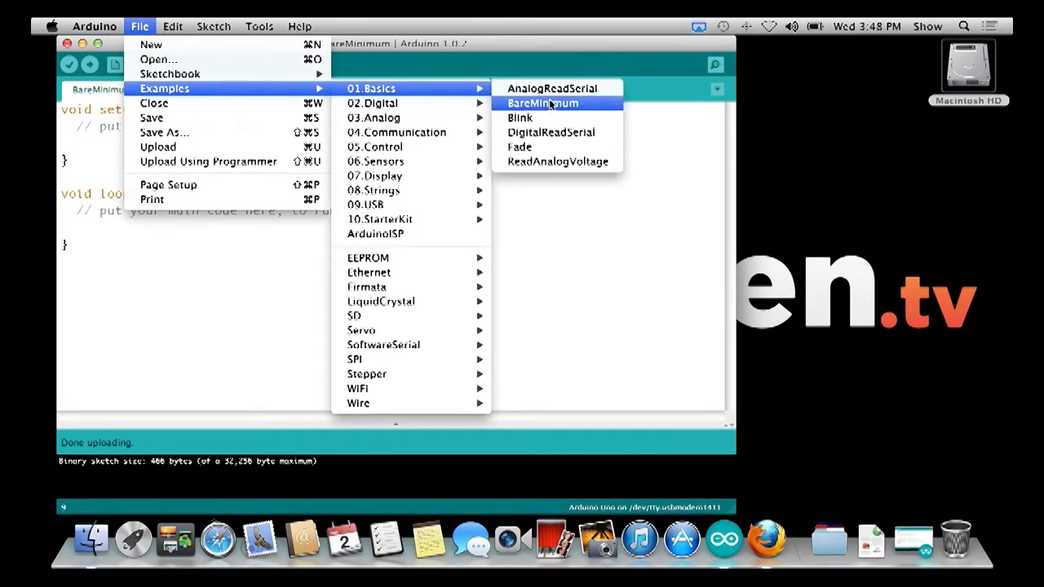
click(542, 103)
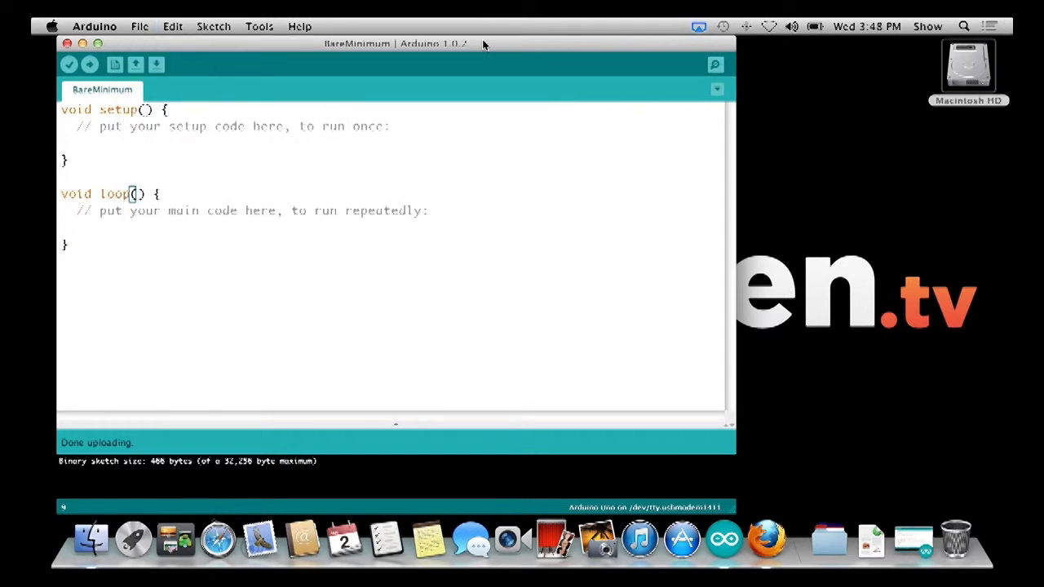
mouse_move(126, 173)
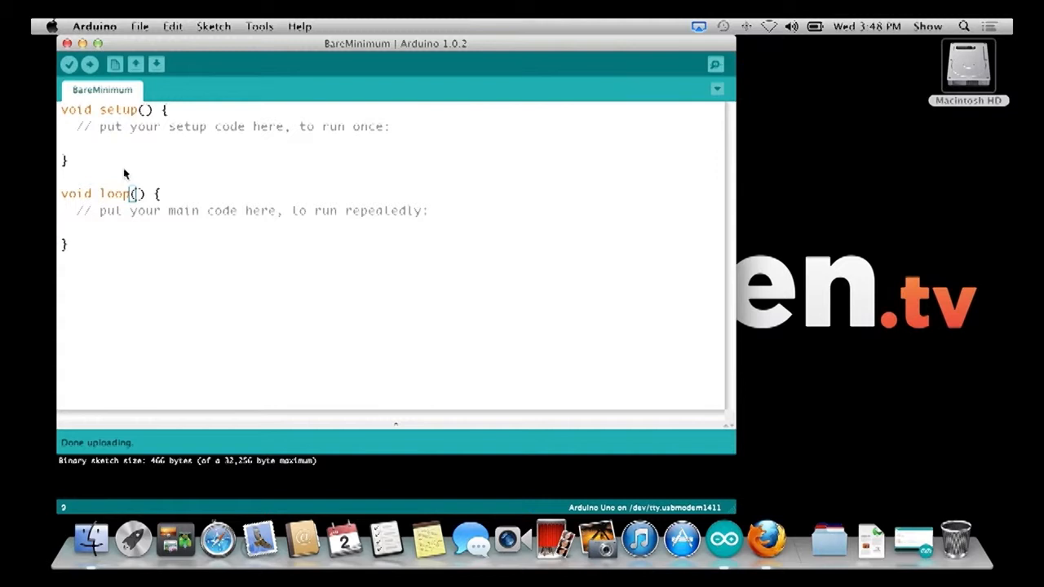
mouse_move(91, 124)
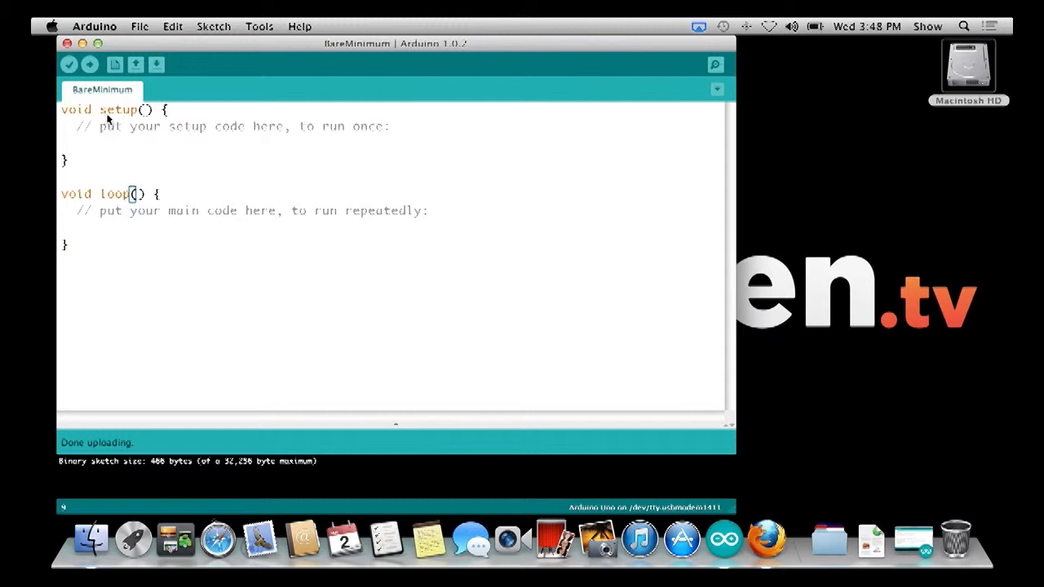
mouse_move(138, 121)
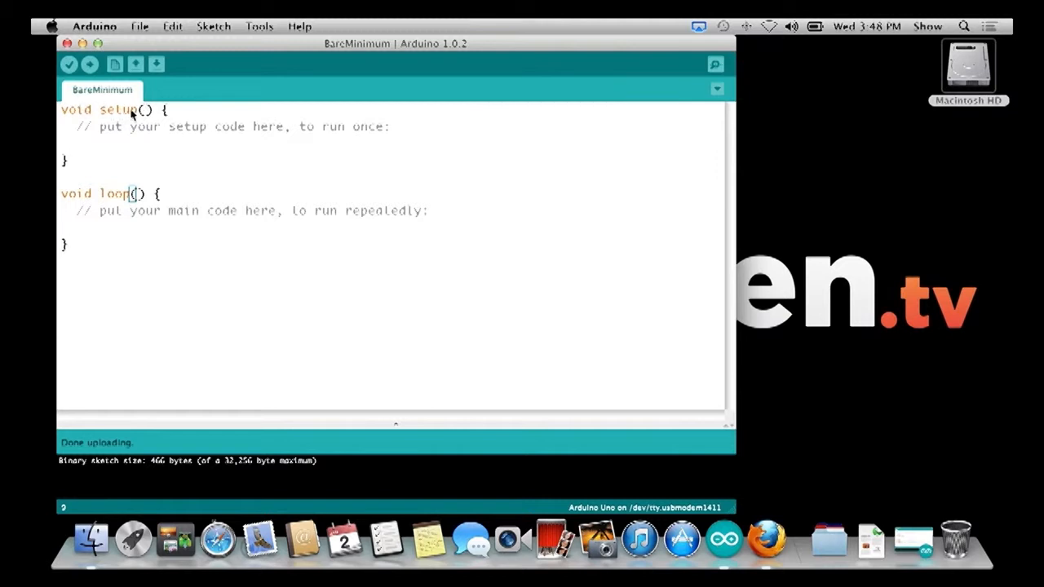
mouse_move(150, 145)
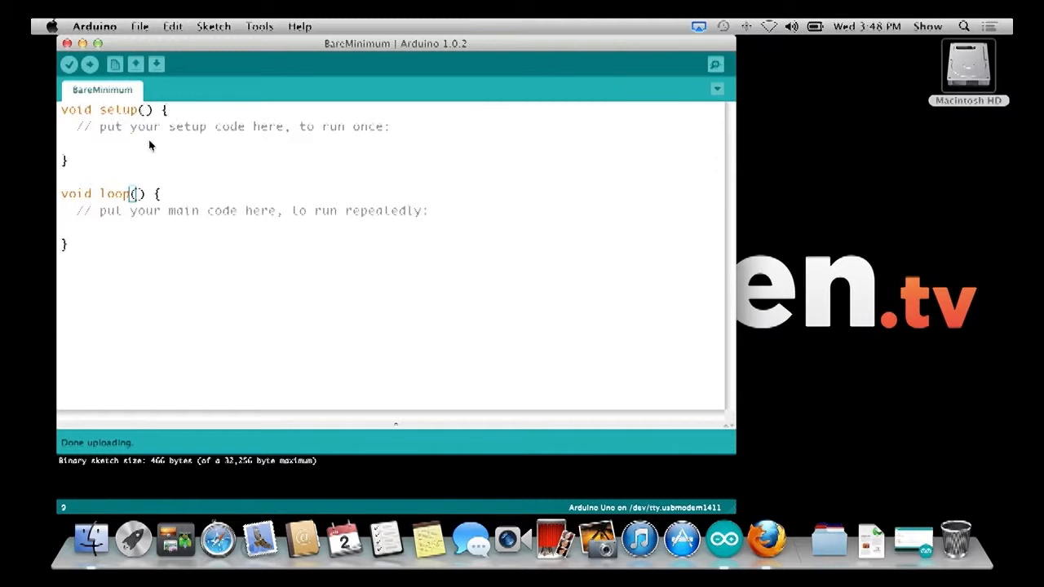
mouse_move(163, 113)
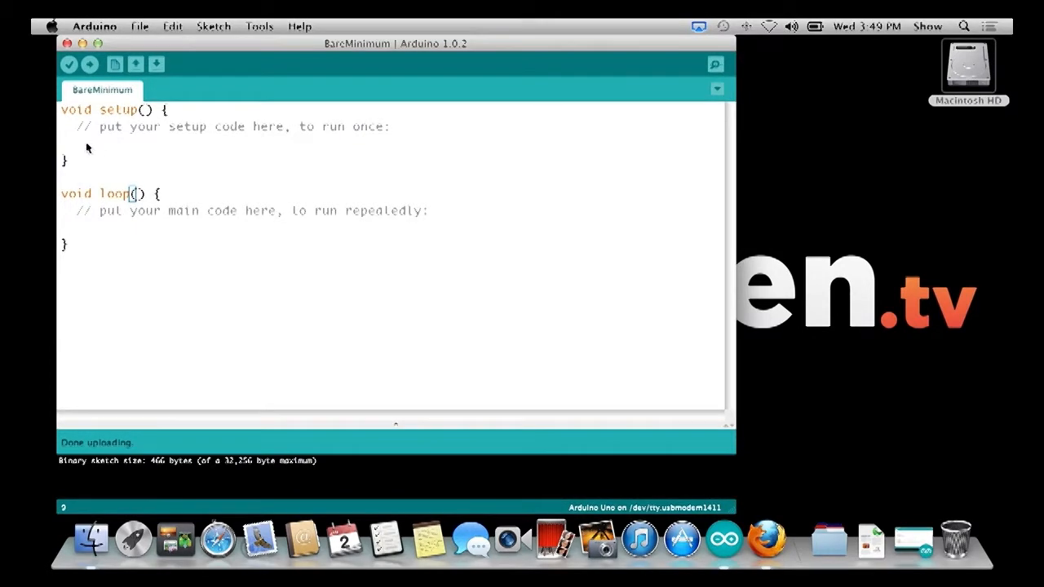
mouse_move(111, 202)
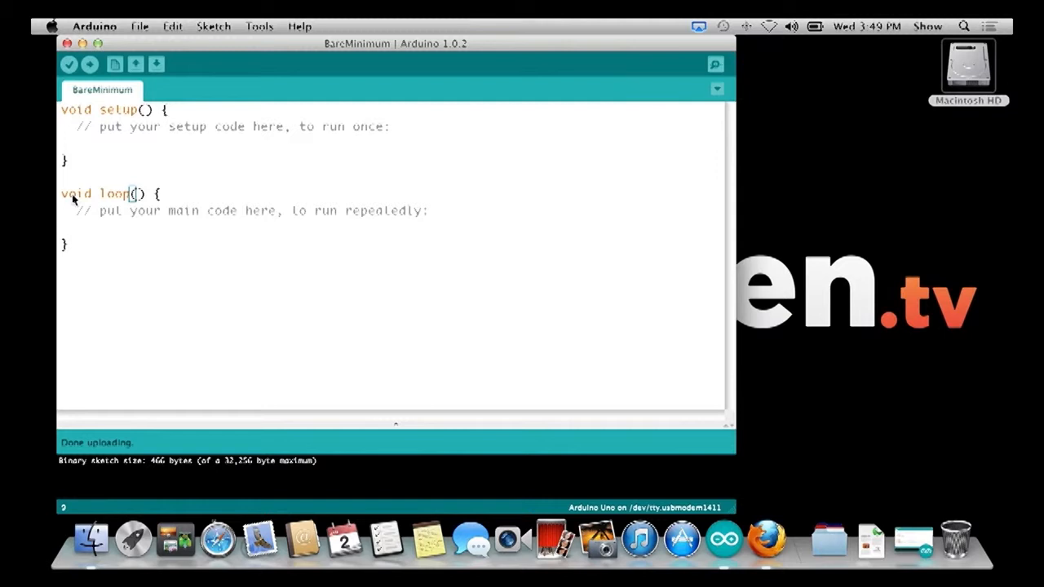
mouse_move(117, 206)
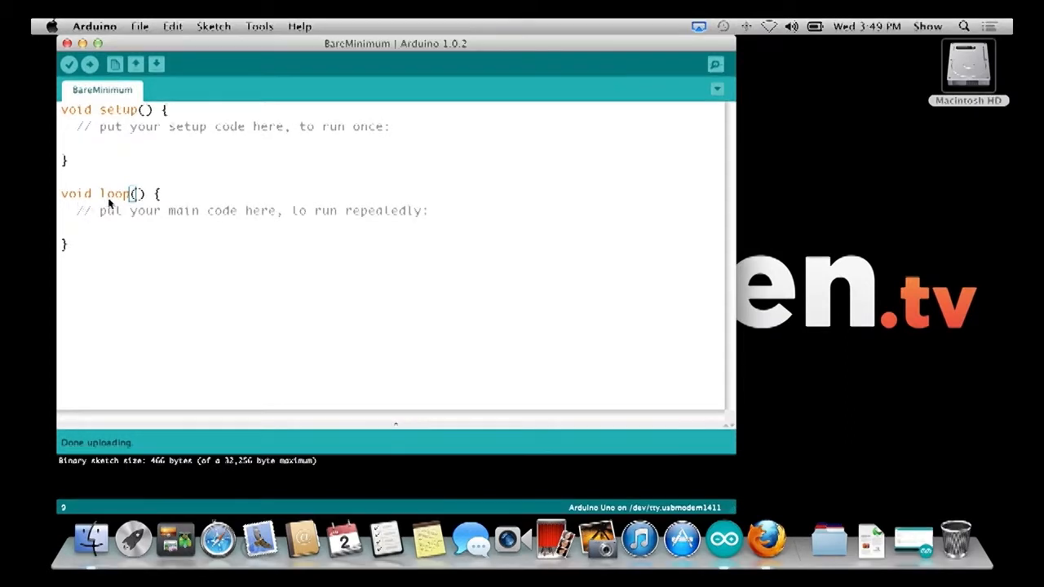
mouse_move(167, 196)
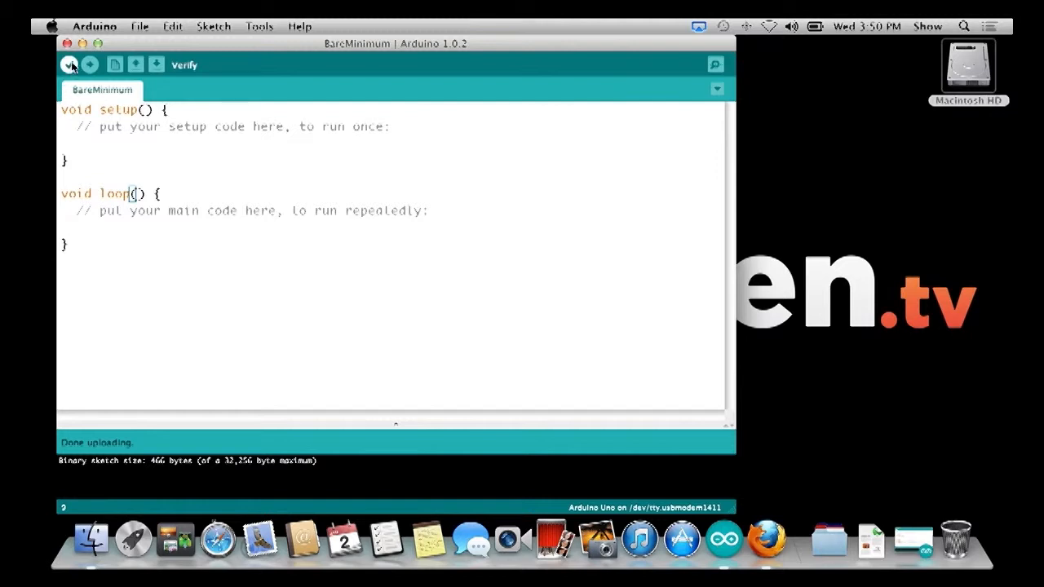
- Verify that the empty BareMinimum sketch compiles, then close its window
click(69, 66)
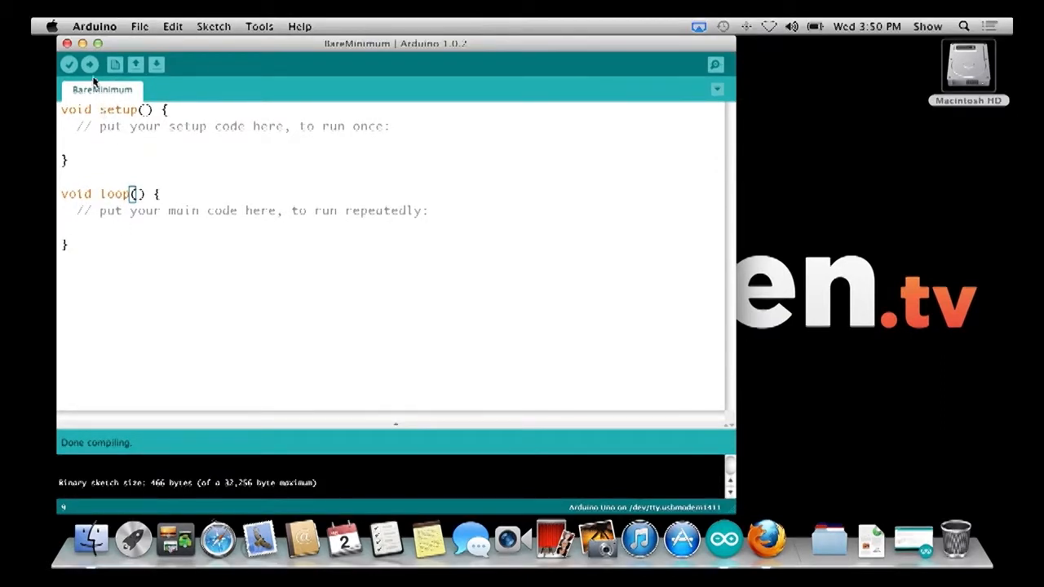
click(88, 64)
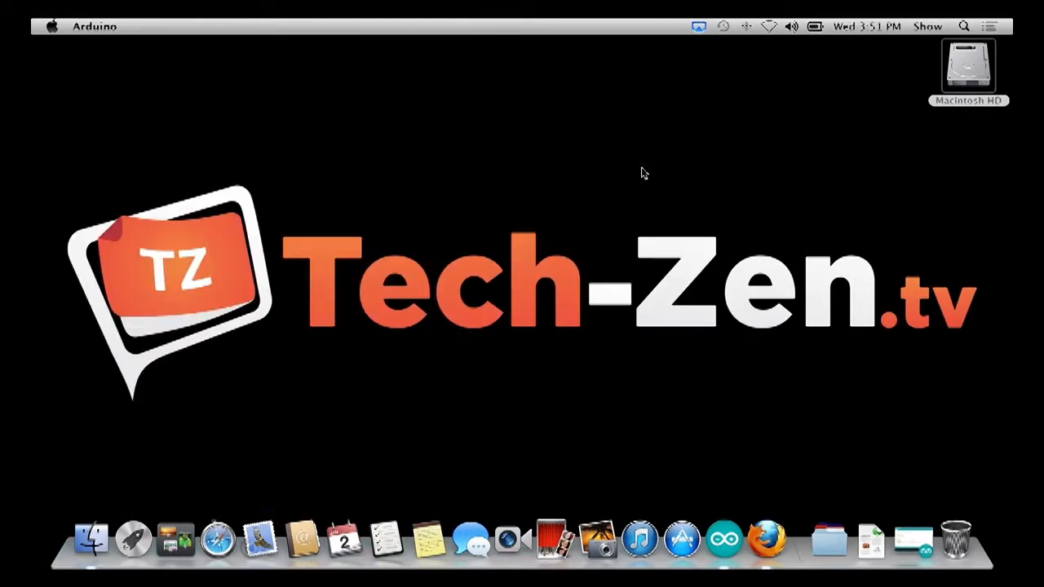
- Bring up the Arduino application menu to reach the Blink example
click(95, 26)
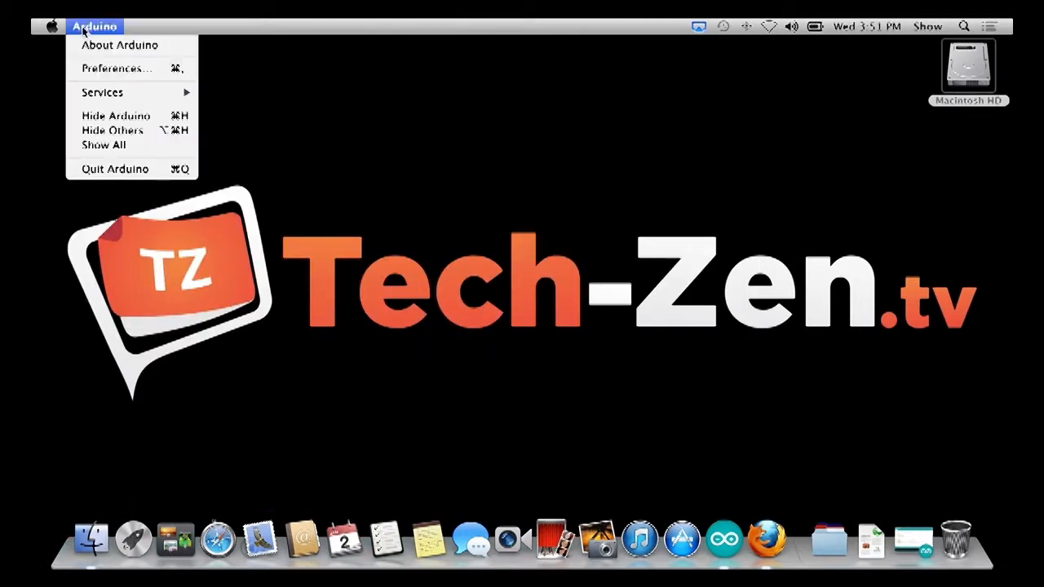
mouse_move(903, 346)
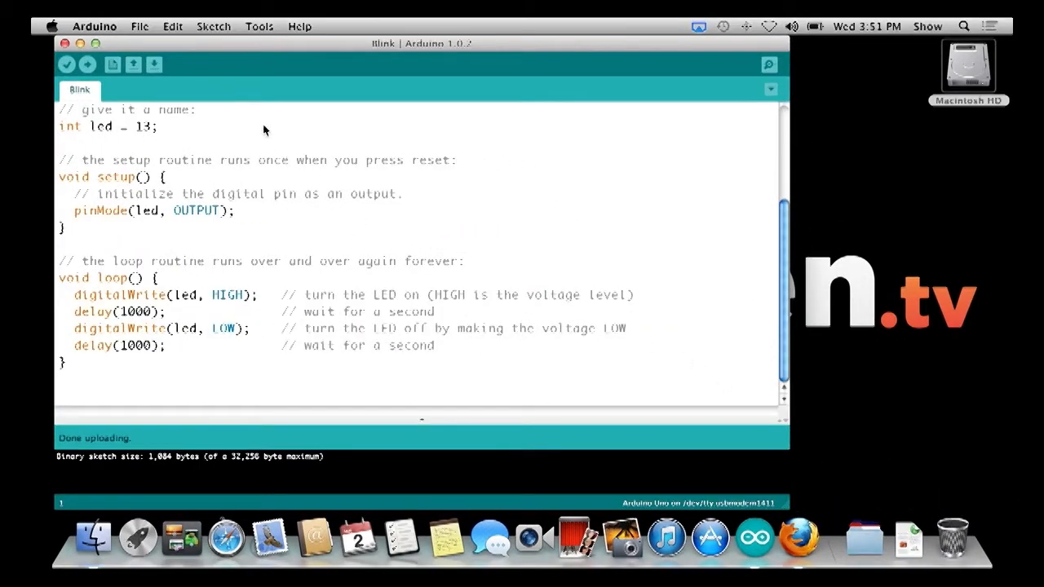
mouse_move(199, 128)
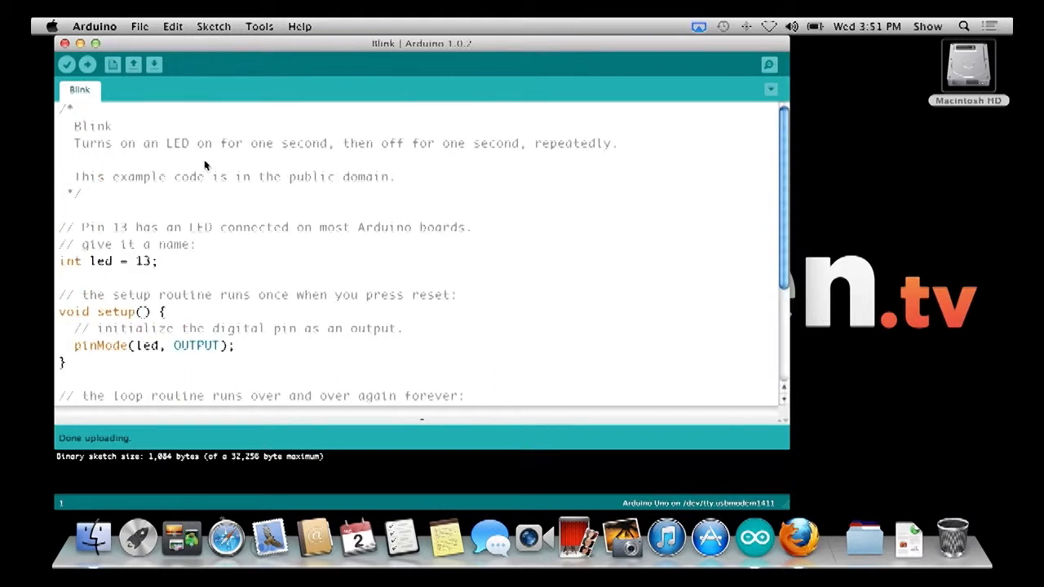
mouse_move(73, 124)
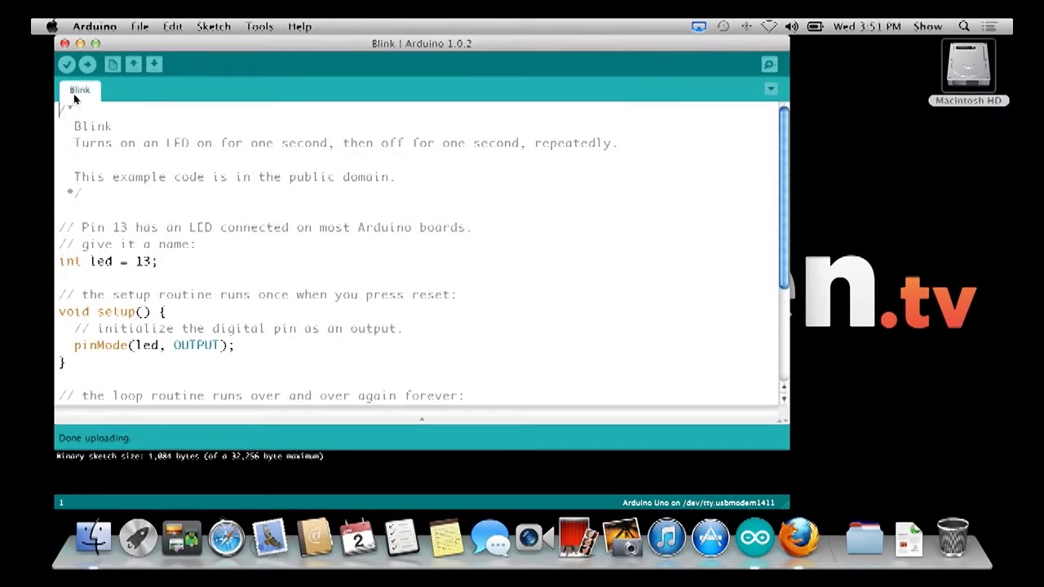
mouse_move(97, 150)
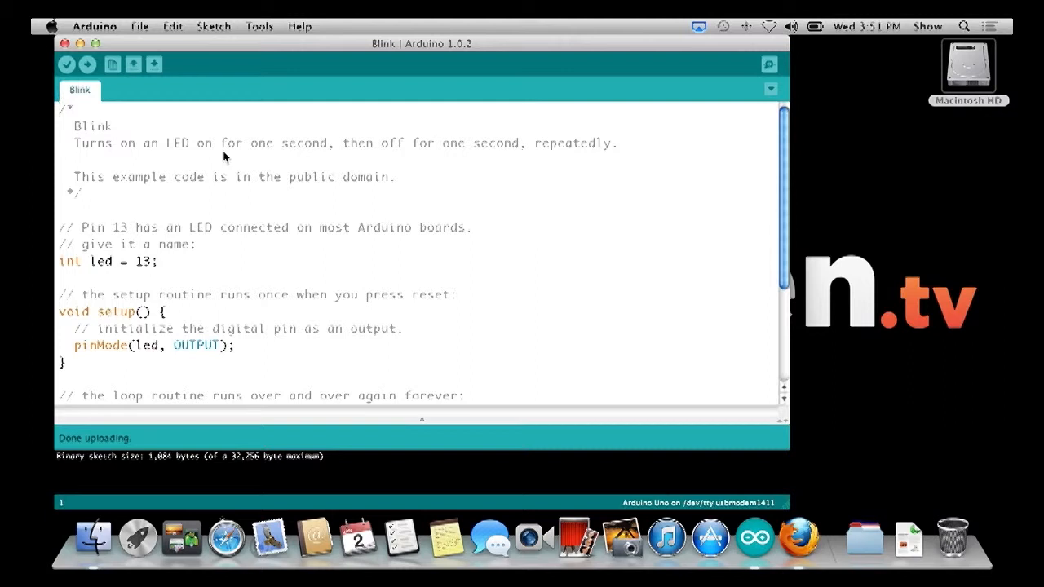
mouse_move(140, 220)
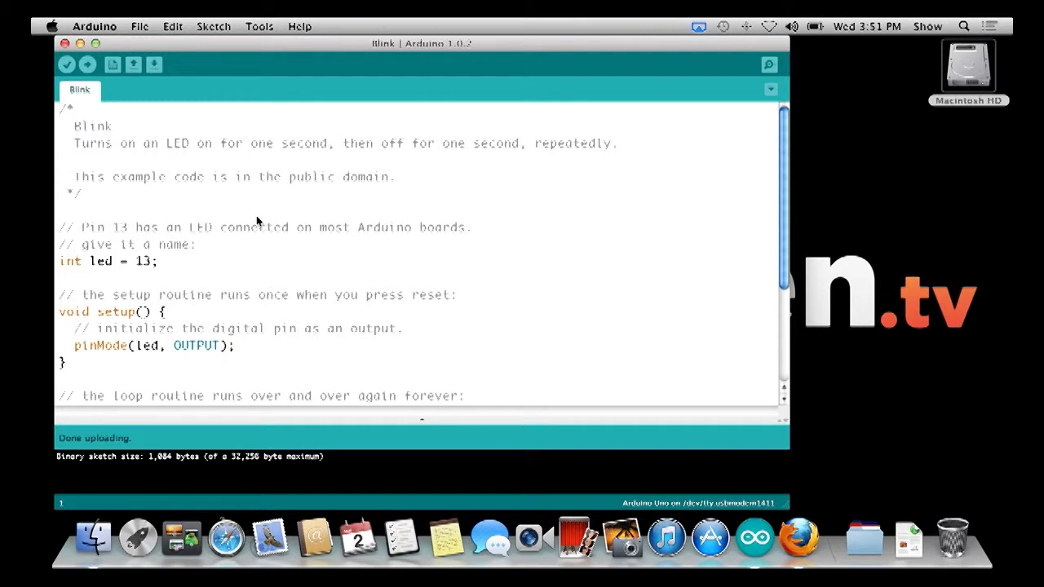
mouse_move(90, 258)
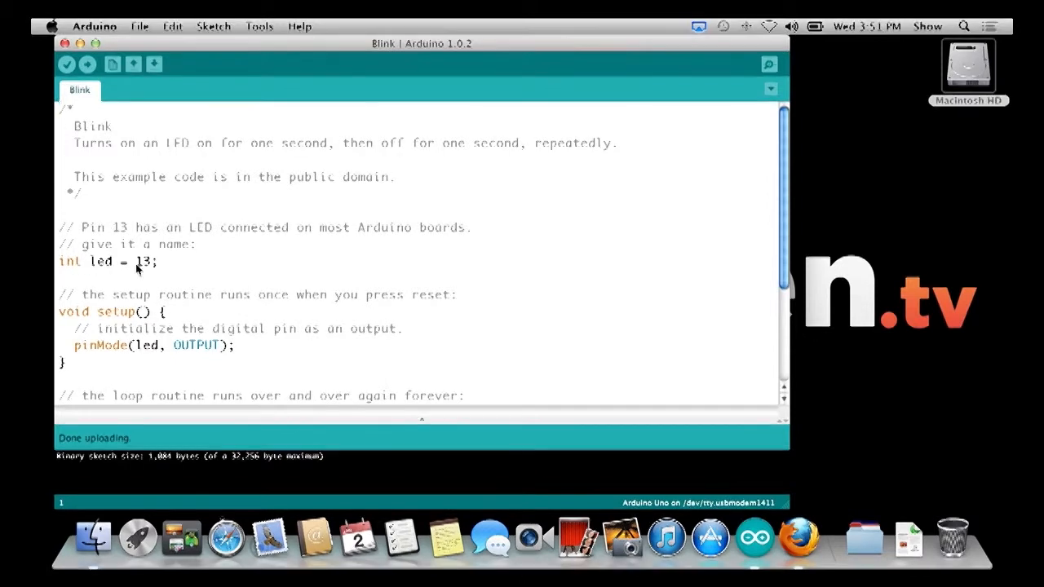
mouse_move(88, 267)
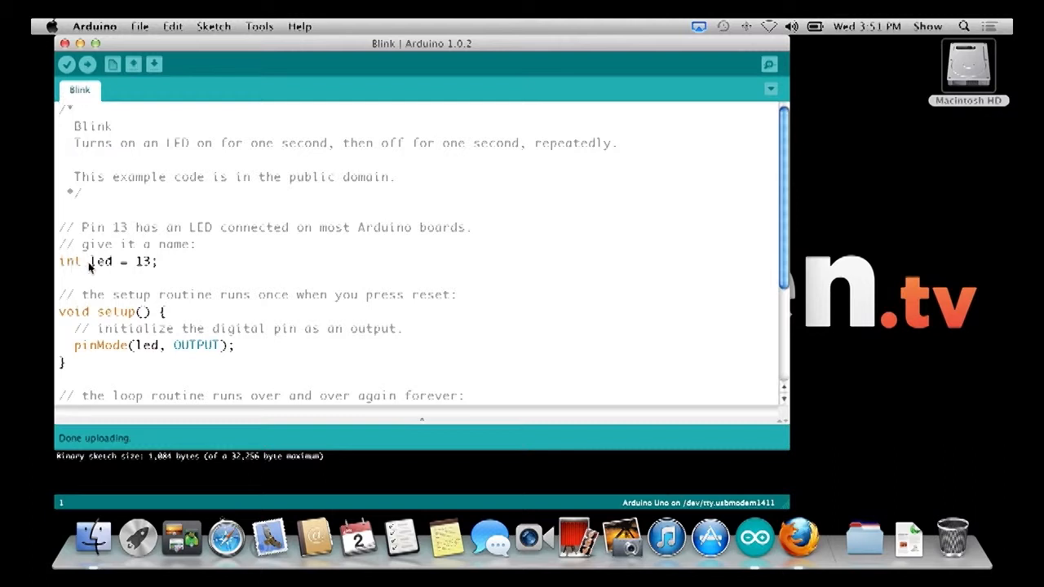
mouse_move(145, 267)
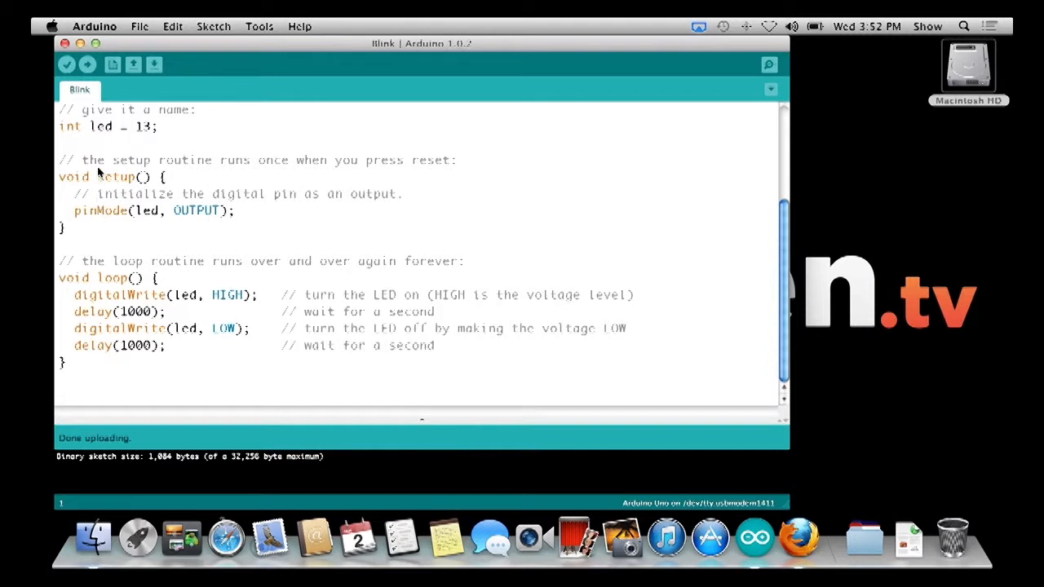
mouse_move(114, 170)
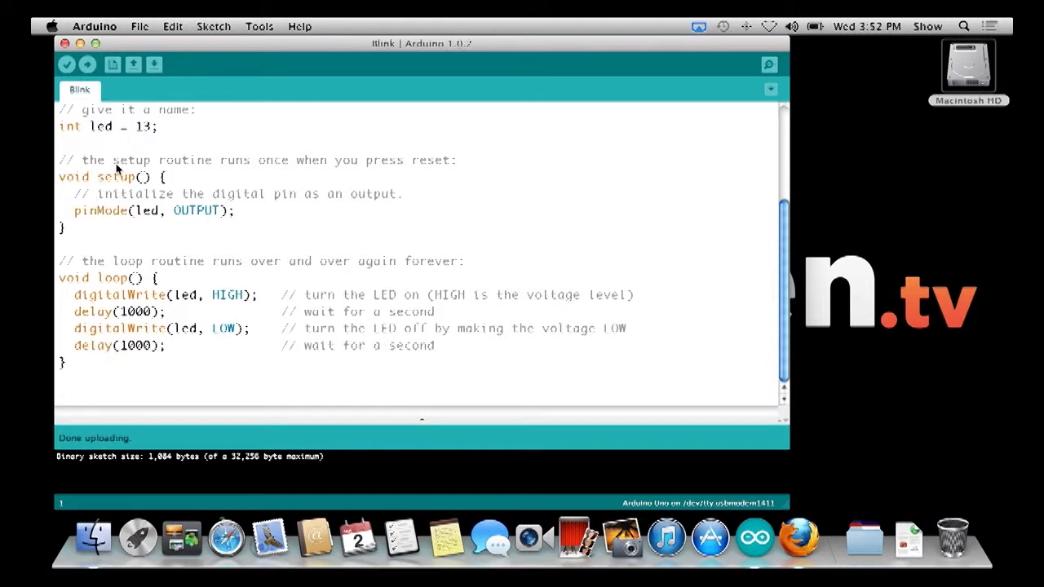
mouse_move(96, 215)
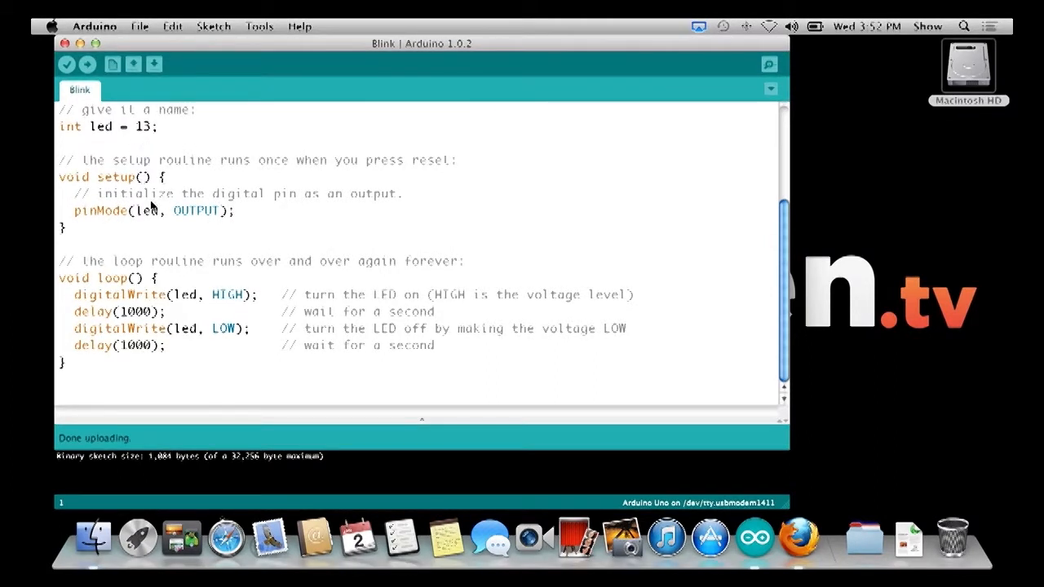
mouse_move(195, 210)
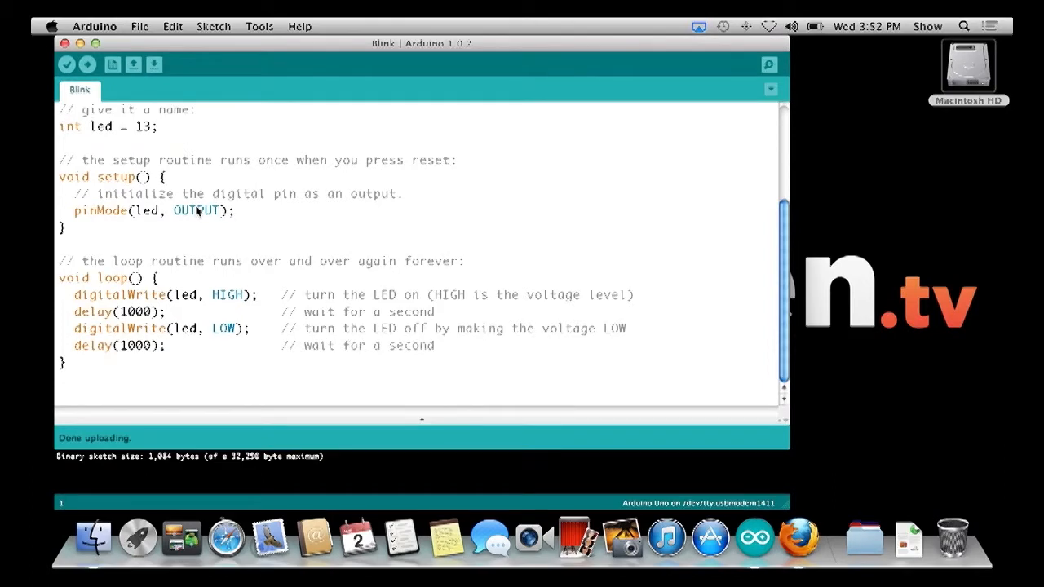
mouse_move(138, 216)
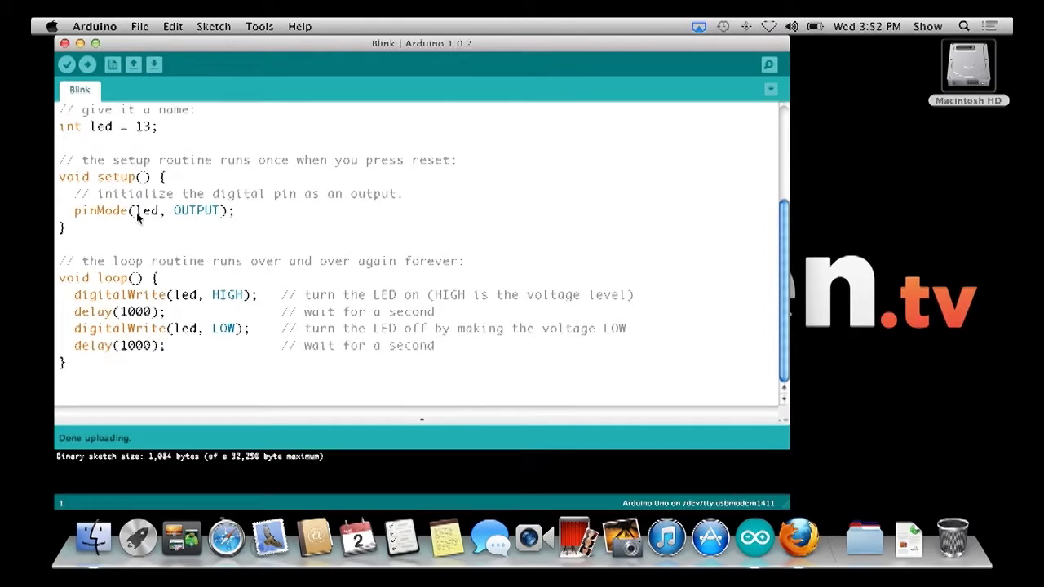
mouse_move(198, 220)
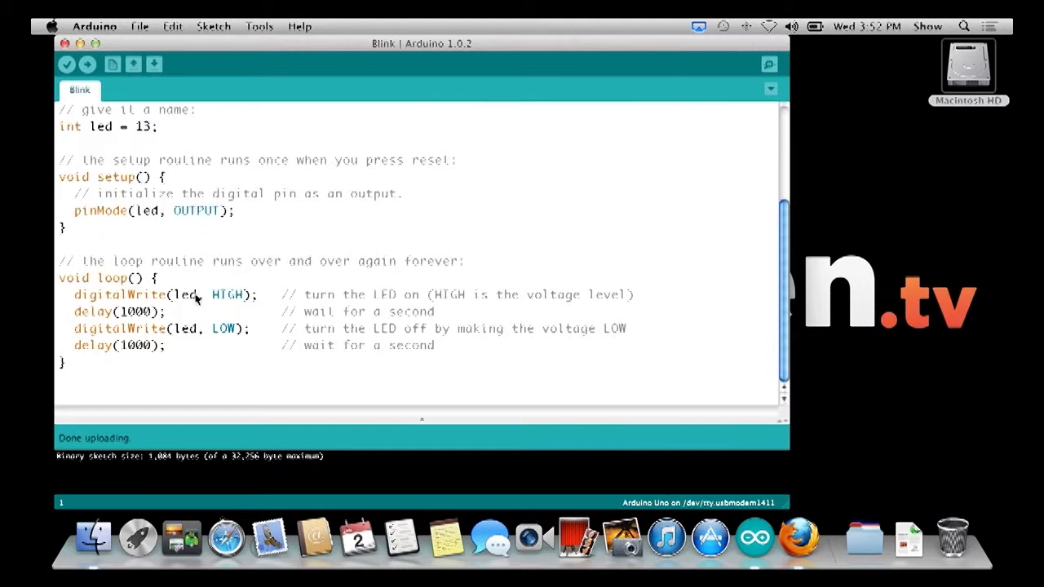
mouse_move(187, 297)
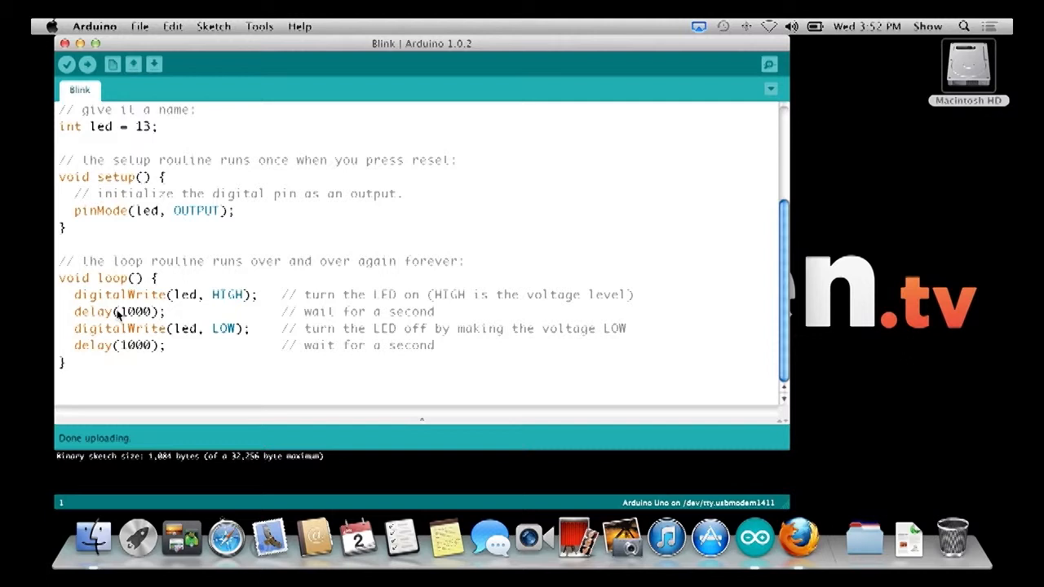
mouse_move(139, 333)
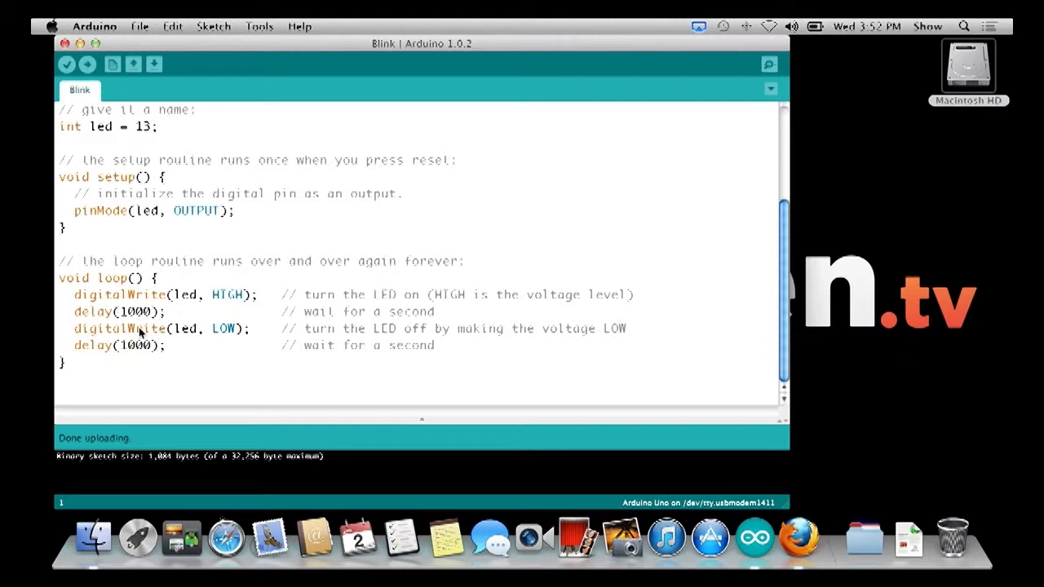
mouse_move(215, 333)
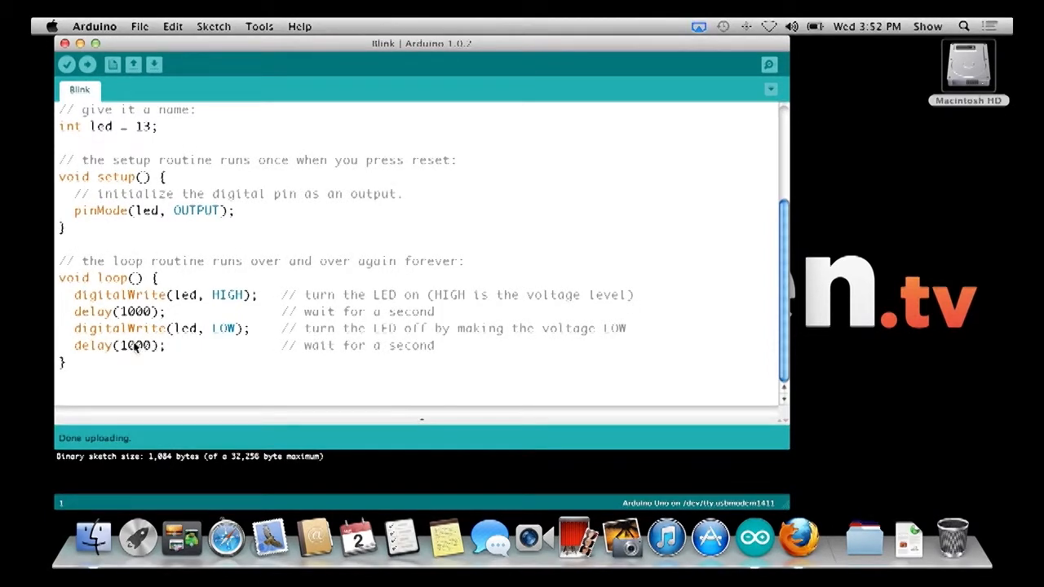
mouse_move(67, 65)
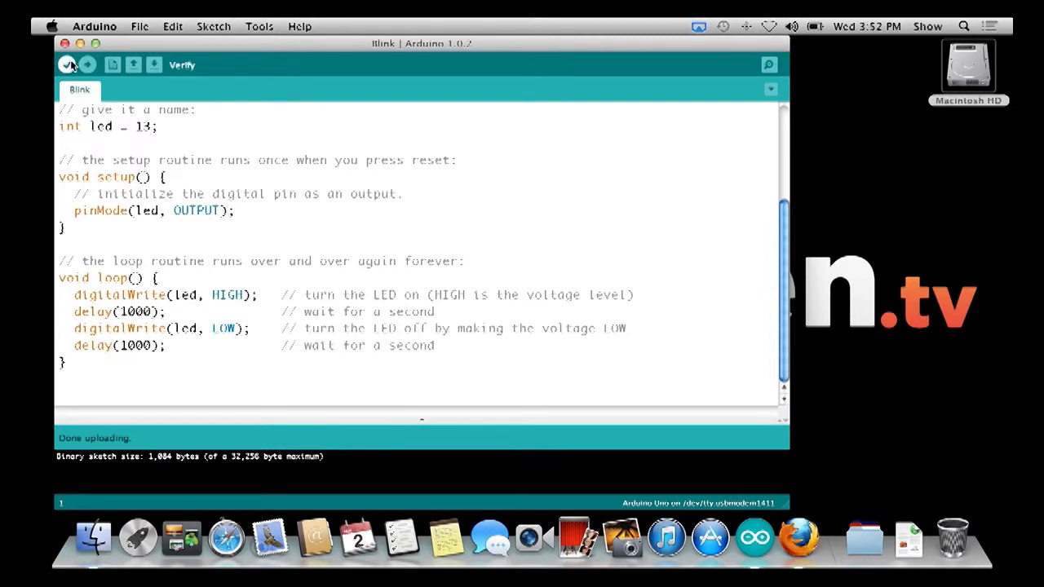
- Verify the unchanged Blink sketch and upload it to the Arduino Uno
click(67, 65)
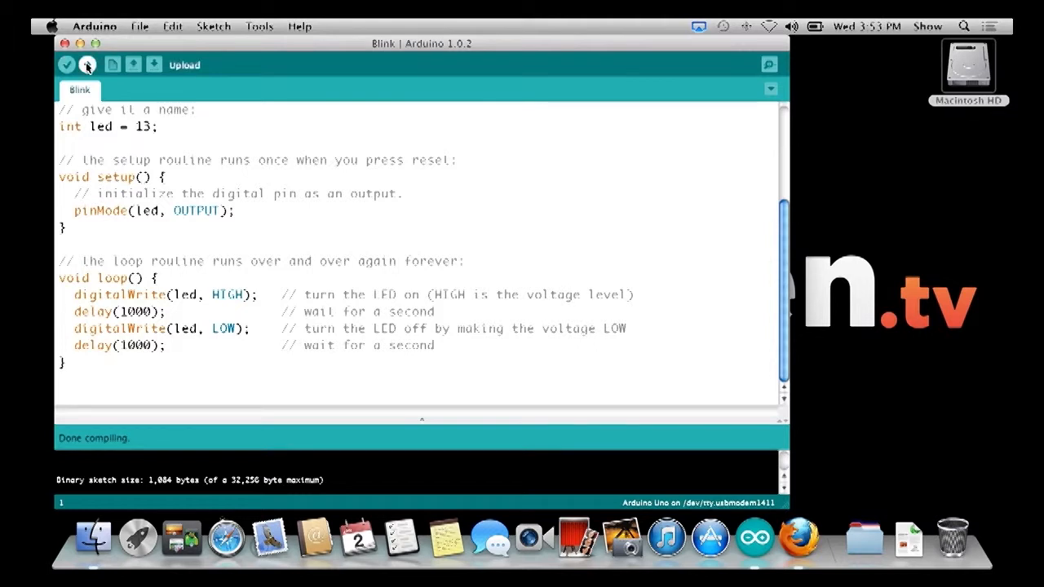
click(88, 65)
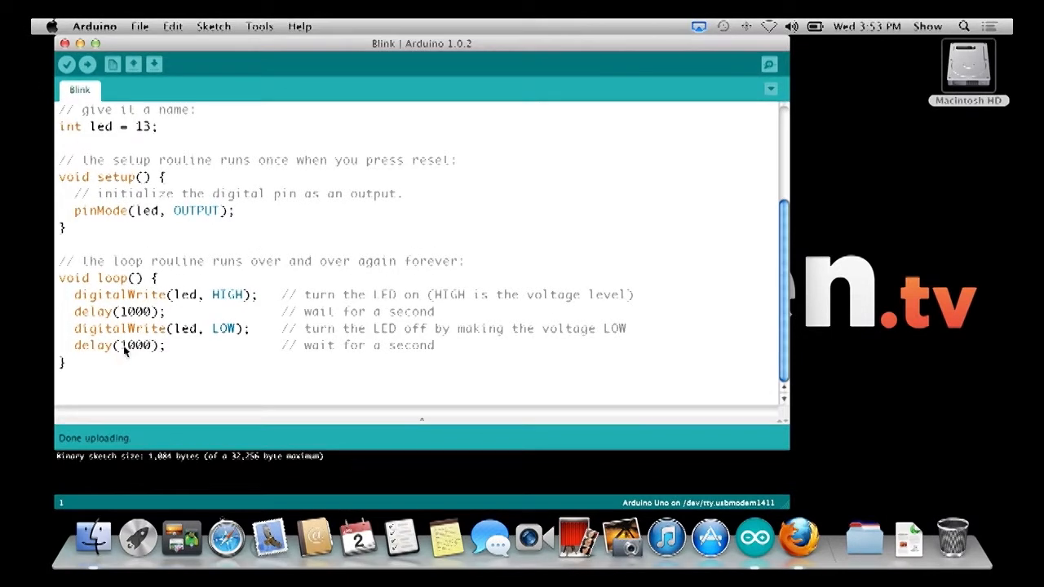
mouse_move(137, 311)
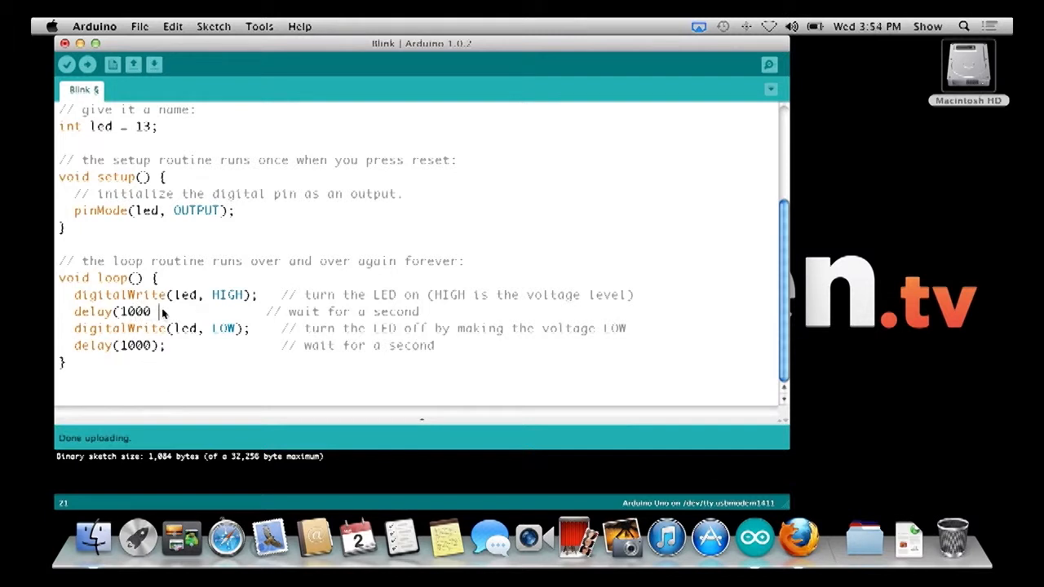
mouse_move(163, 305)
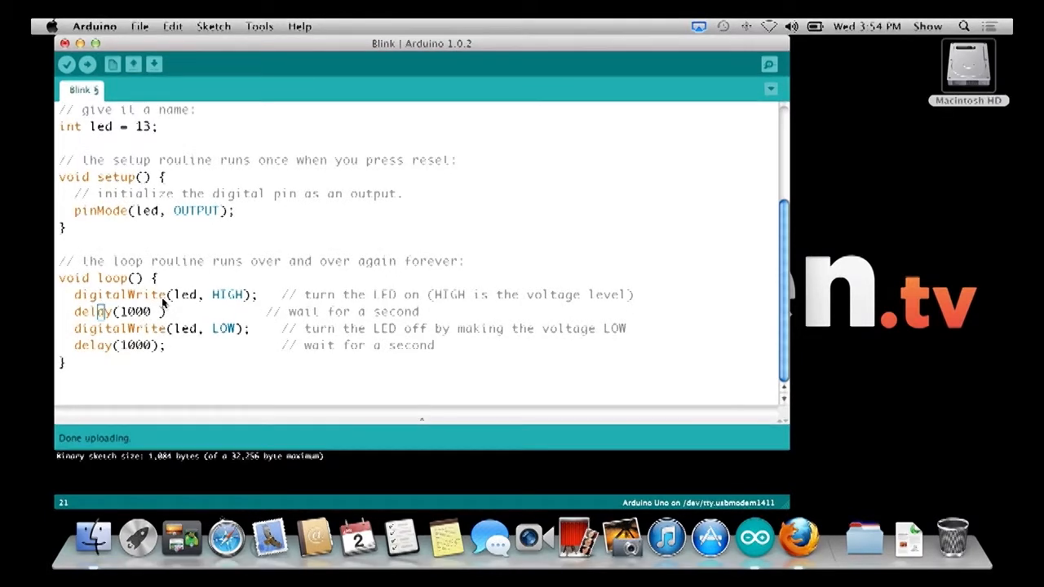
- Shorten Blink's first delay from 1000 to 100, then verify and upload the sketch
click(67, 42)
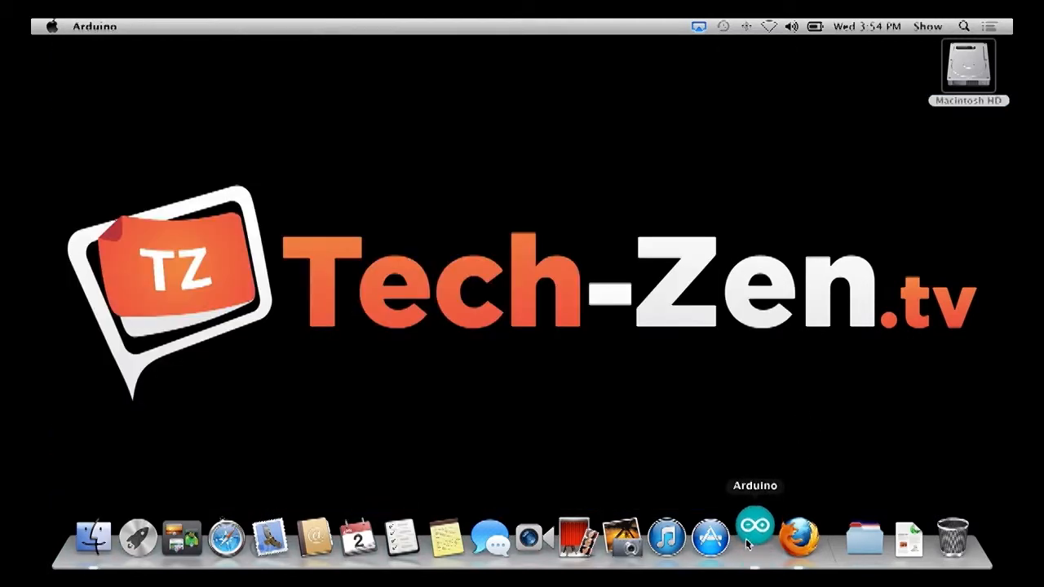
click(754, 537)
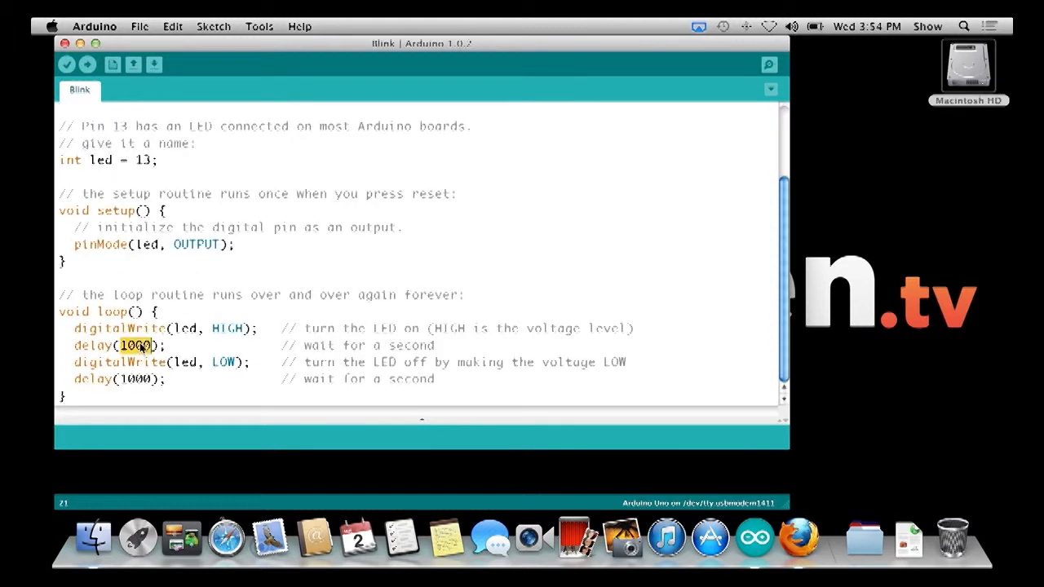
text(10)
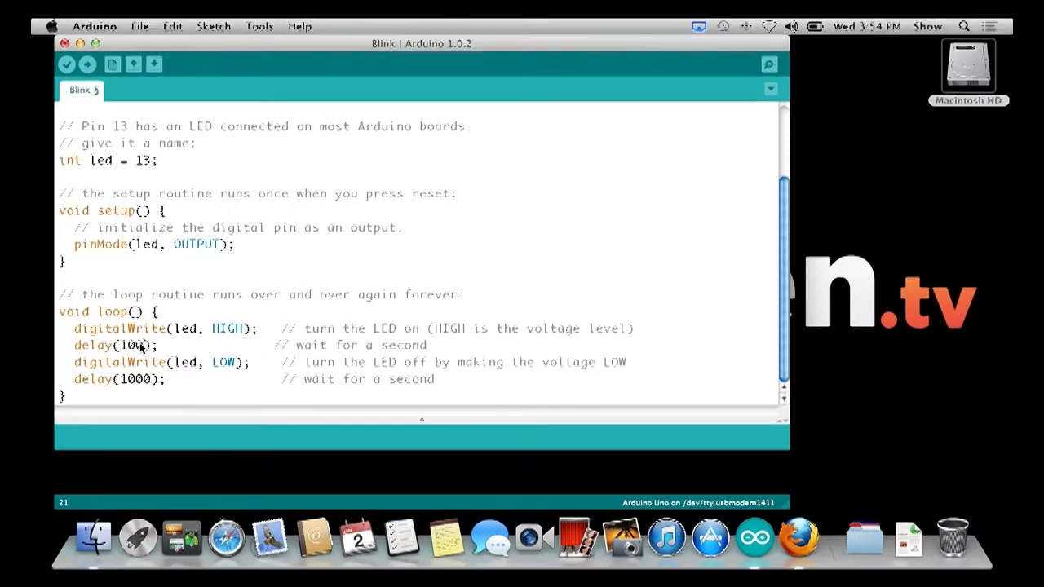
click(65, 64)
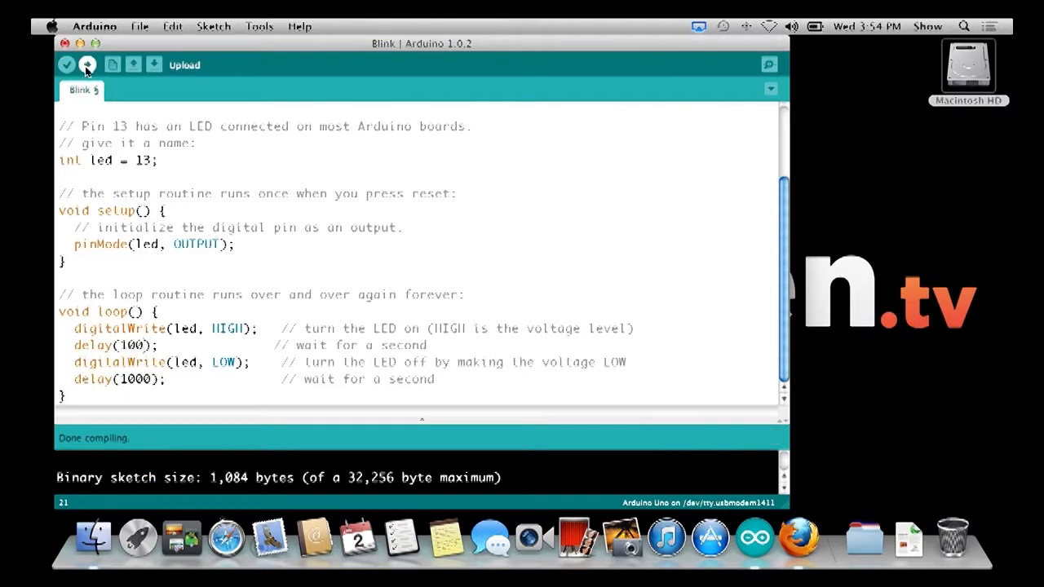
click(86, 65)
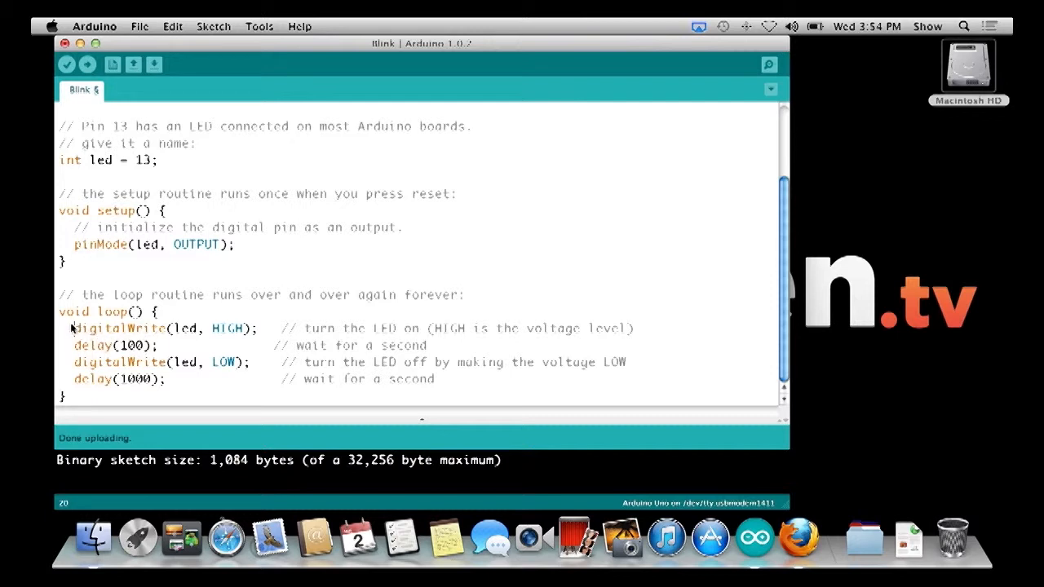
- Select the LED on/wait/off lines and add delay(100); after the LED-off line
double_click(121, 328)
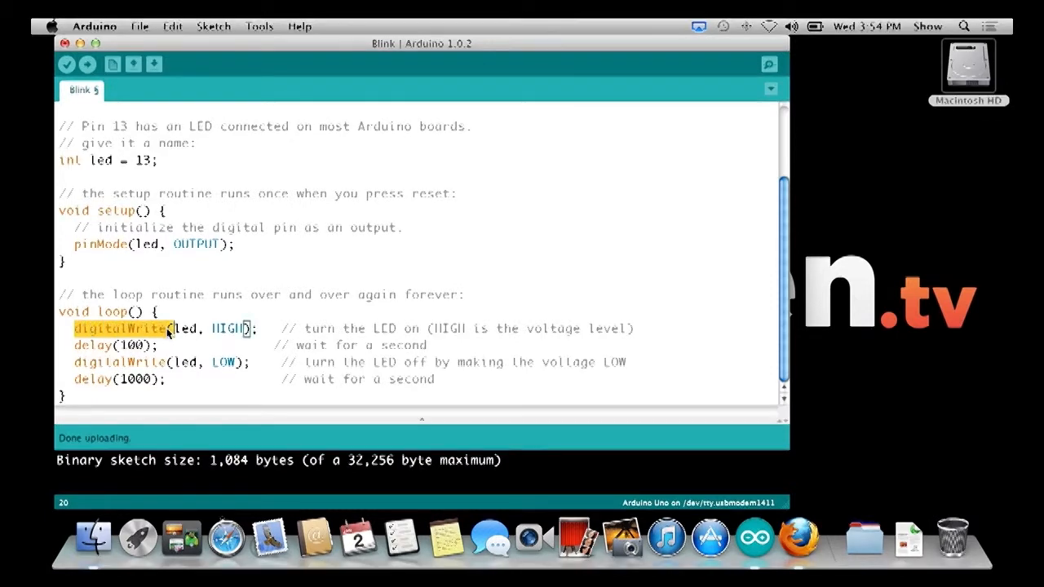
drag(167, 332, 628, 362)
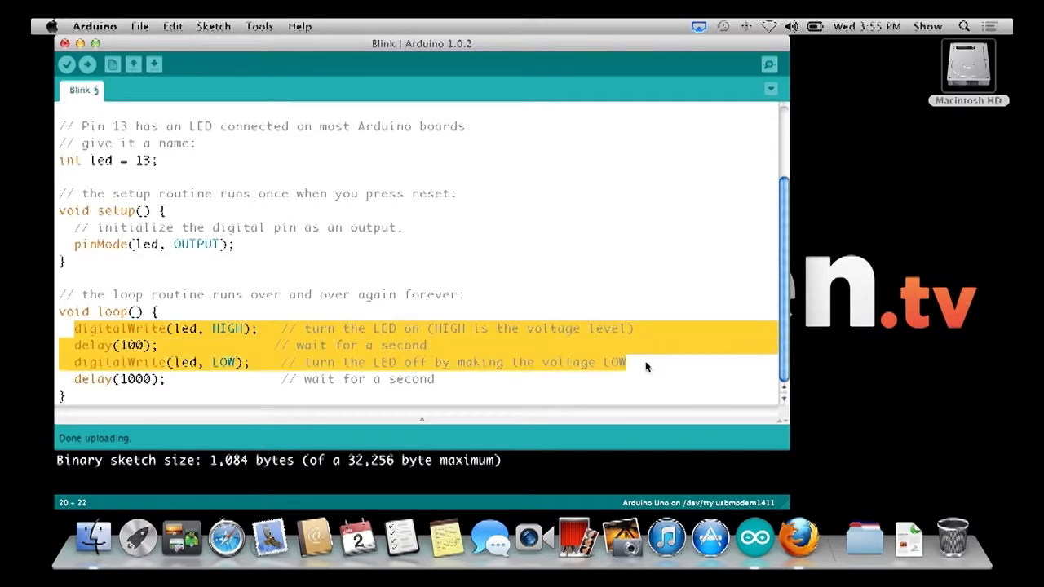
click(645, 365)
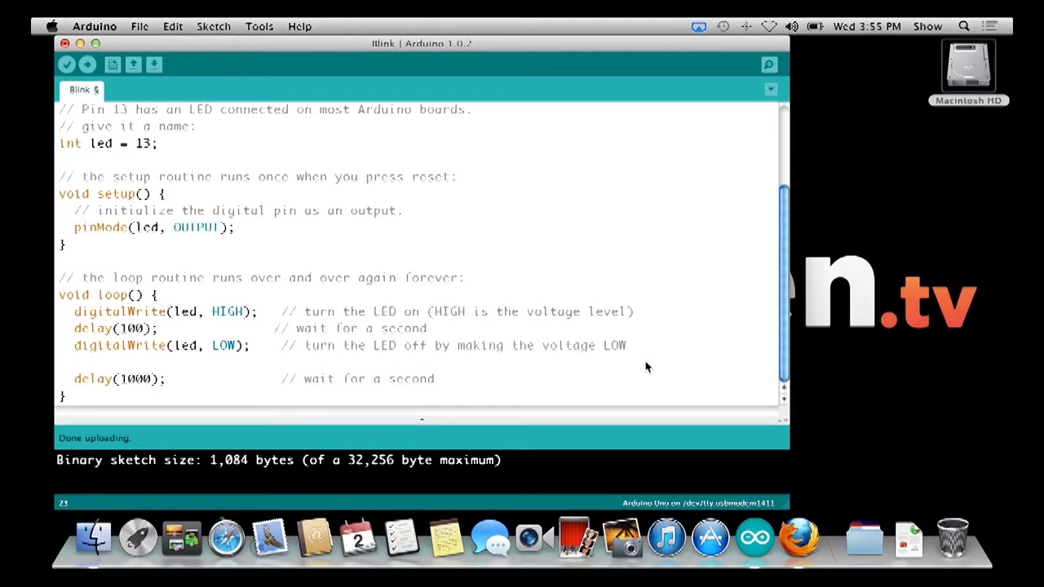
text(delay()
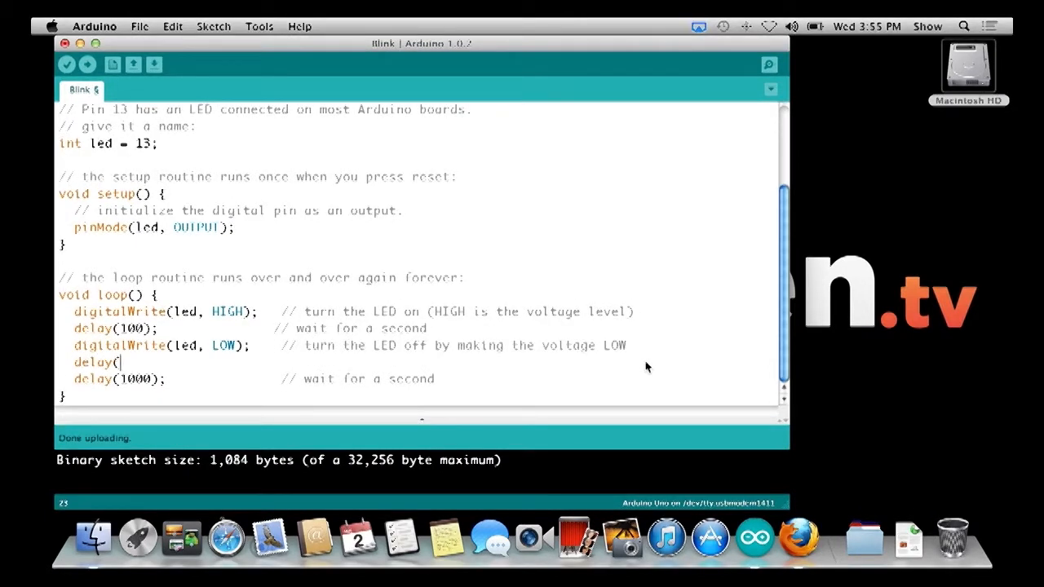
text(100);)
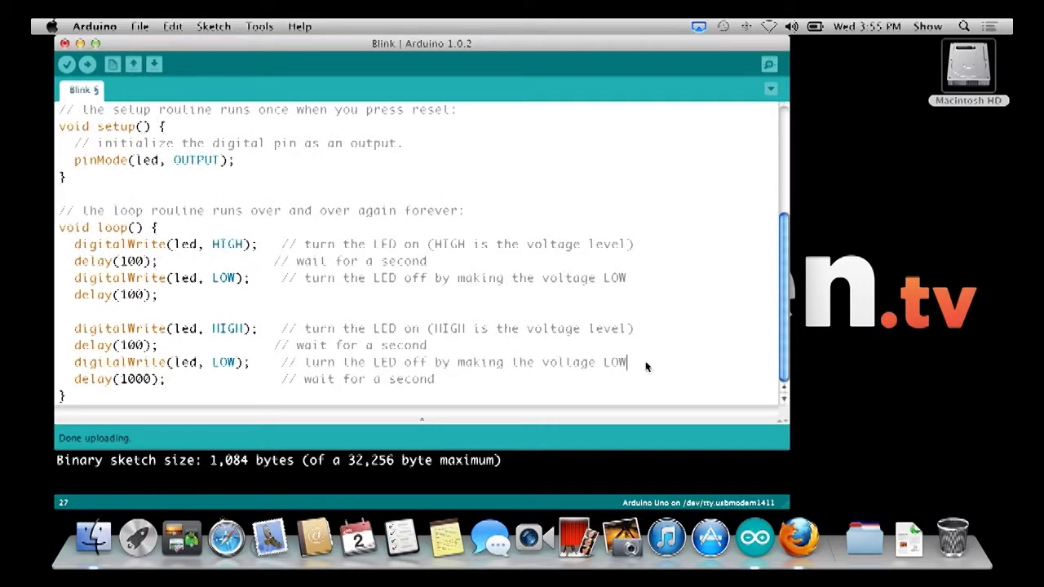
key(enter)
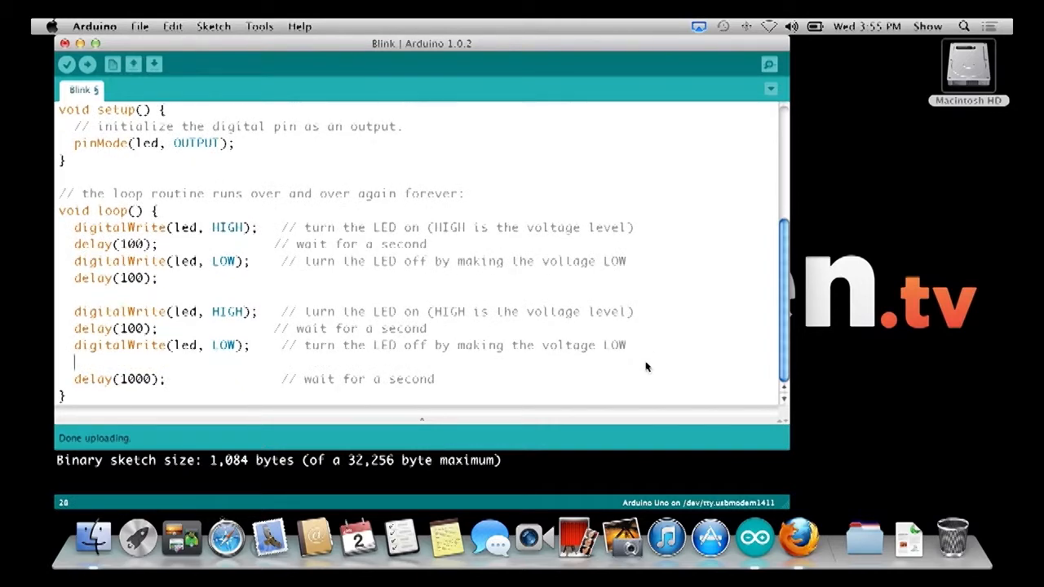
text(delay(100);)
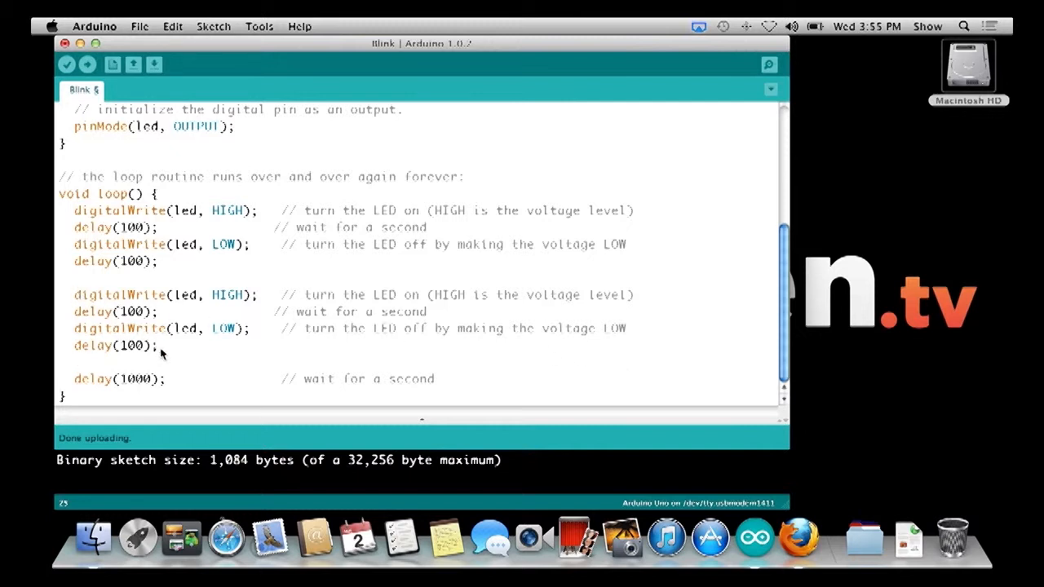
mouse_move(73, 293)
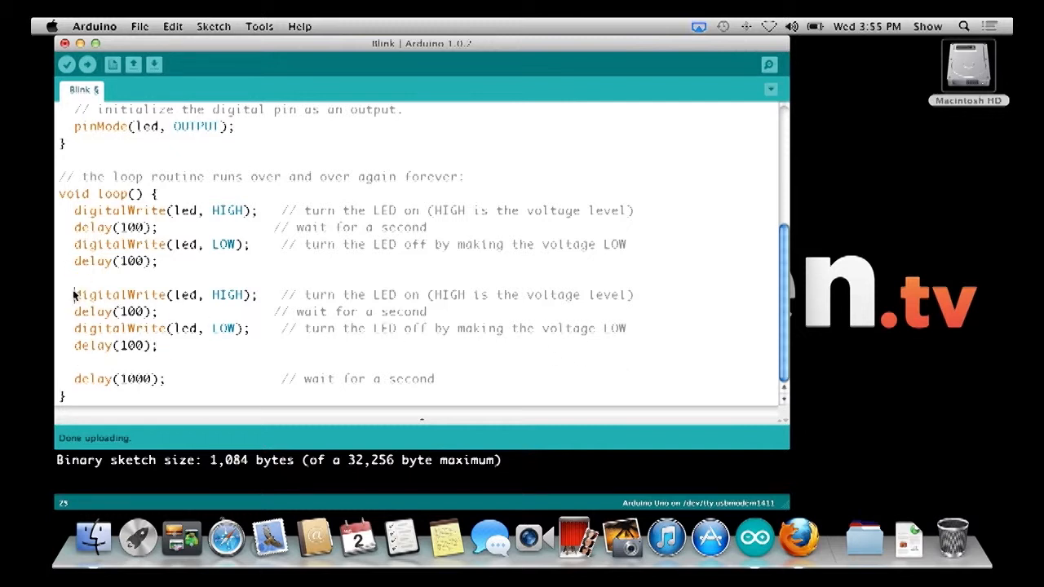
- Duplicate the on/off block to make three blinks and remove the extra delay in the last block
drag(74, 294, 160, 345)
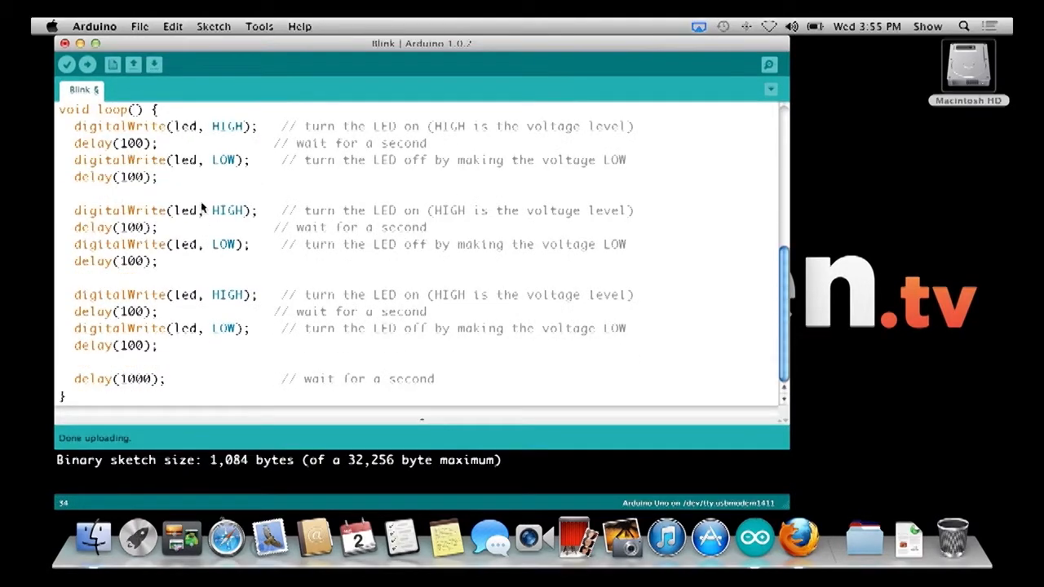
mouse_move(194, 166)
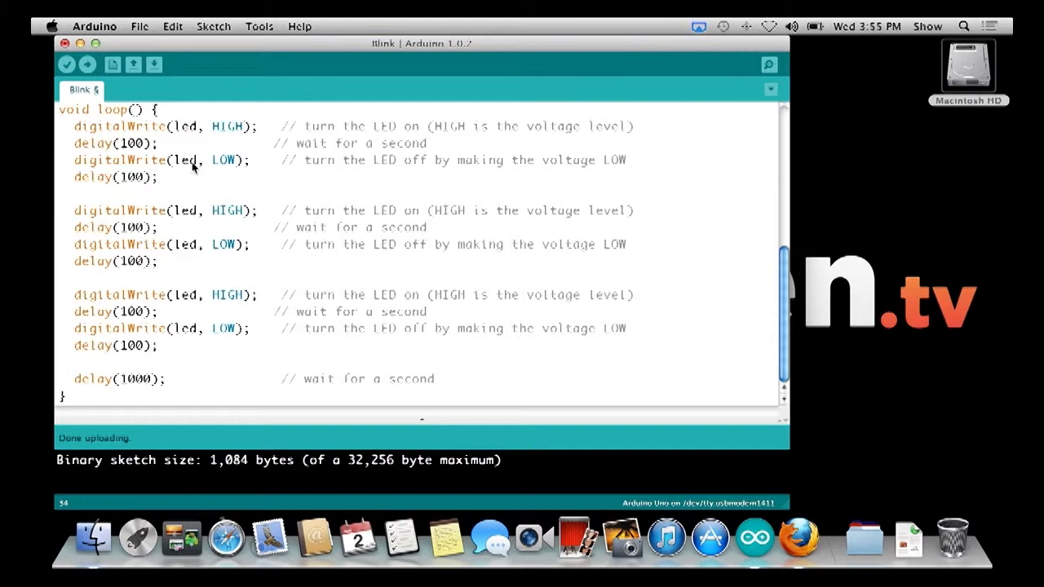
mouse_move(150, 231)
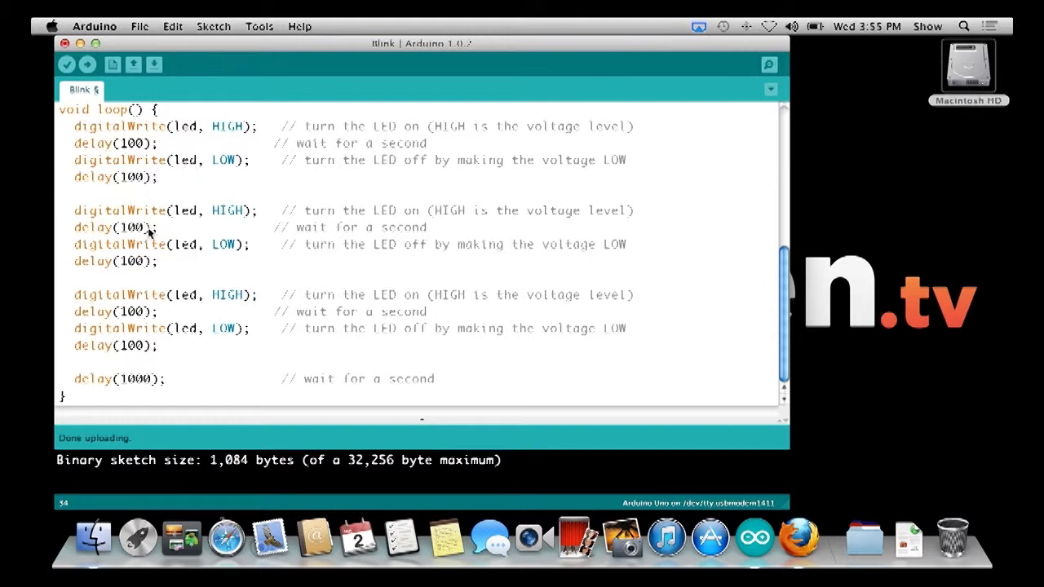
mouse_move(150, 311)
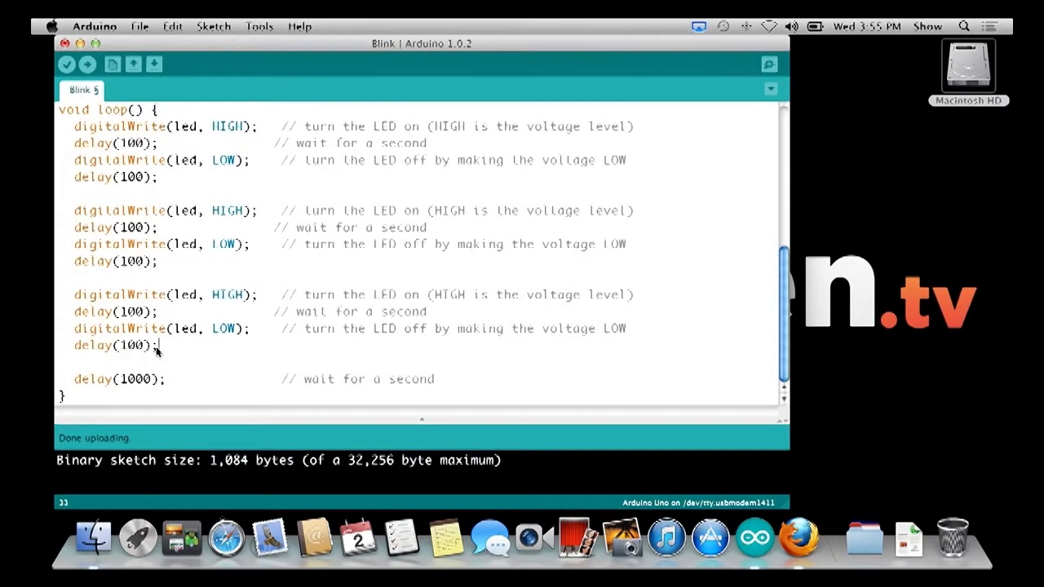
double_click(114, 346)
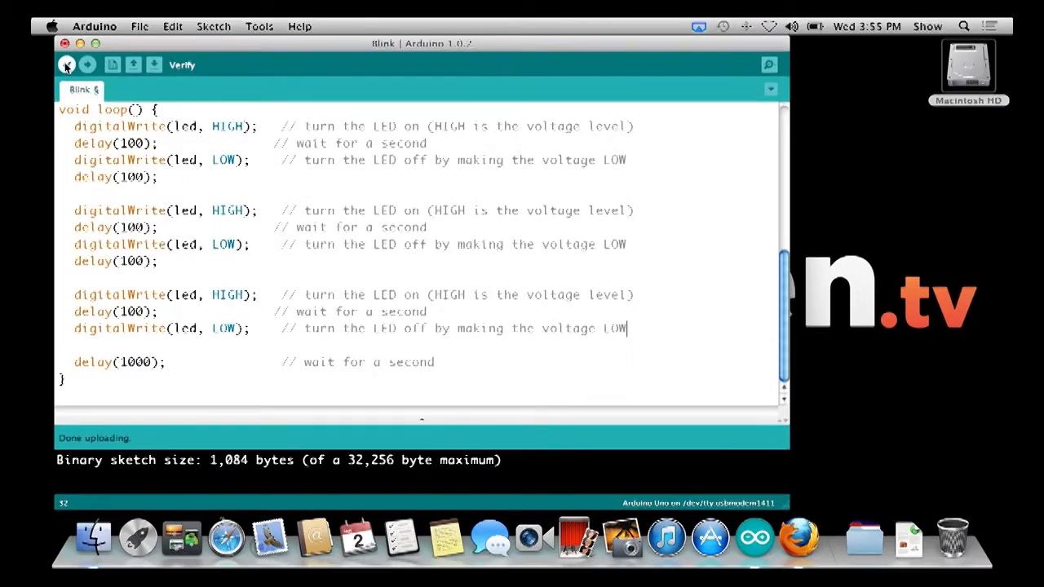
- Verify the triple-blink sketch (1,172 bytes) and upload it to the board
click(65, 65)
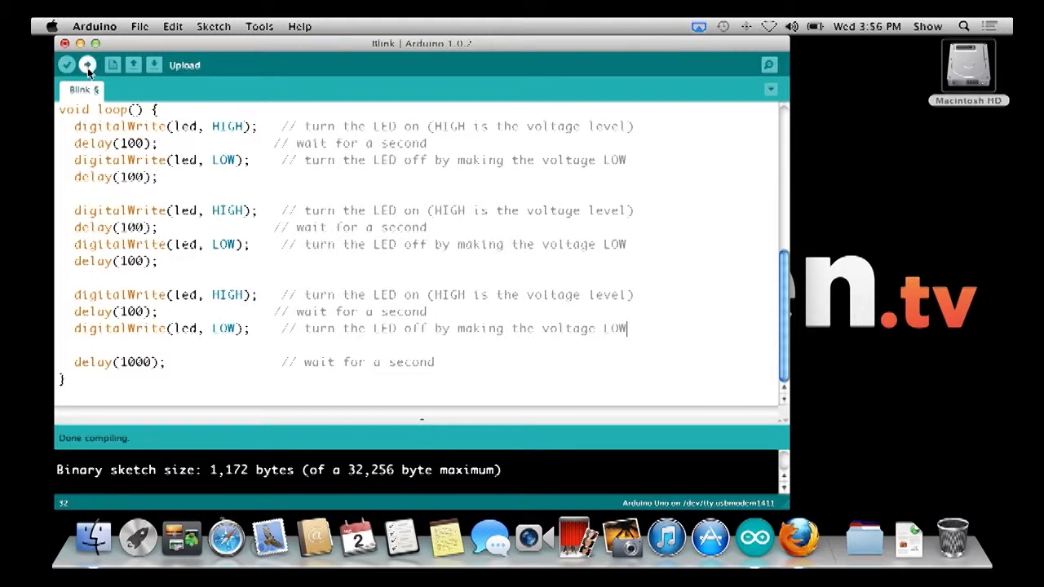
click(88, 65)
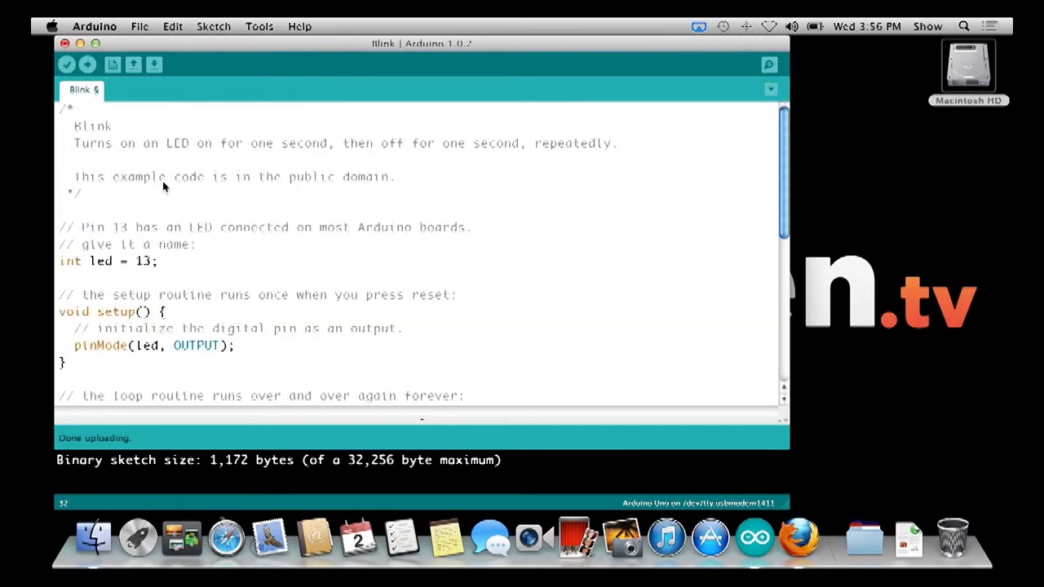
mouse_move(173, 248)
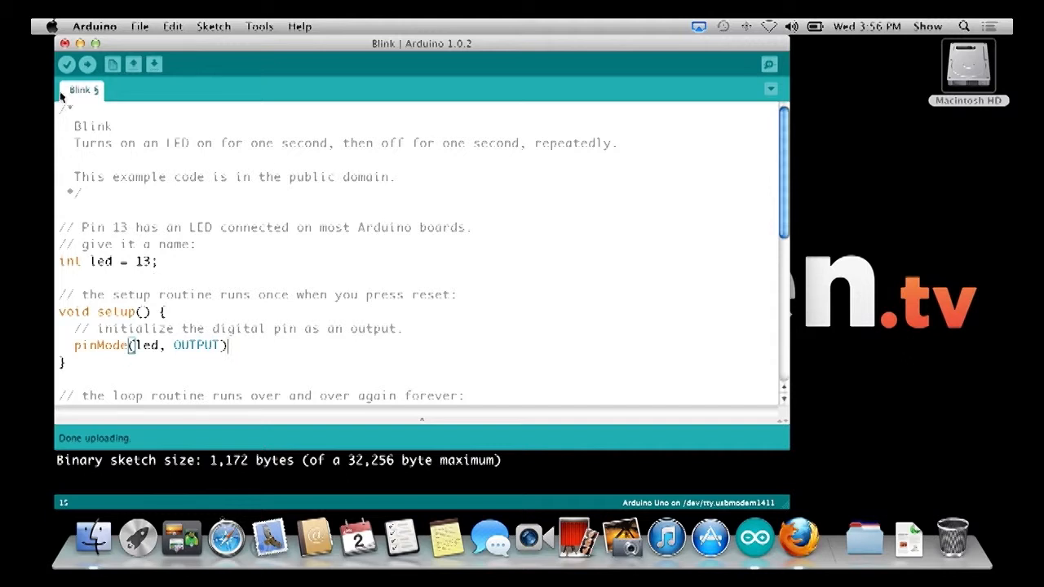
- Compile to show the missing-semicolon error after pinMode, then recompile cleanly once restored
click(67, 64)
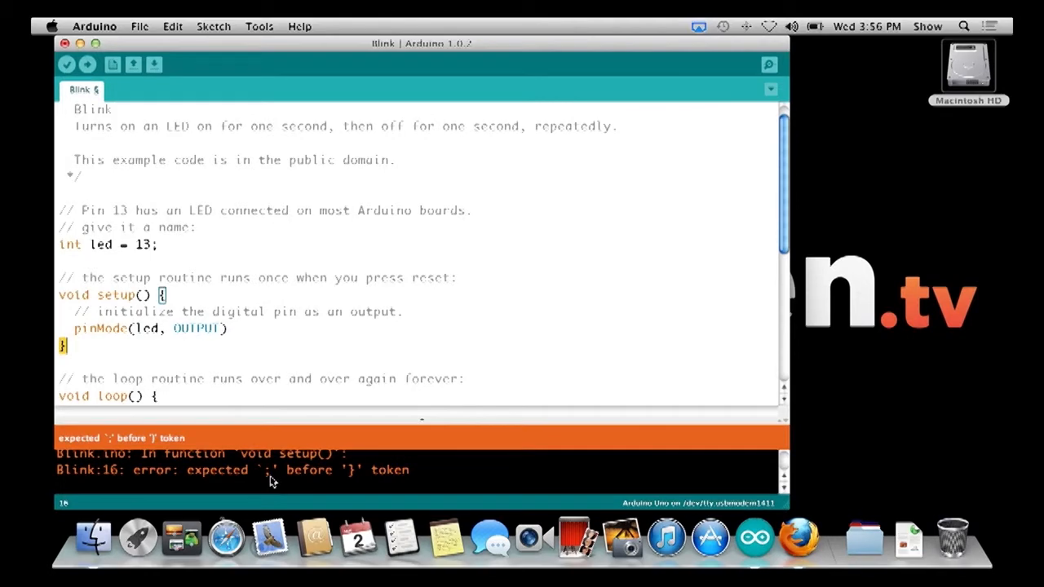
mouse_move(248, 408)
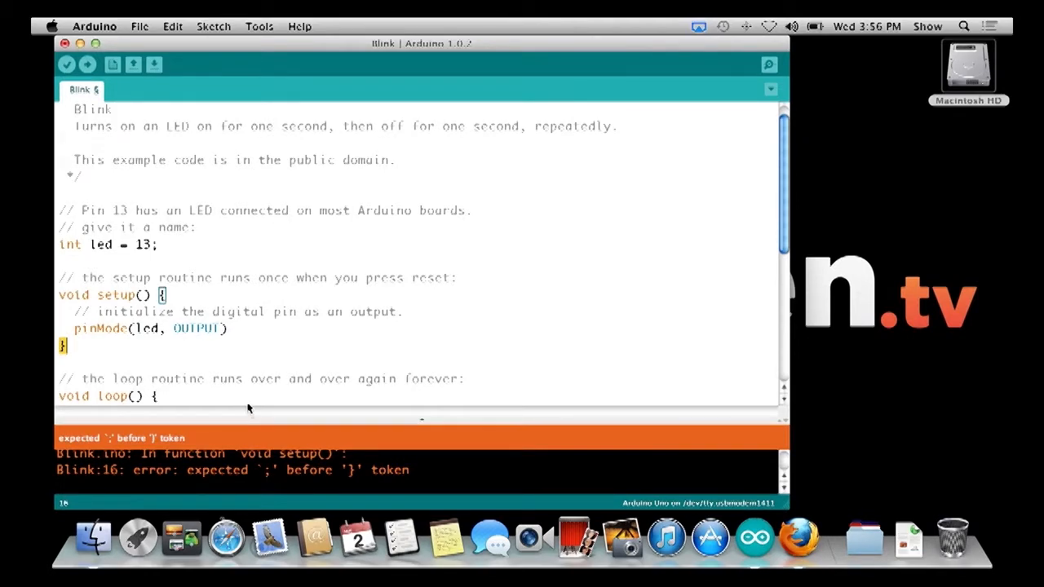
mouse_move(241, 336)
text(;)
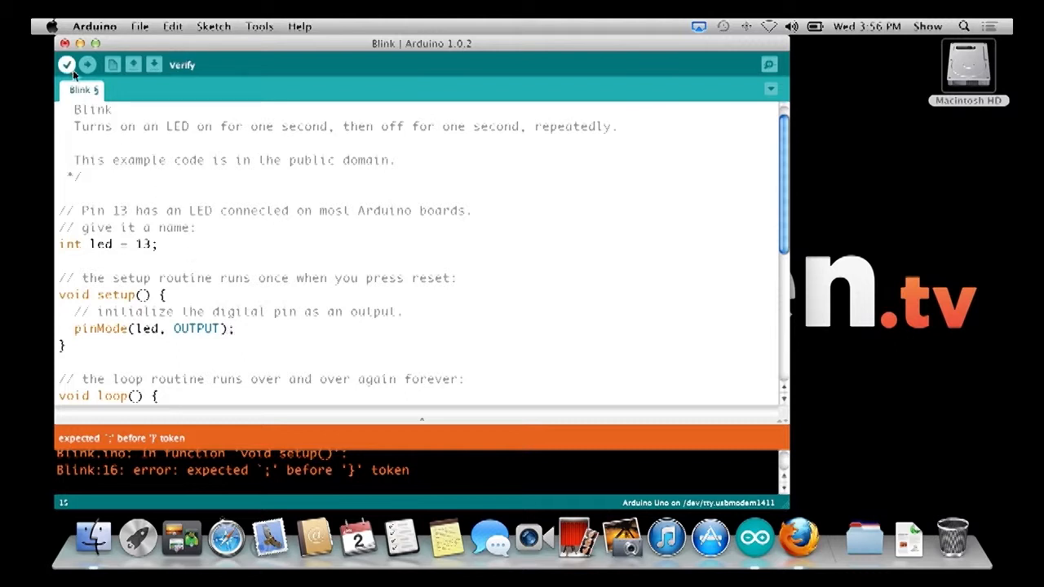
click(65, 65)
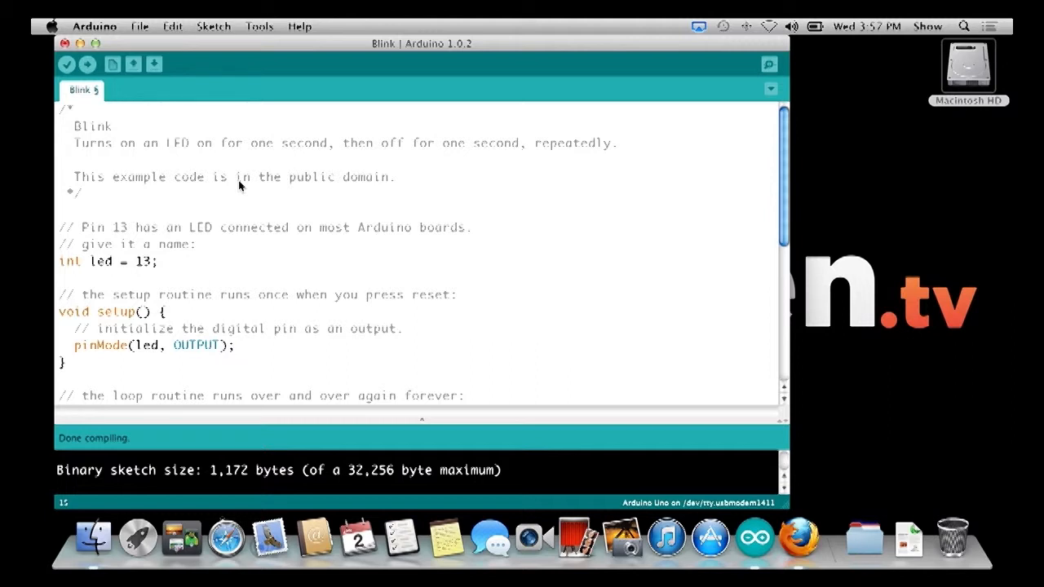
mouse_move(213, 18)
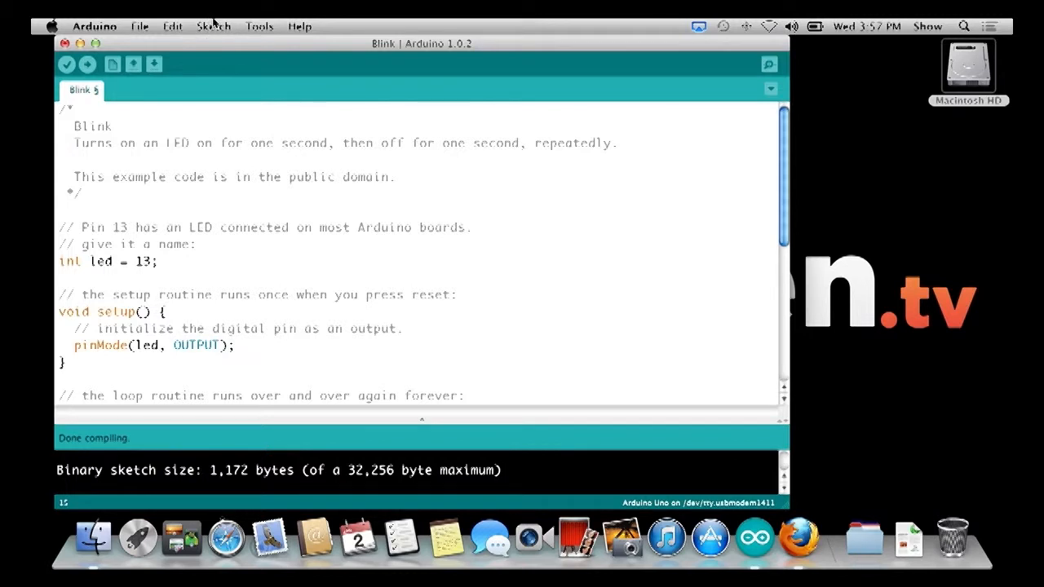
- Browse the Sketch menu and File > Examples, looking through 01.Basics and 02.Digital
click(212, 26)
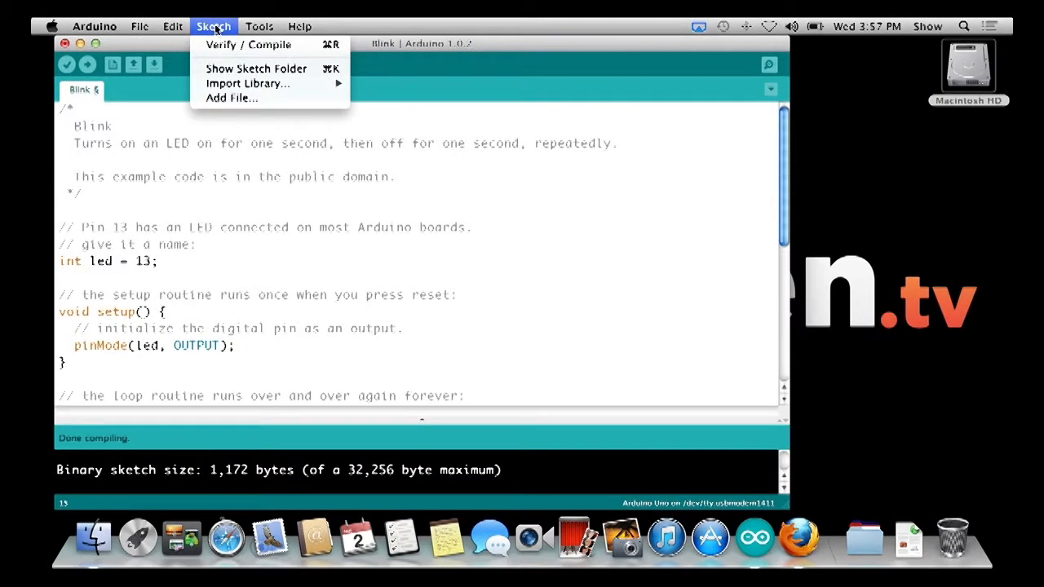
mouse_move(222, 59)
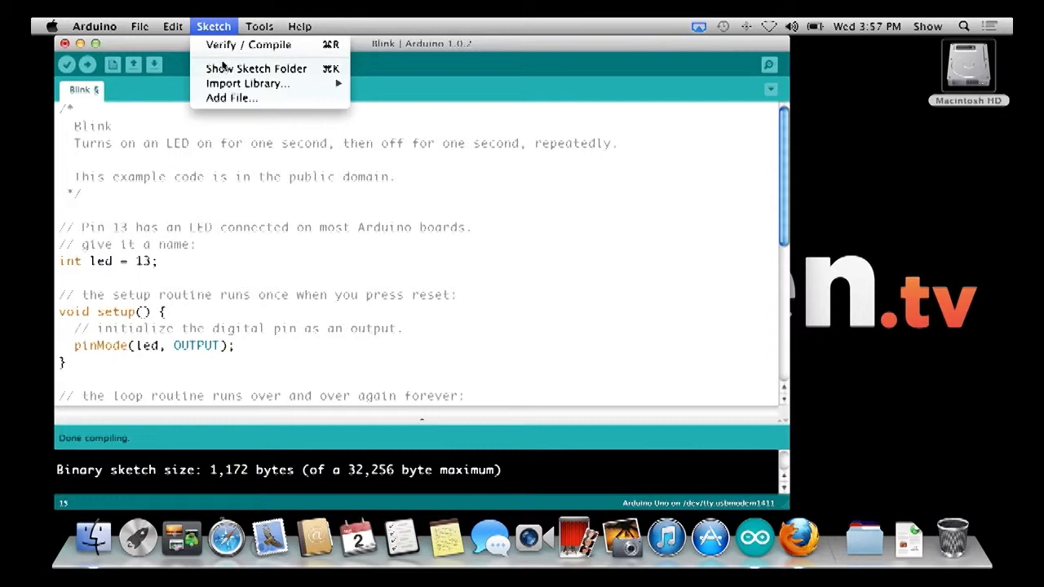
click(141, 26)
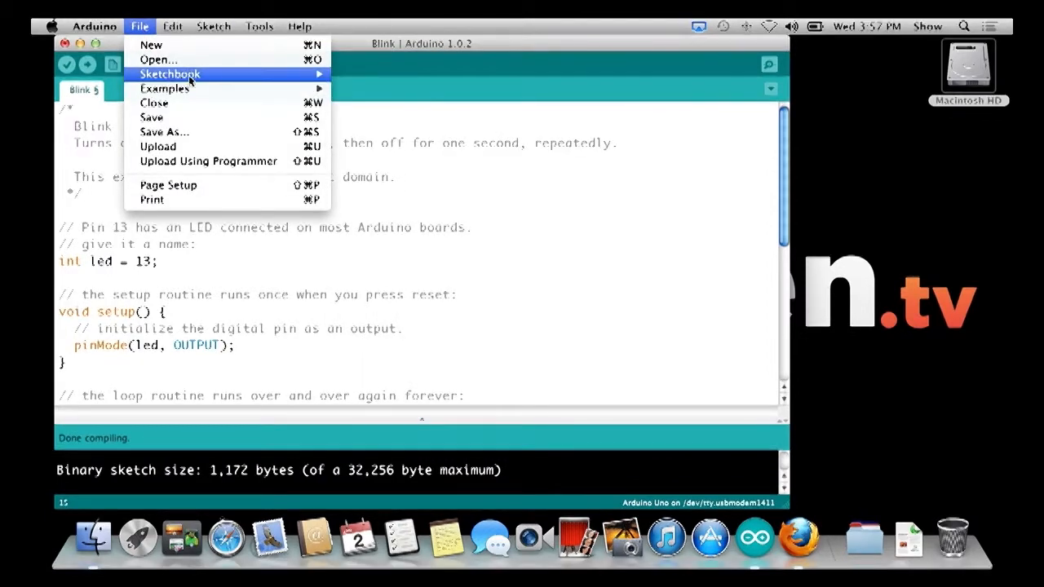
mouse_move(209, 85)
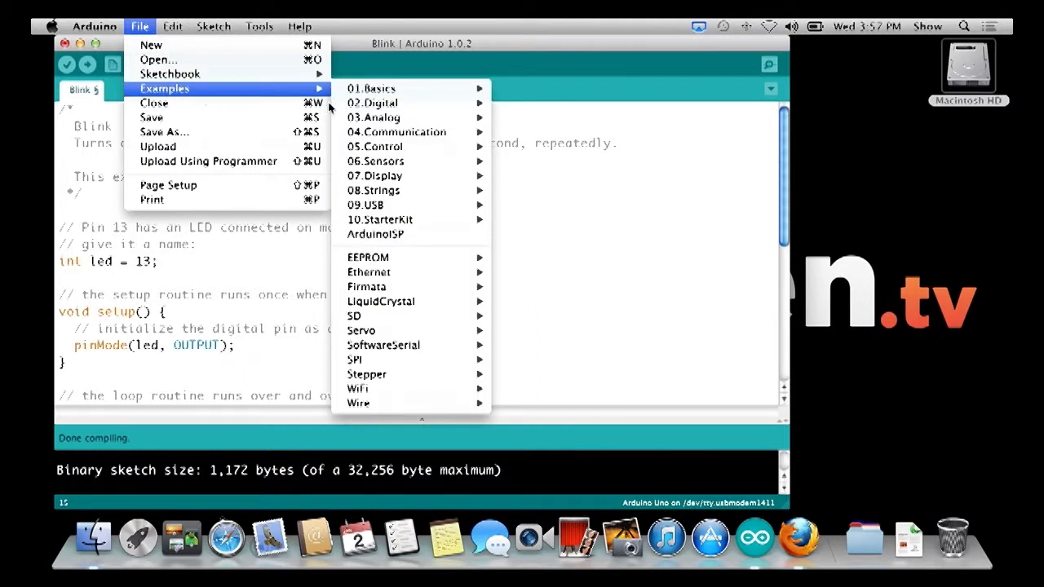
mouse_move(372, 89)
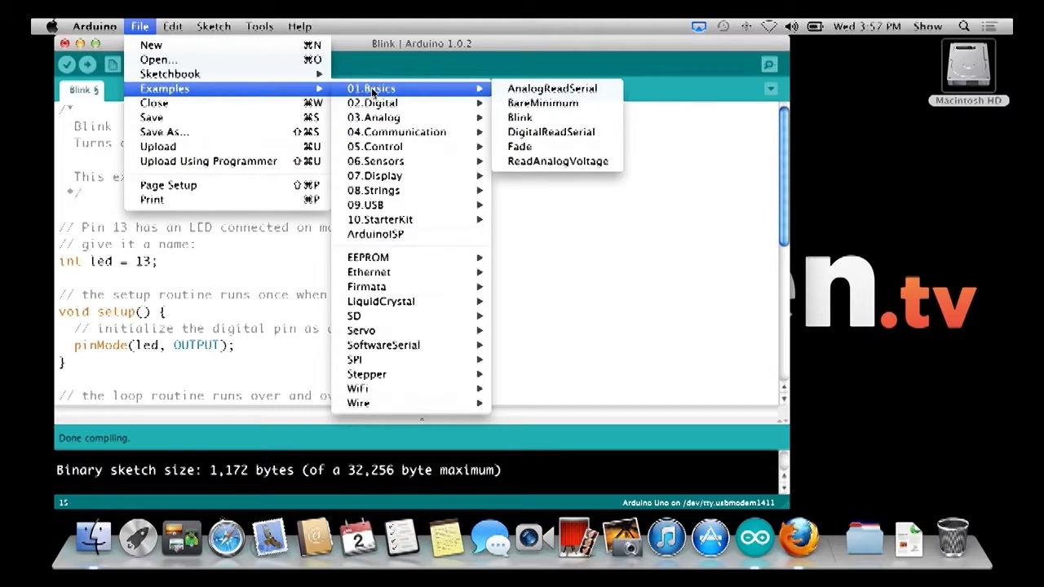
mouse_move(372, 103)
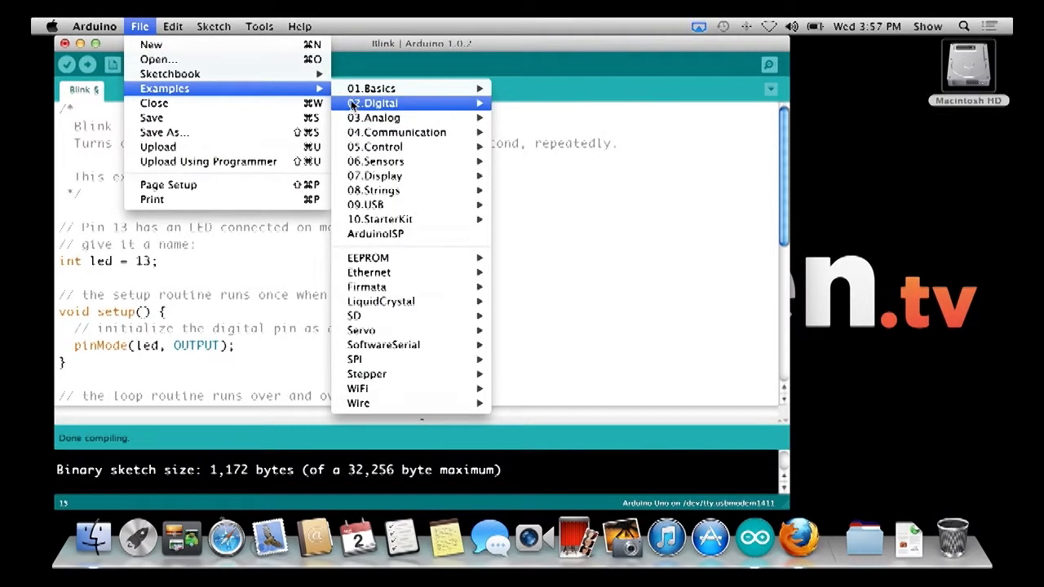